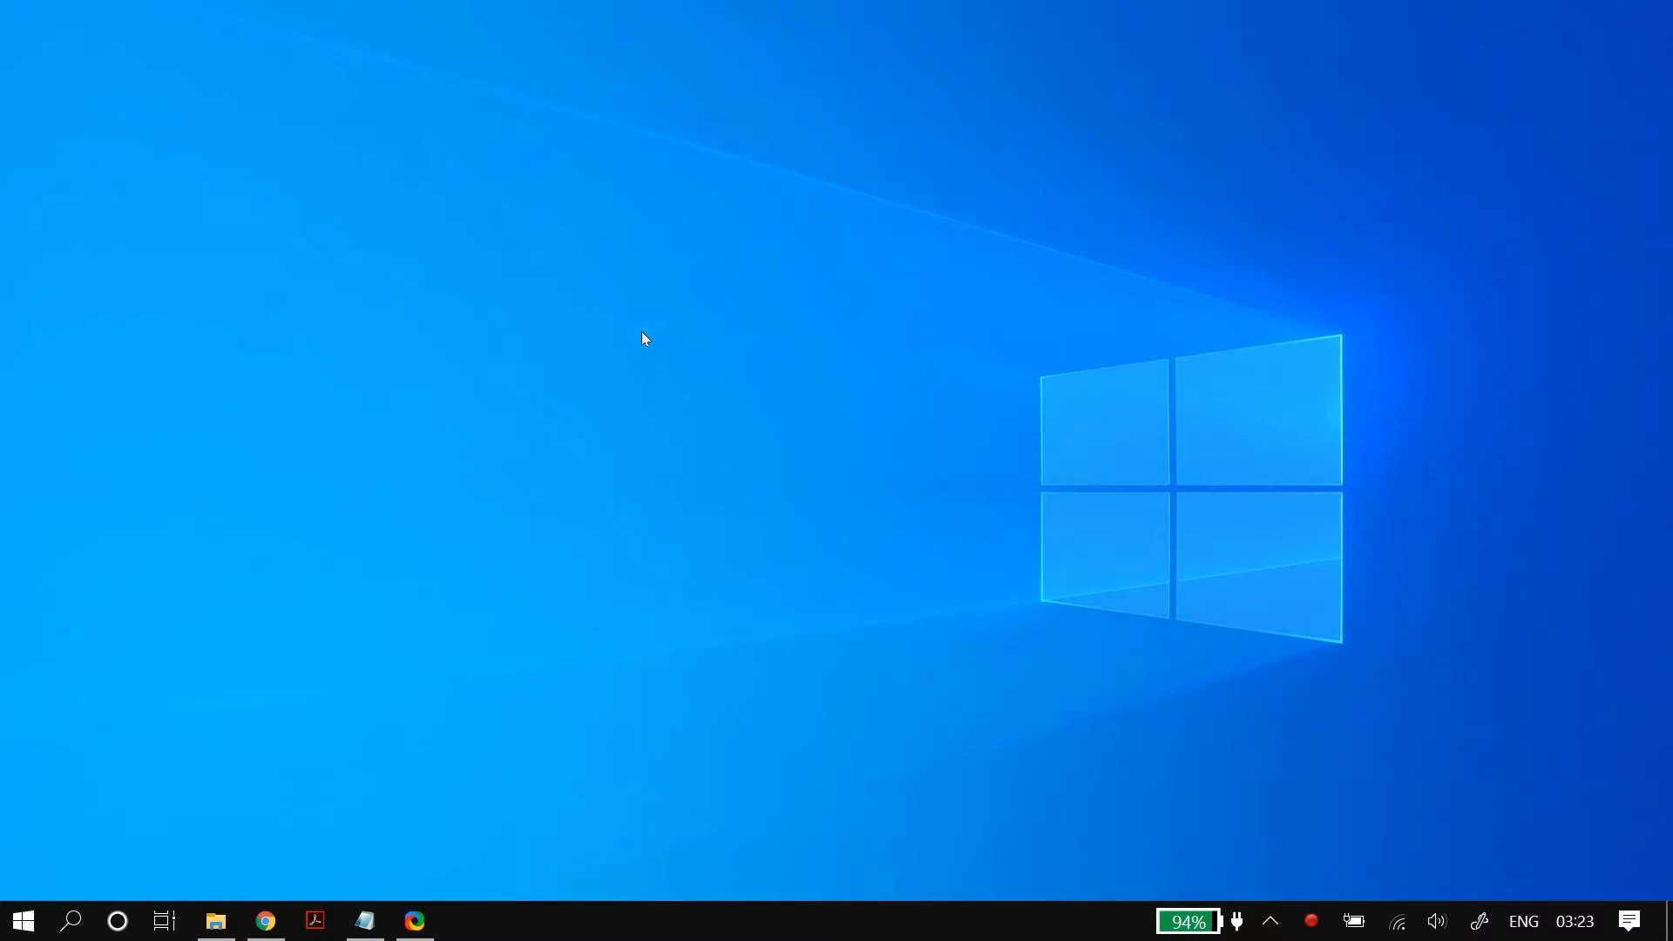
pyautogui.moveTo(586, 439)
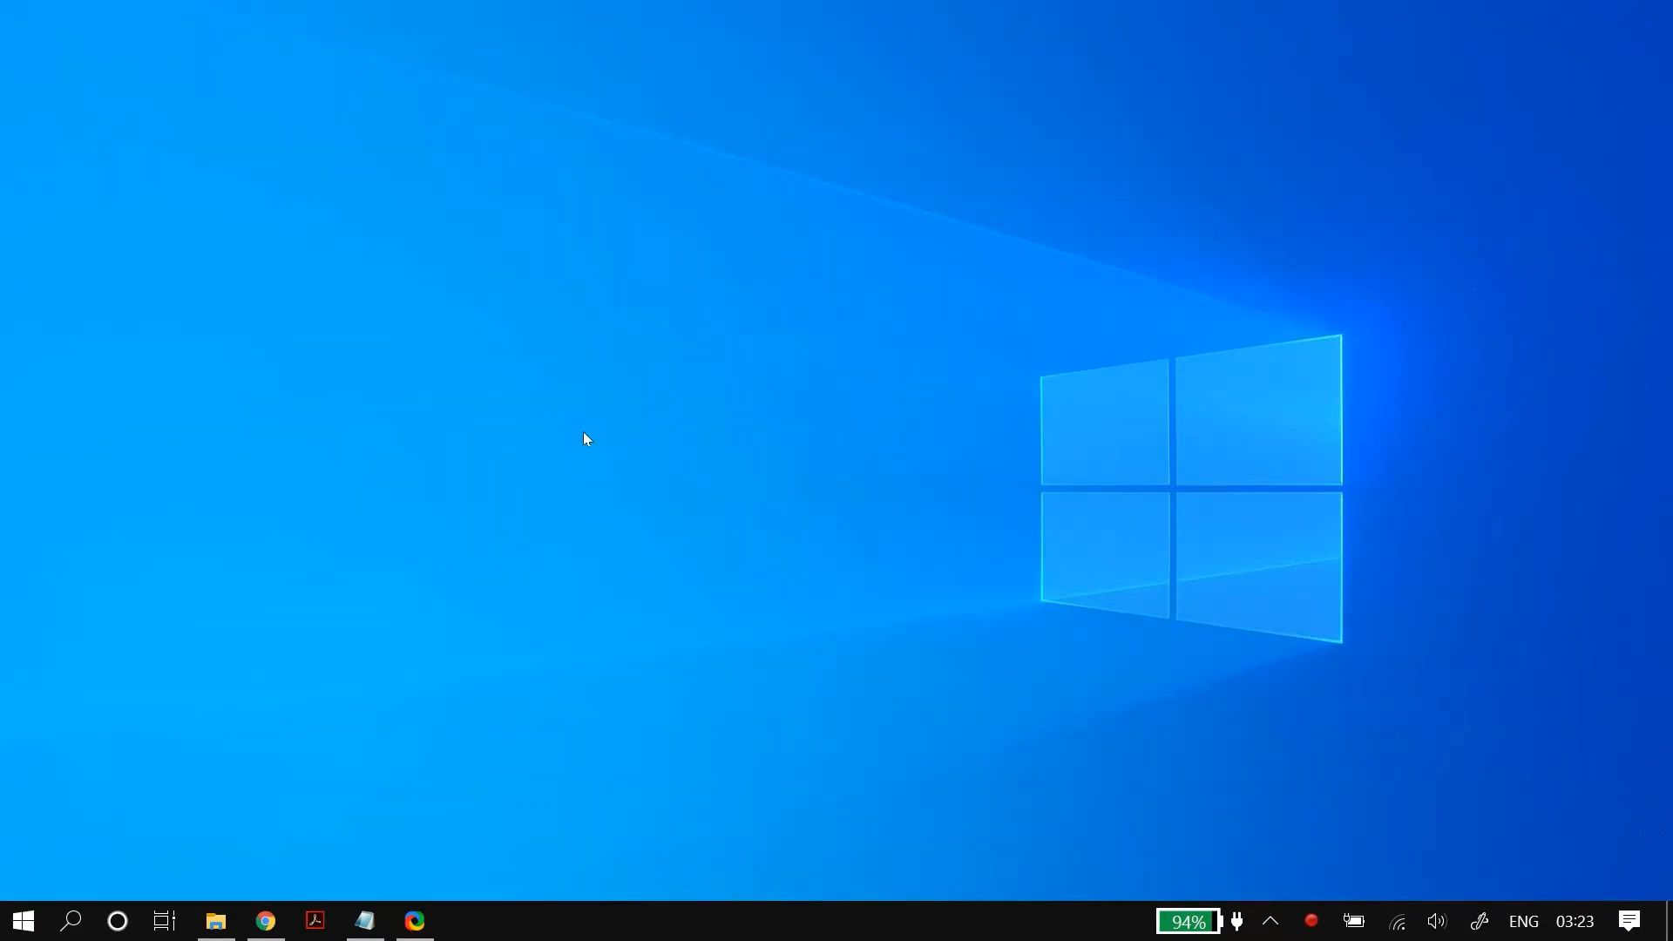
# Toggle the Bitdefender shield from its Protection settings so the device shows at risk, then protected.
pyautogui.click(1275, 920)
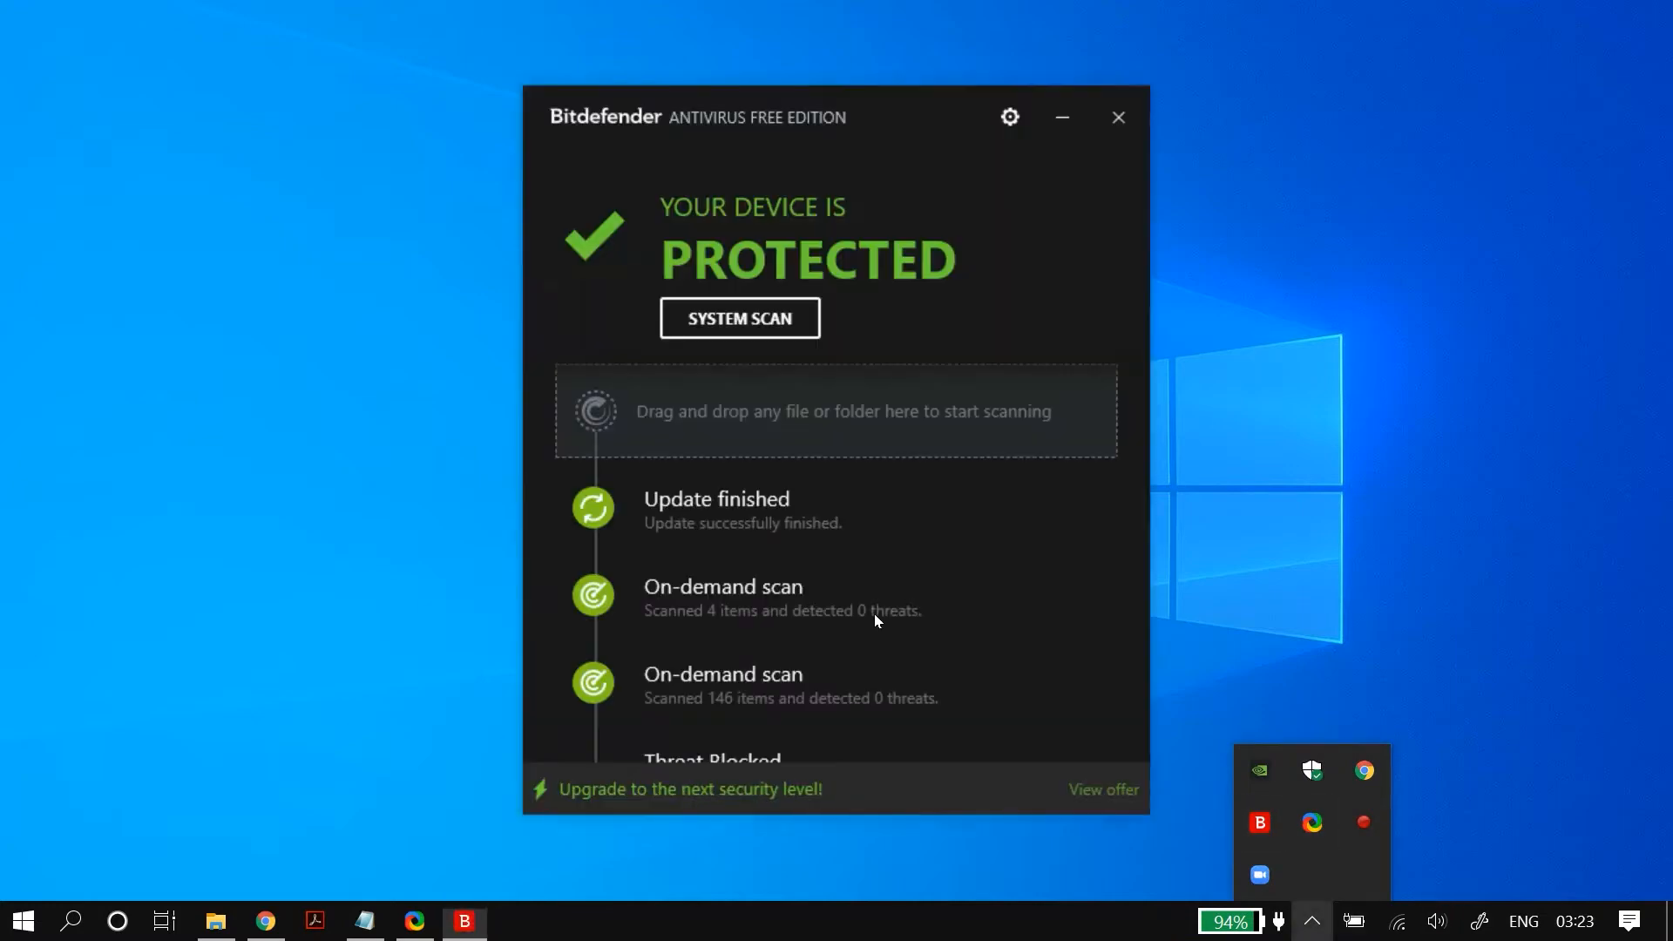
pyautogui.click(1011, 117)
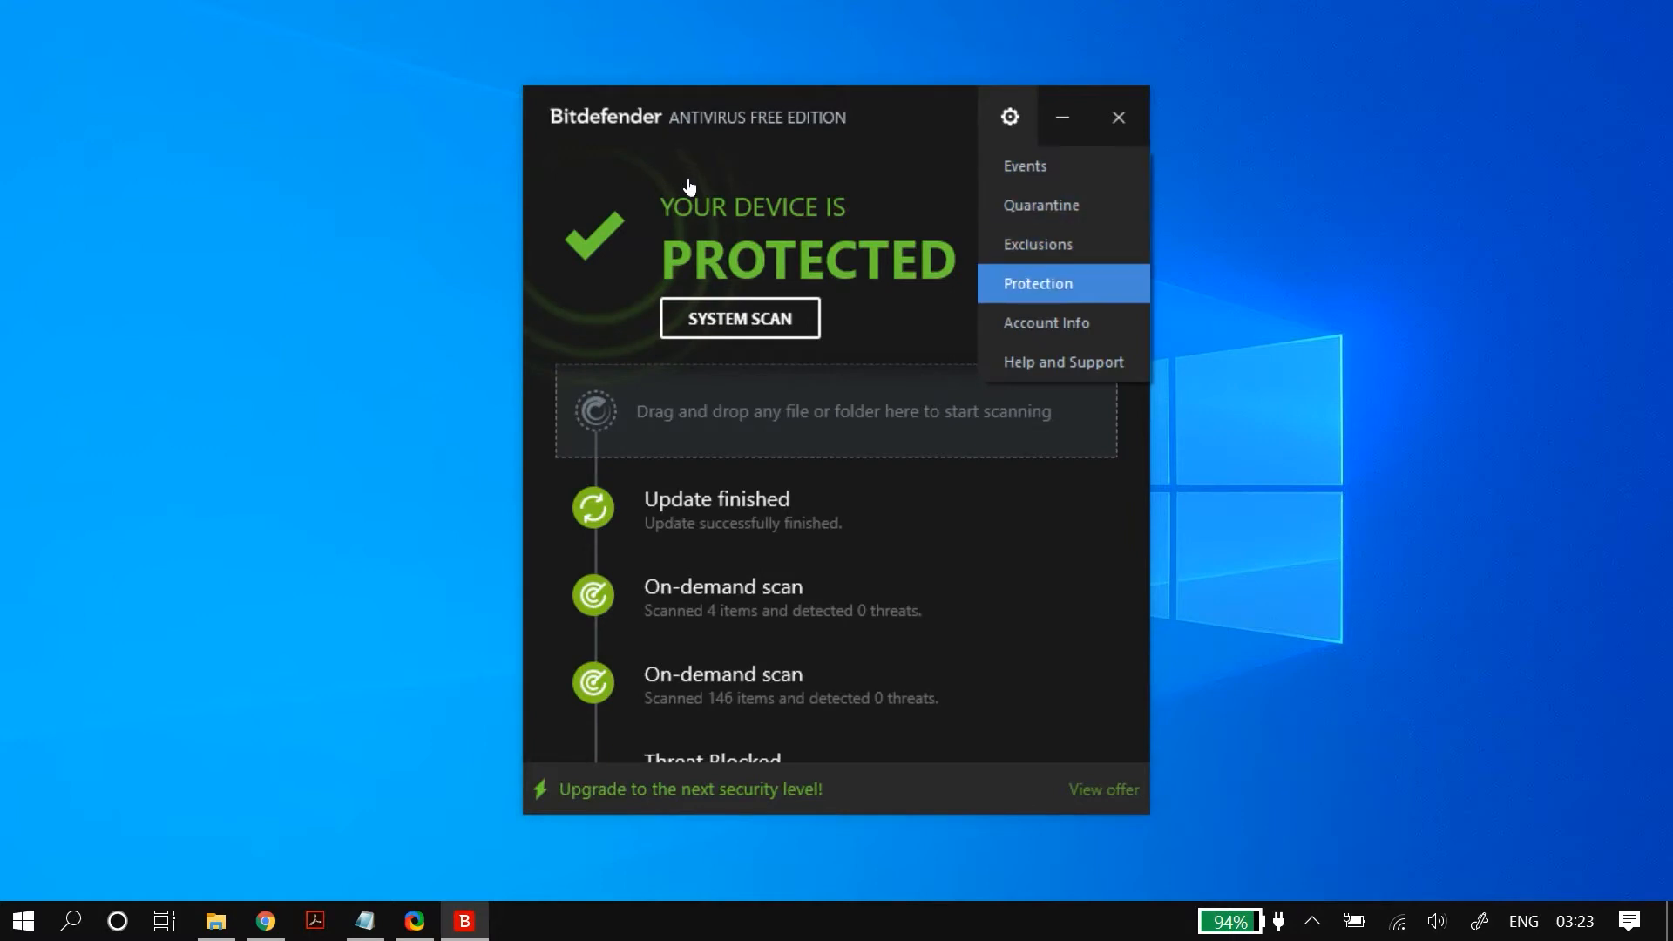
pyautogui.click(1037, 282)
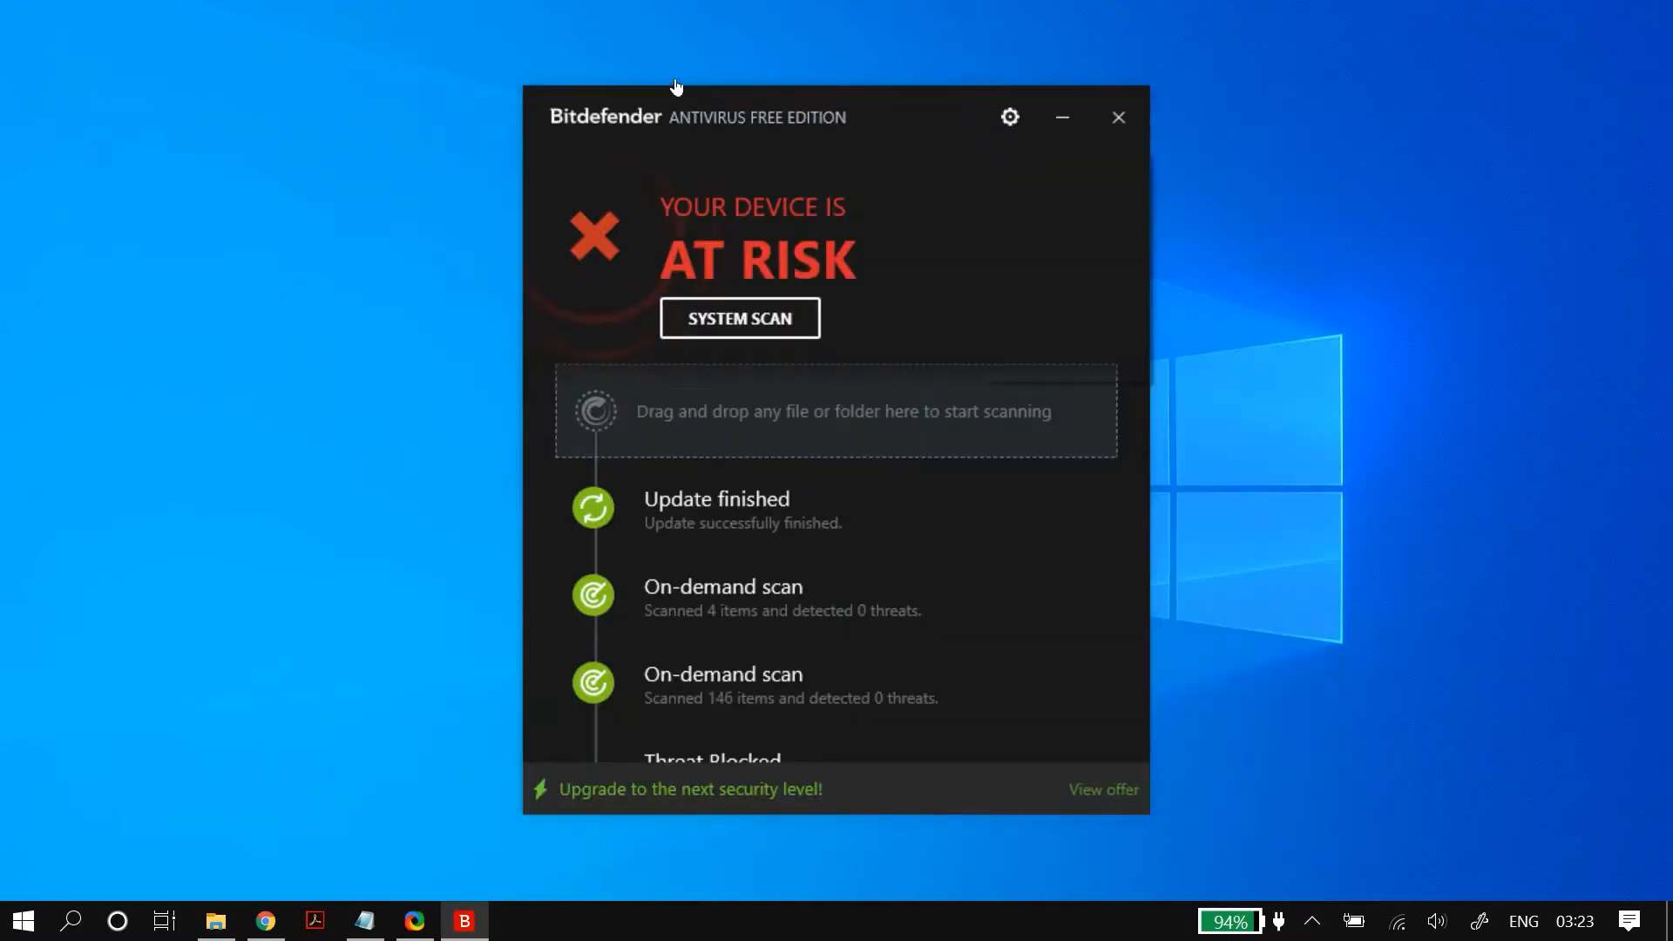
pyautogui.click(1007, 118)
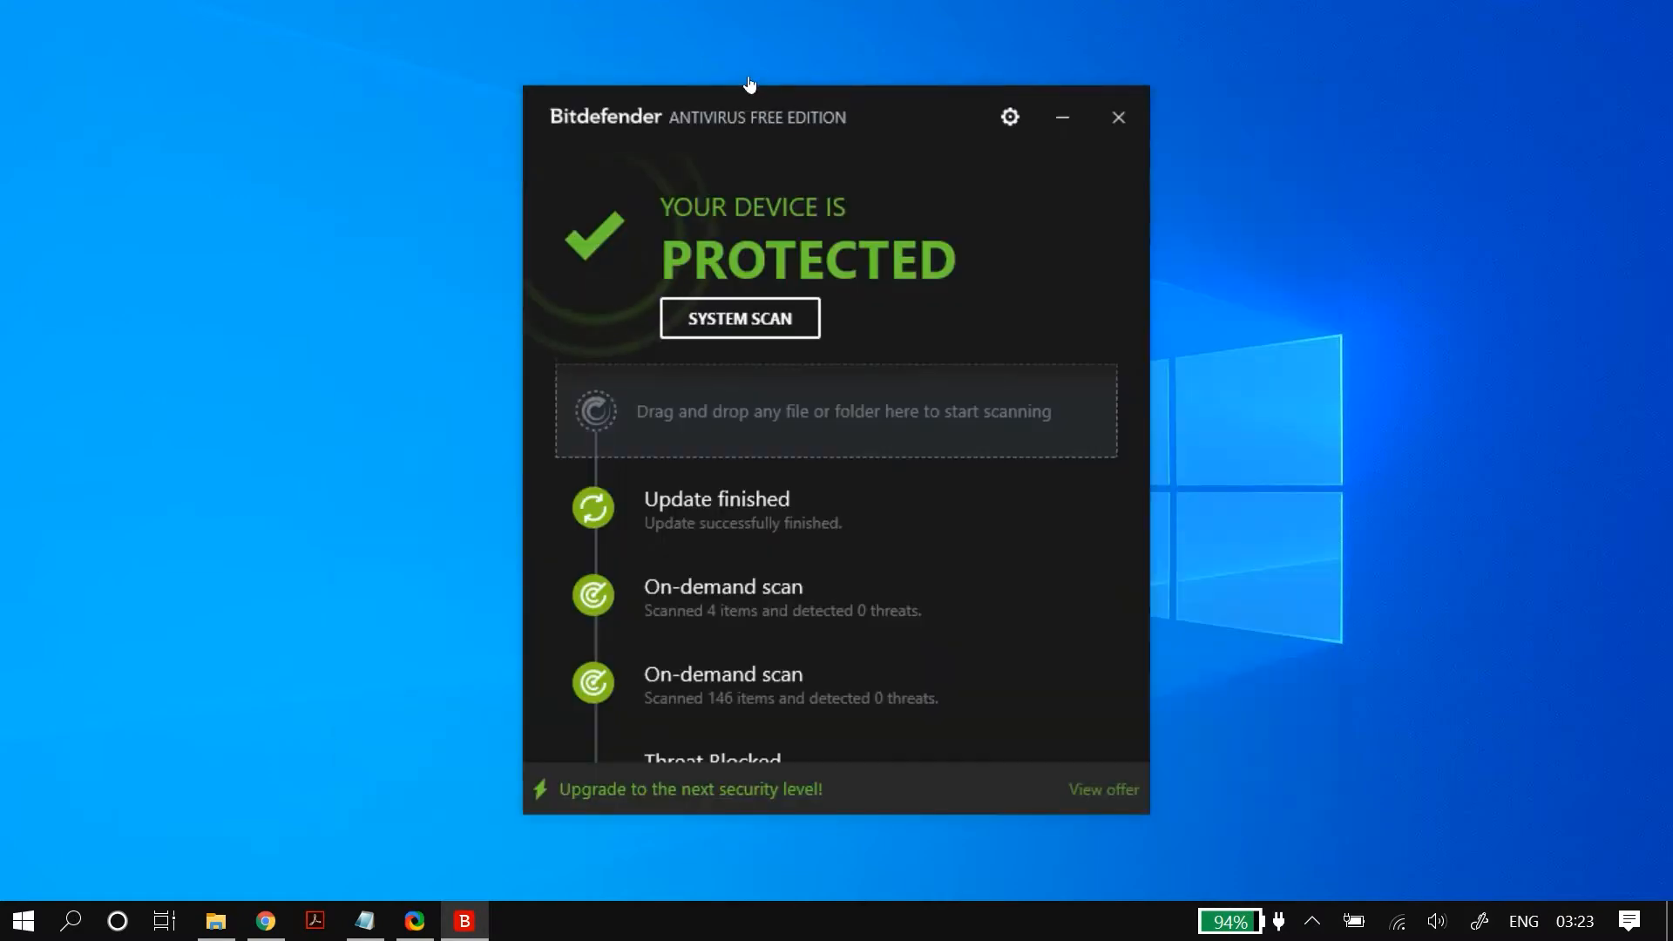
pyautogui.click(1119, 116)
pyautogui.write('firew')
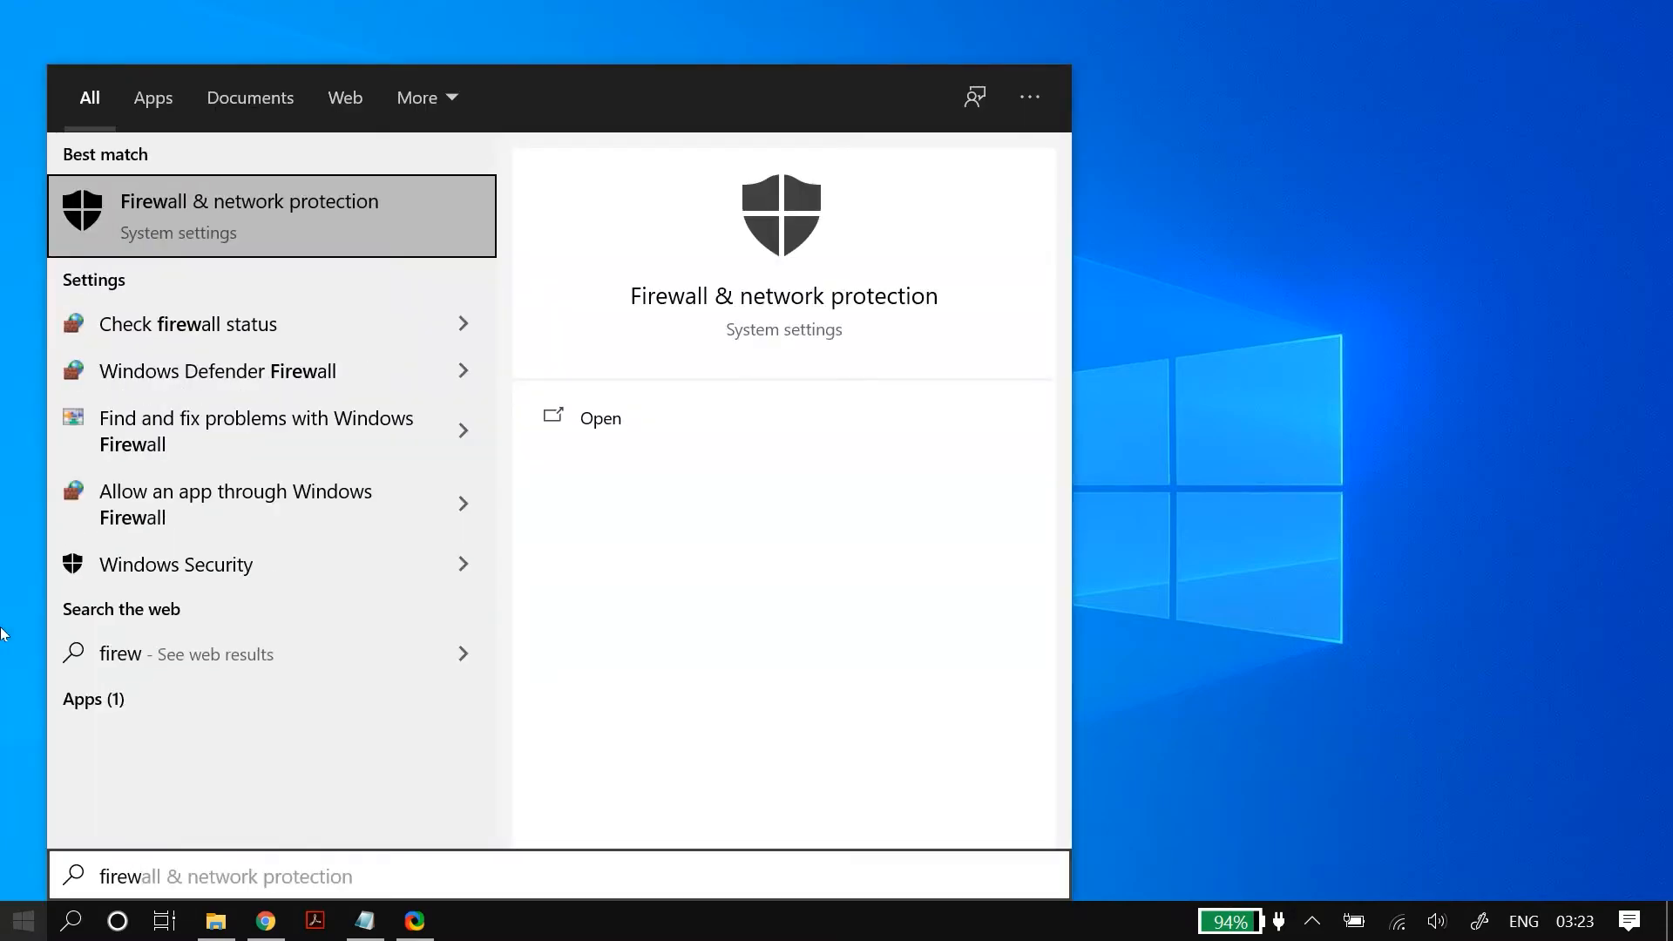
# Turn Windows Defender Firewall off for the Domain network in Windows Security.
pyautogui.click(249, 216)
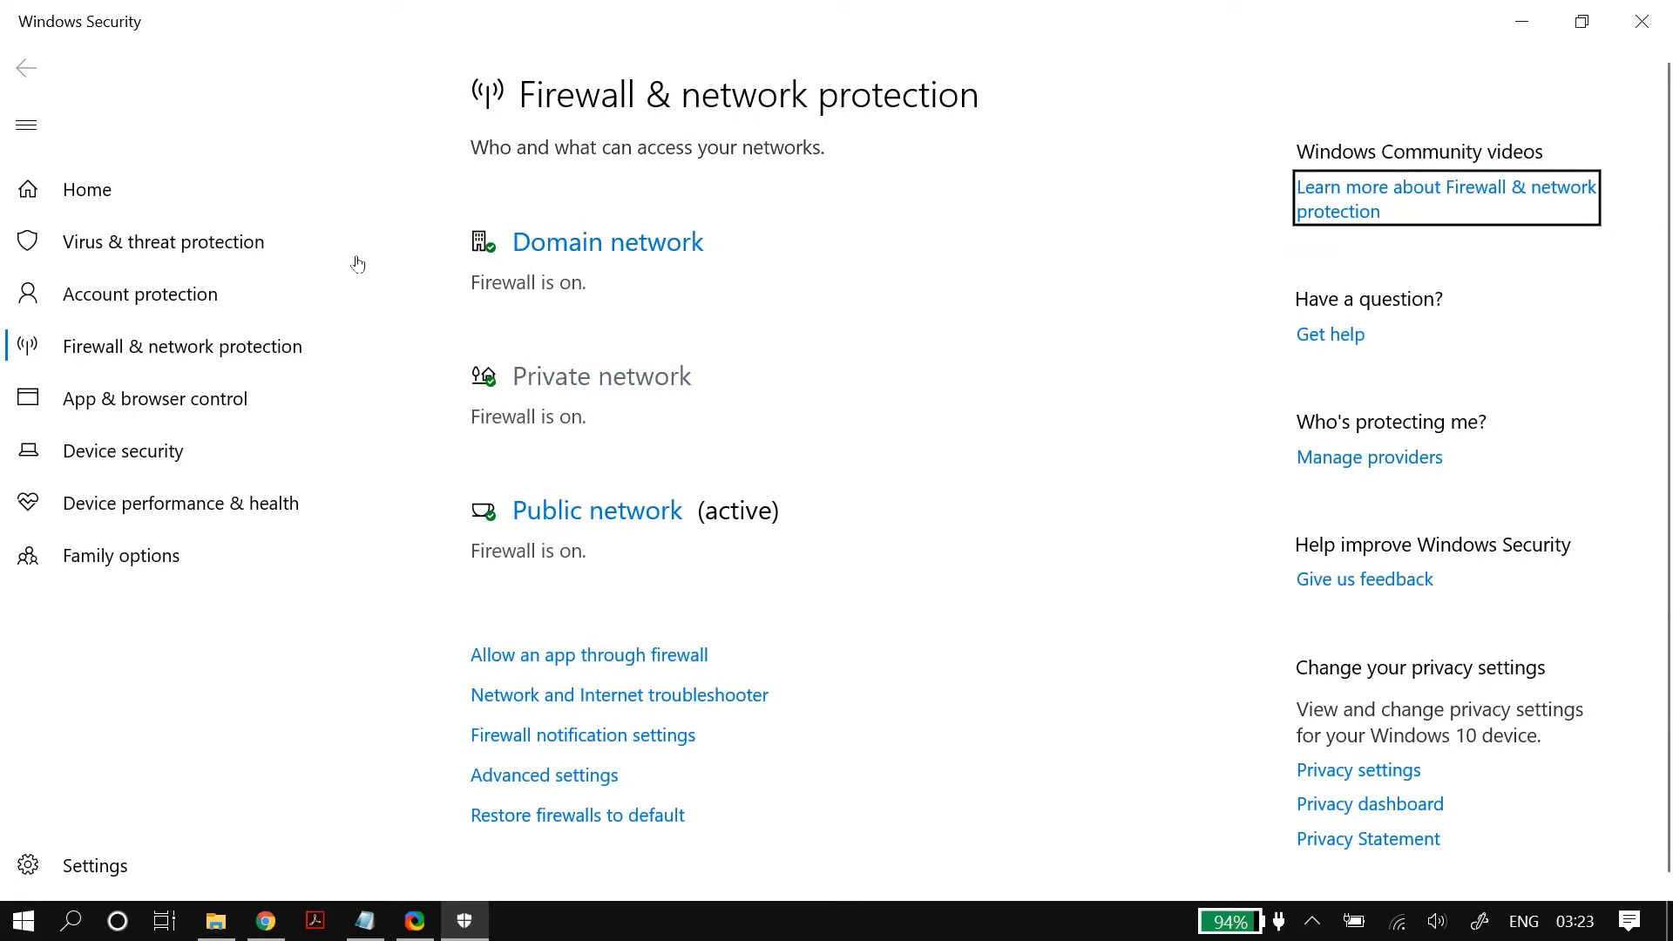
pyautogui.moveTo(610, 270)
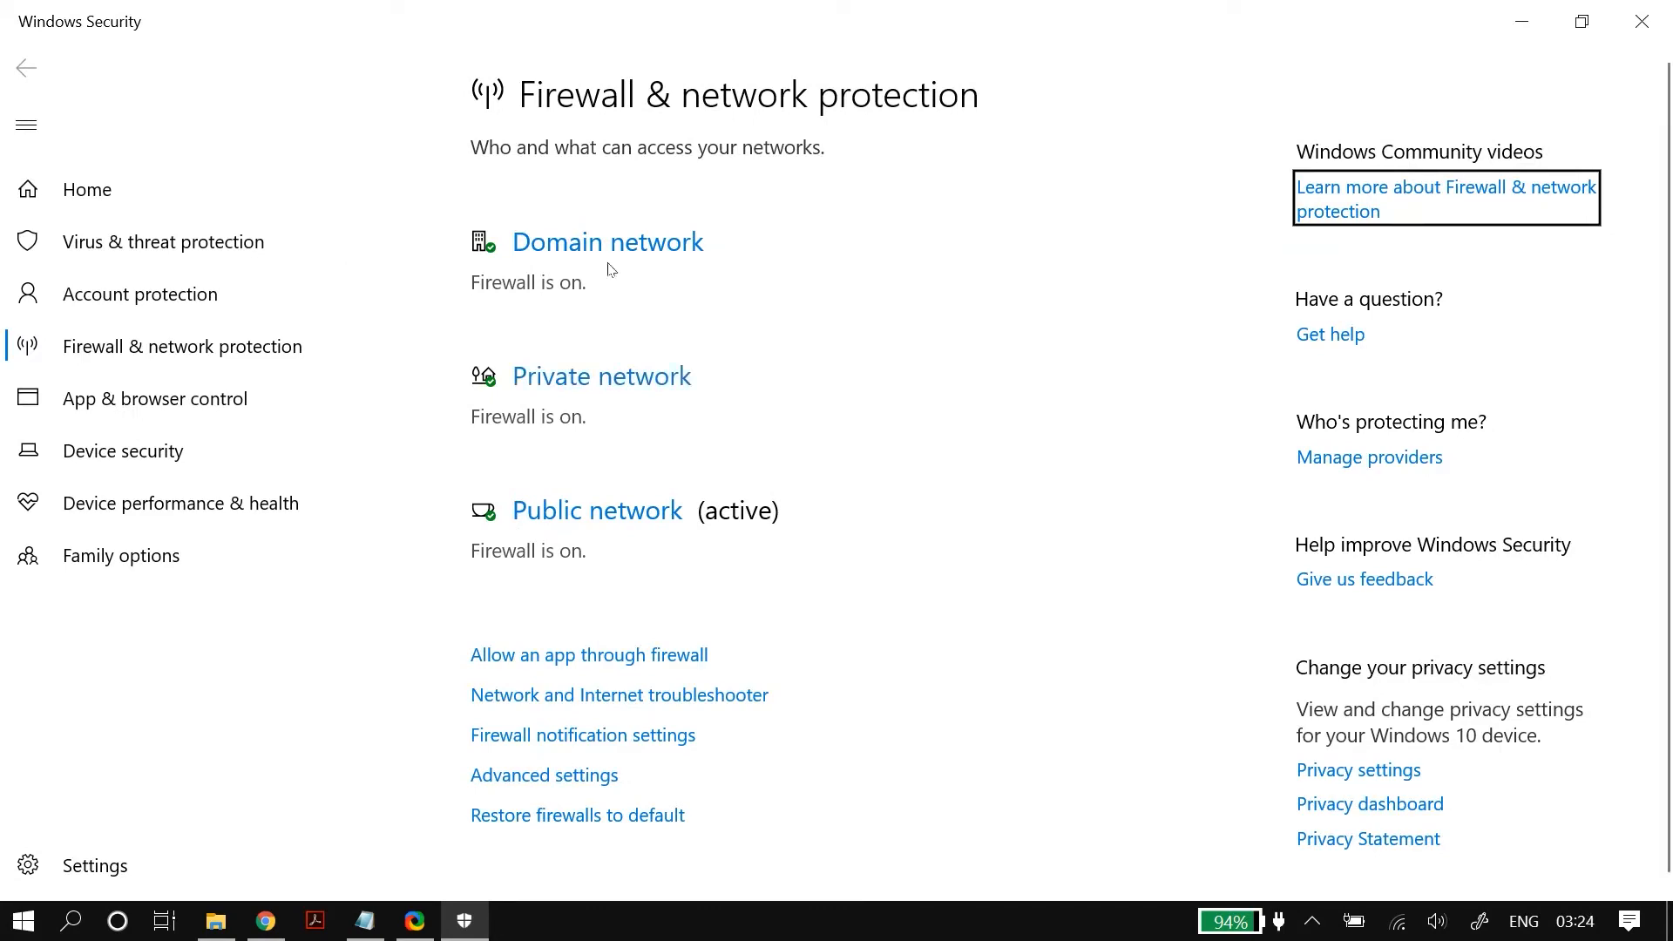
pyautogui.click(607, 240)
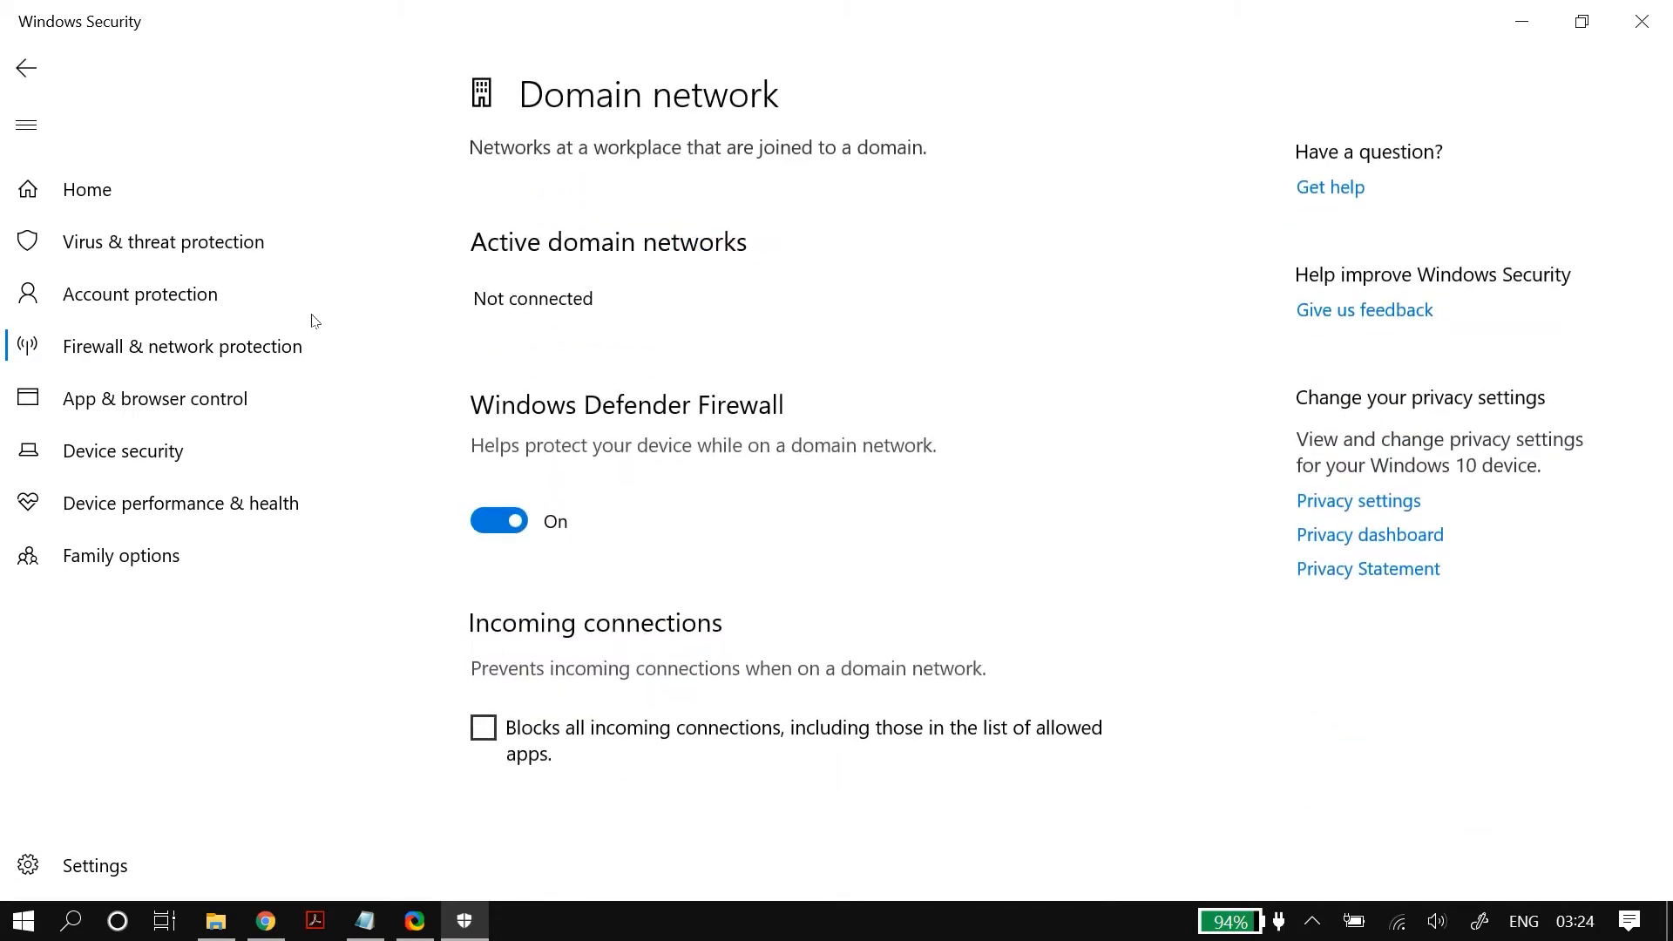
pyautogui.click(499, 521)
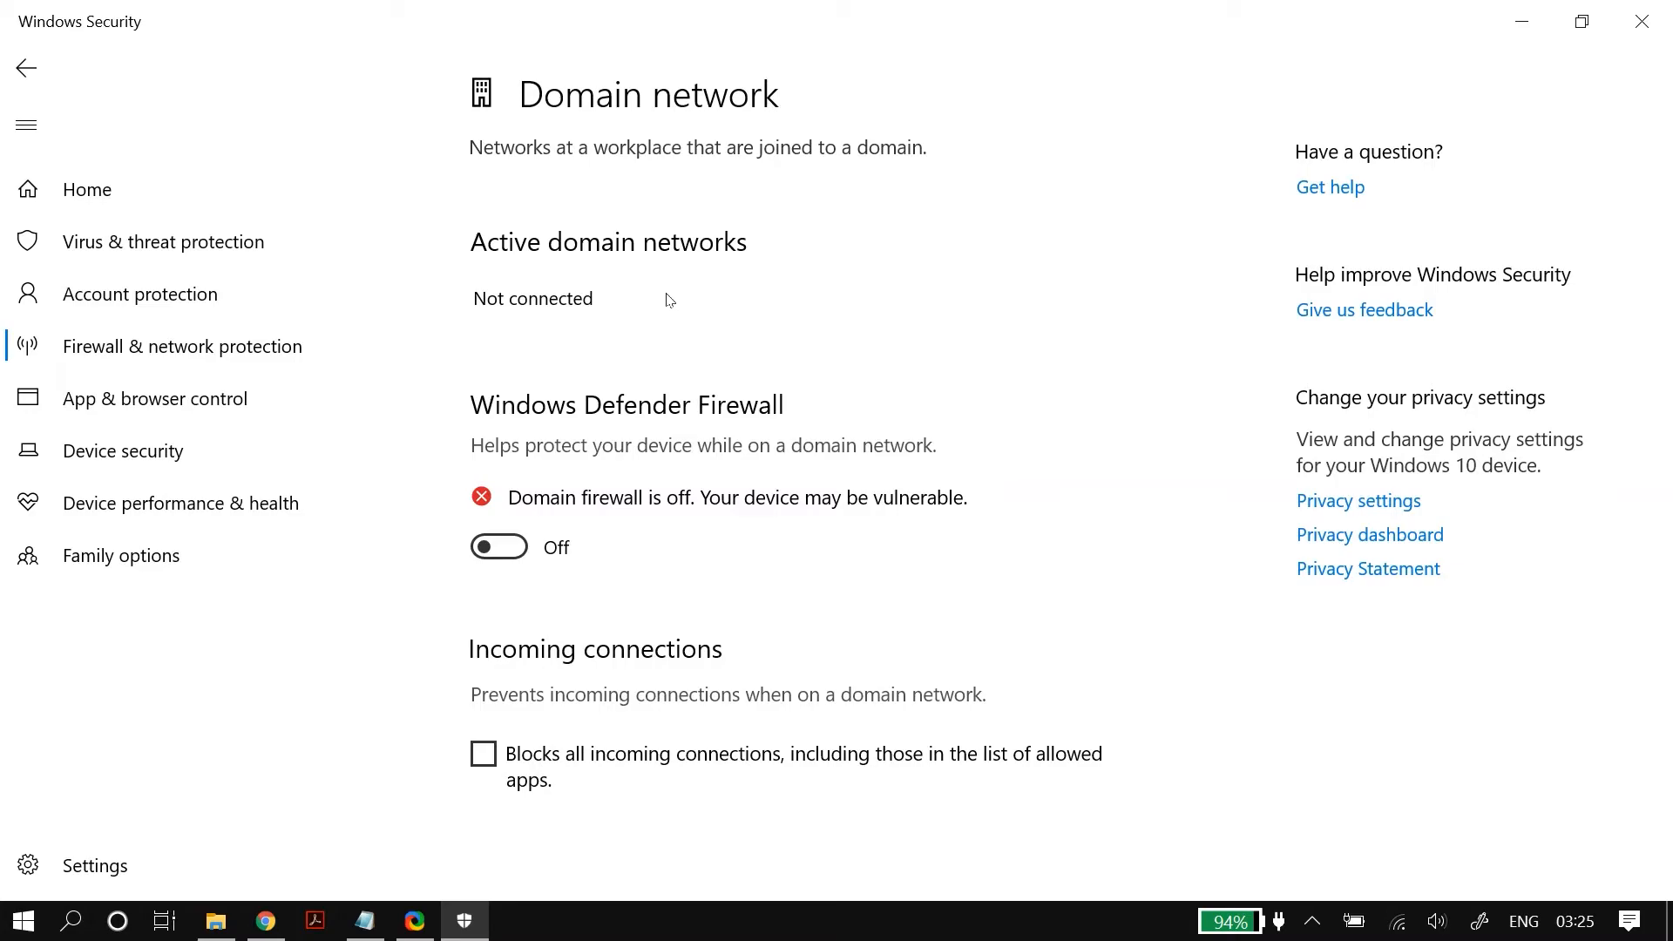
# Show the Security permissions of the ZIP archive in D:\New folder via its Properties.
pyautogui.click(1641, 20)
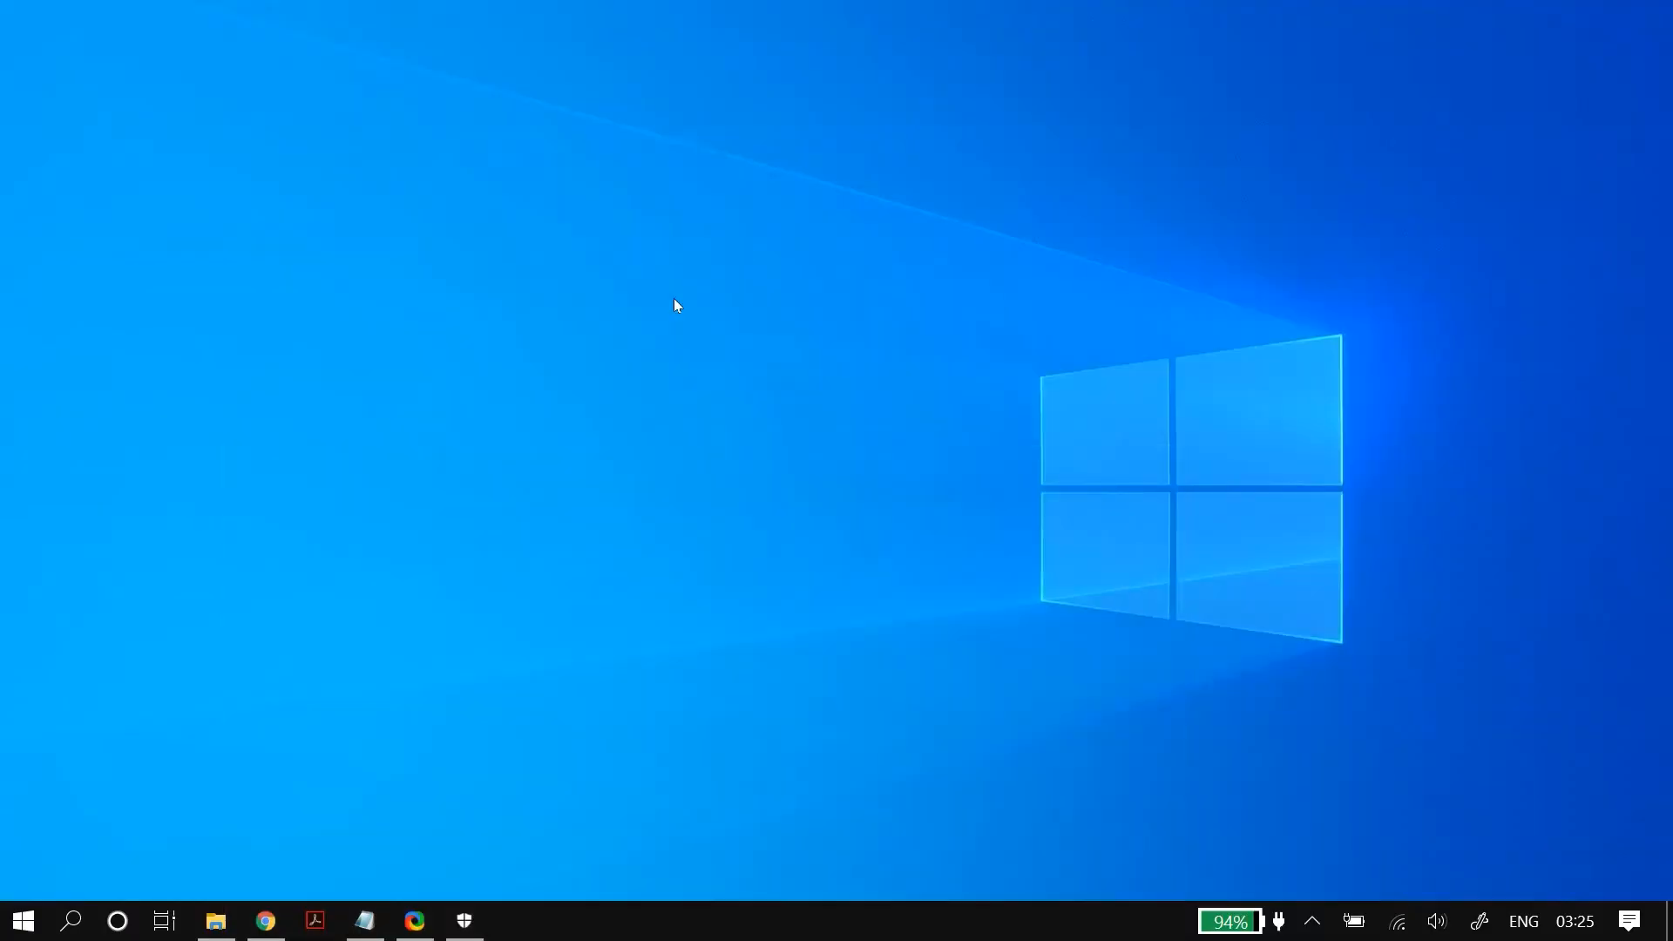
pyautogui.click(216, 920)
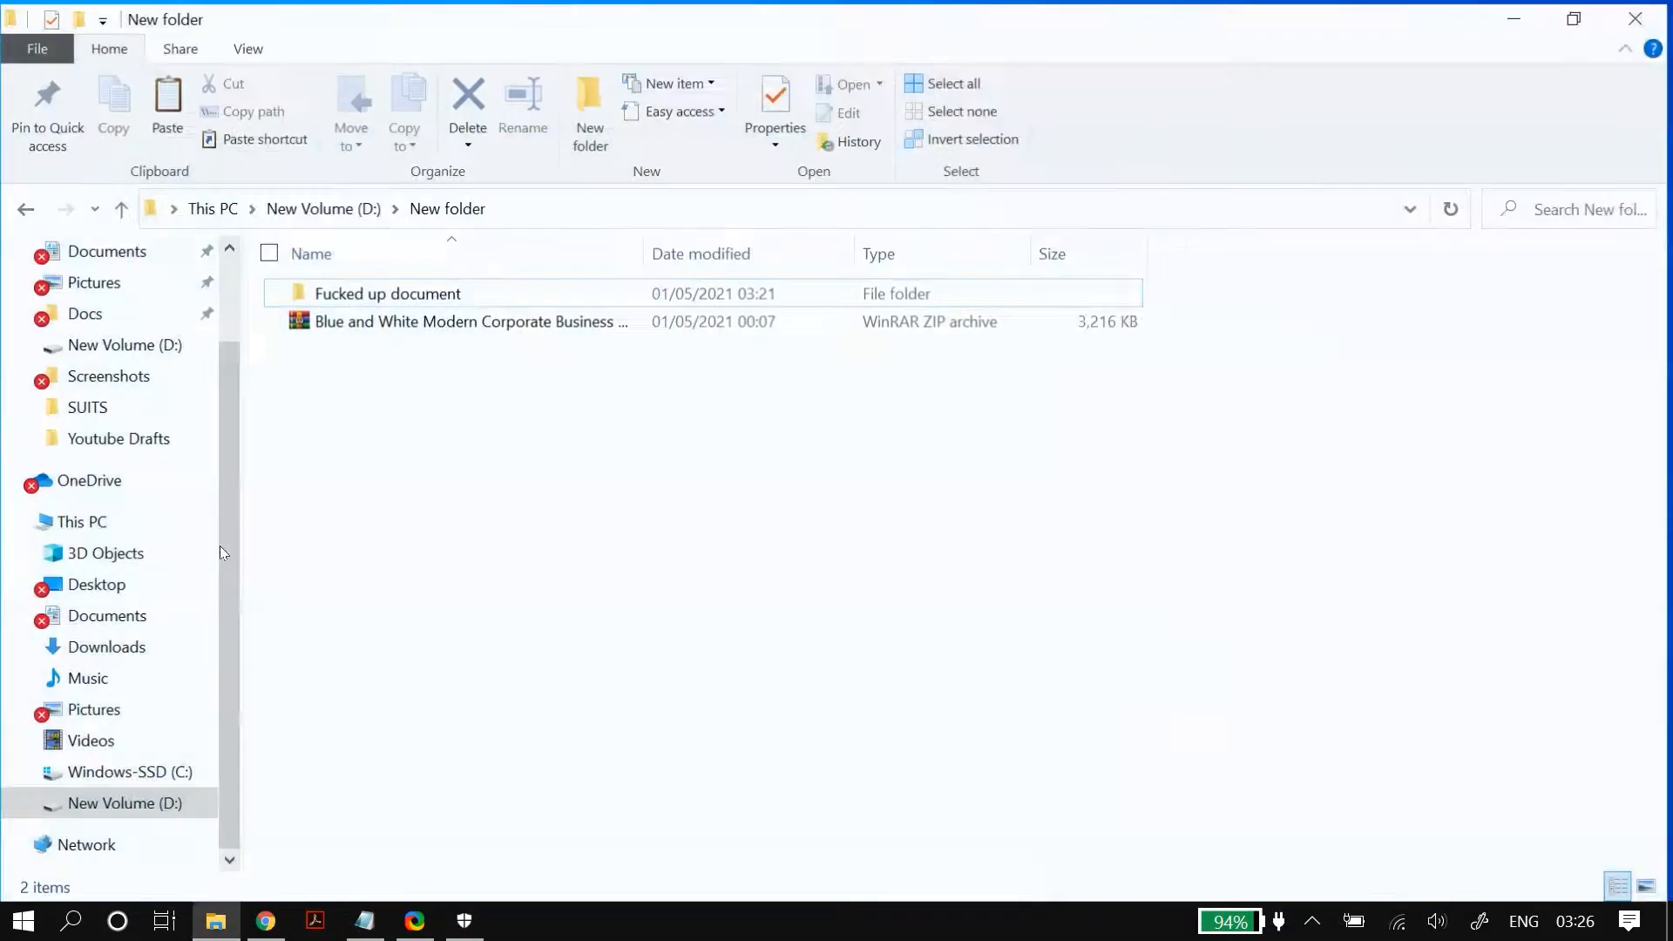
pyautogui.rightClick(470, 318)
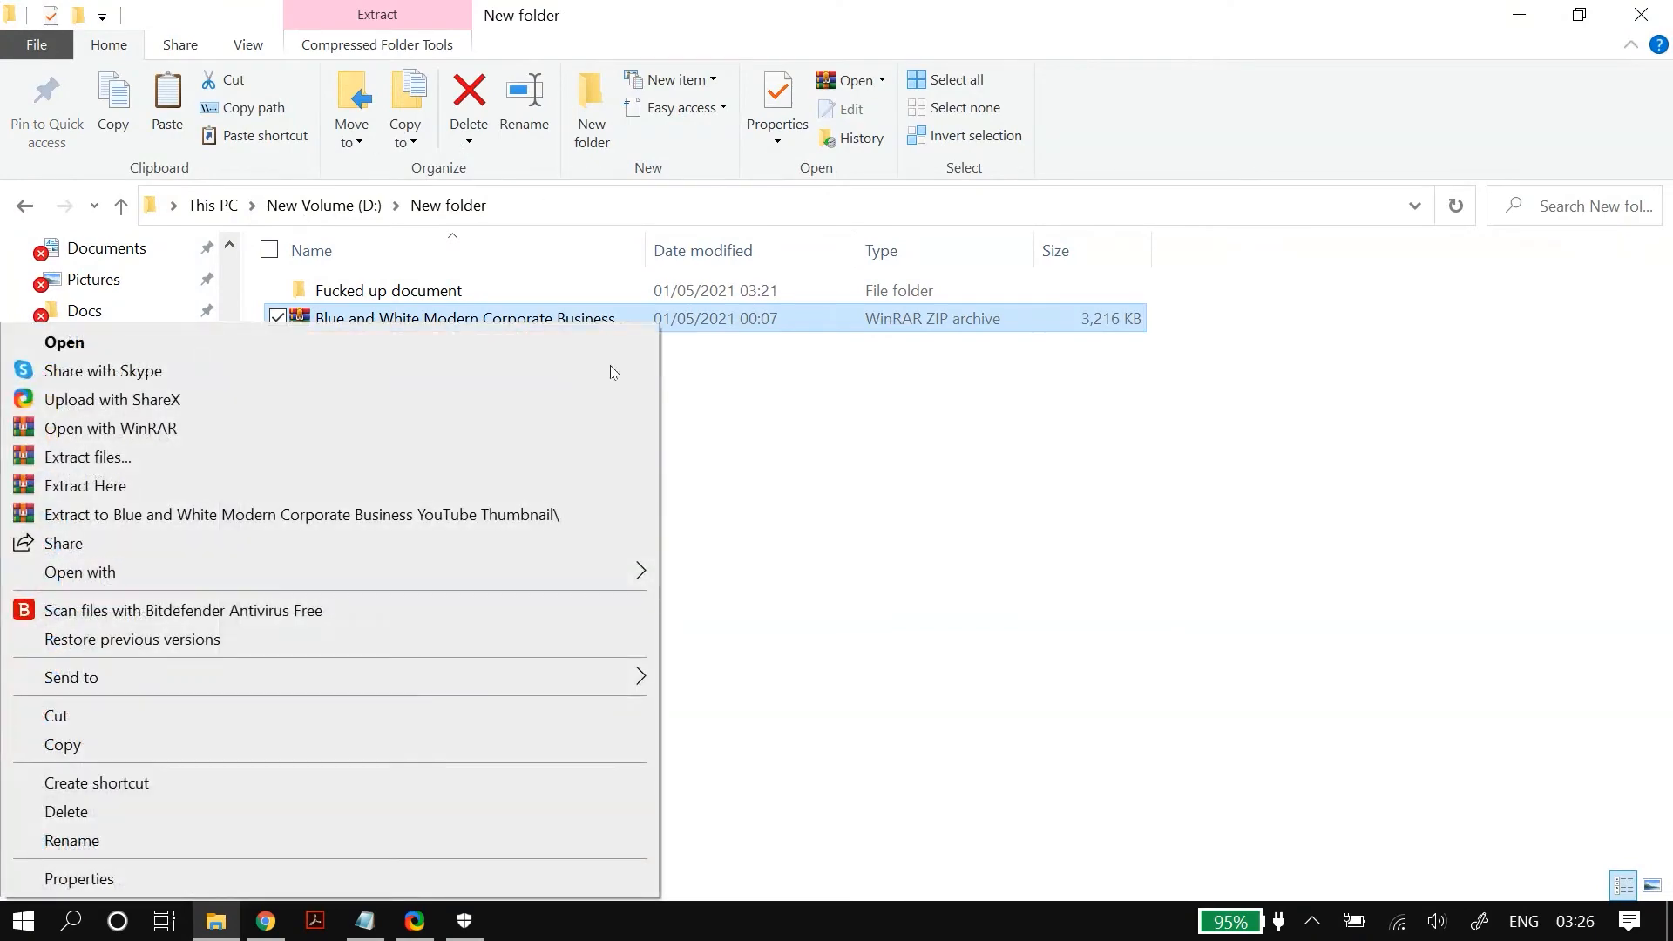
pyautogui.moveTo(359, 589)
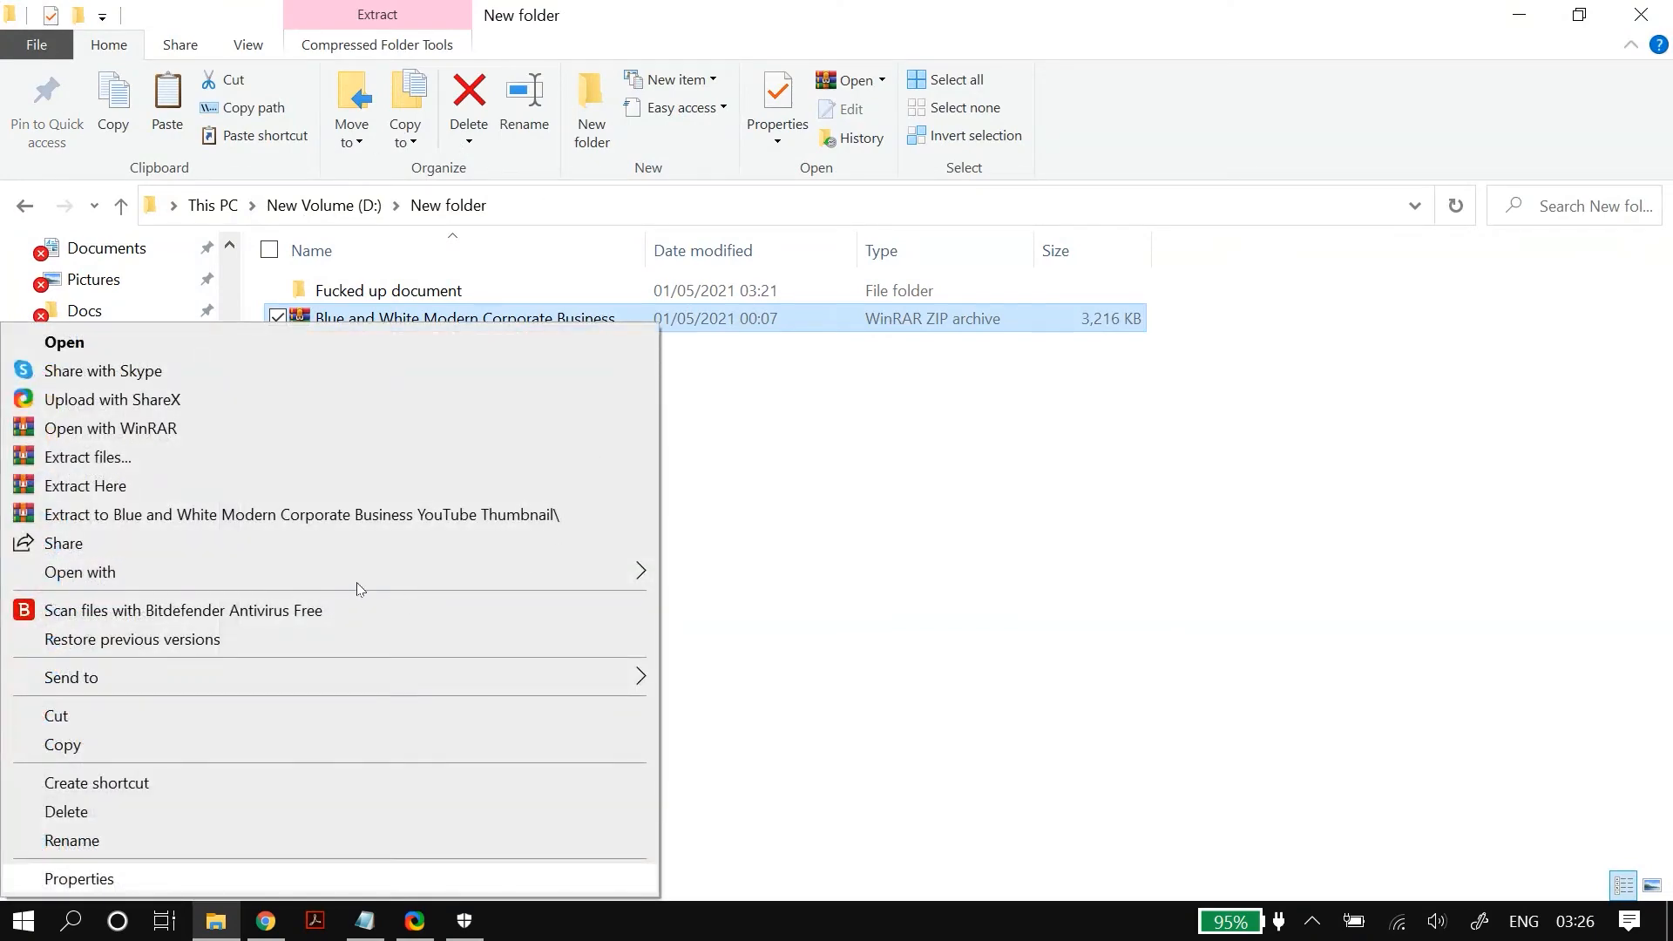
pyautogui.click(77, 878)
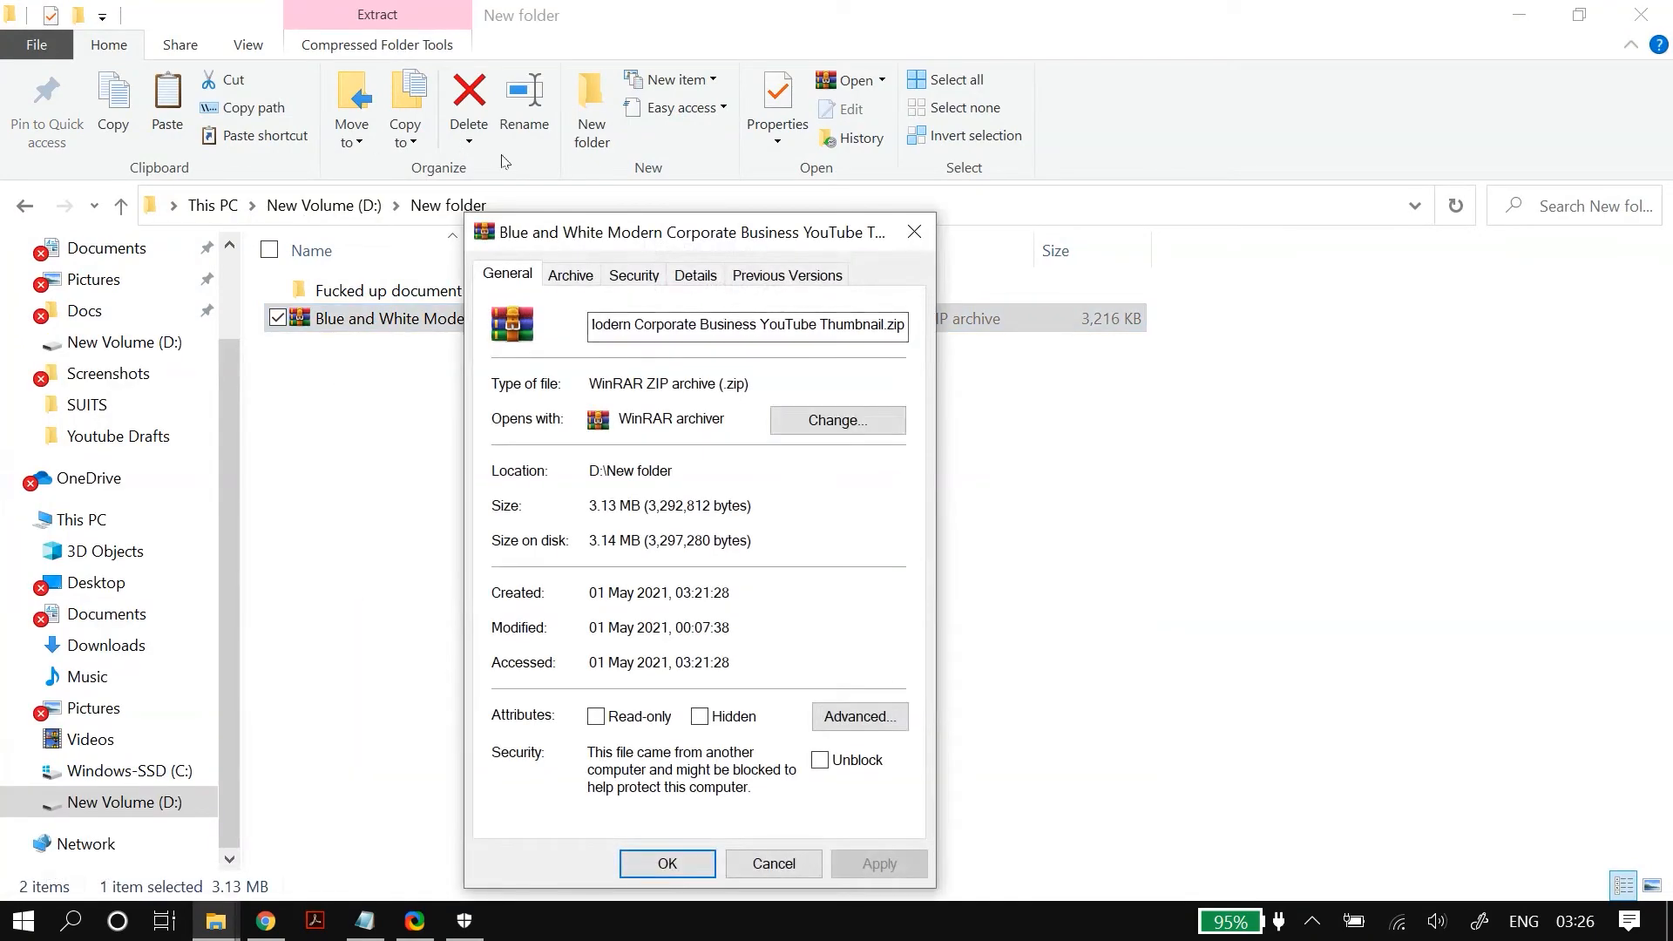
pyautogui.click(634, 275)
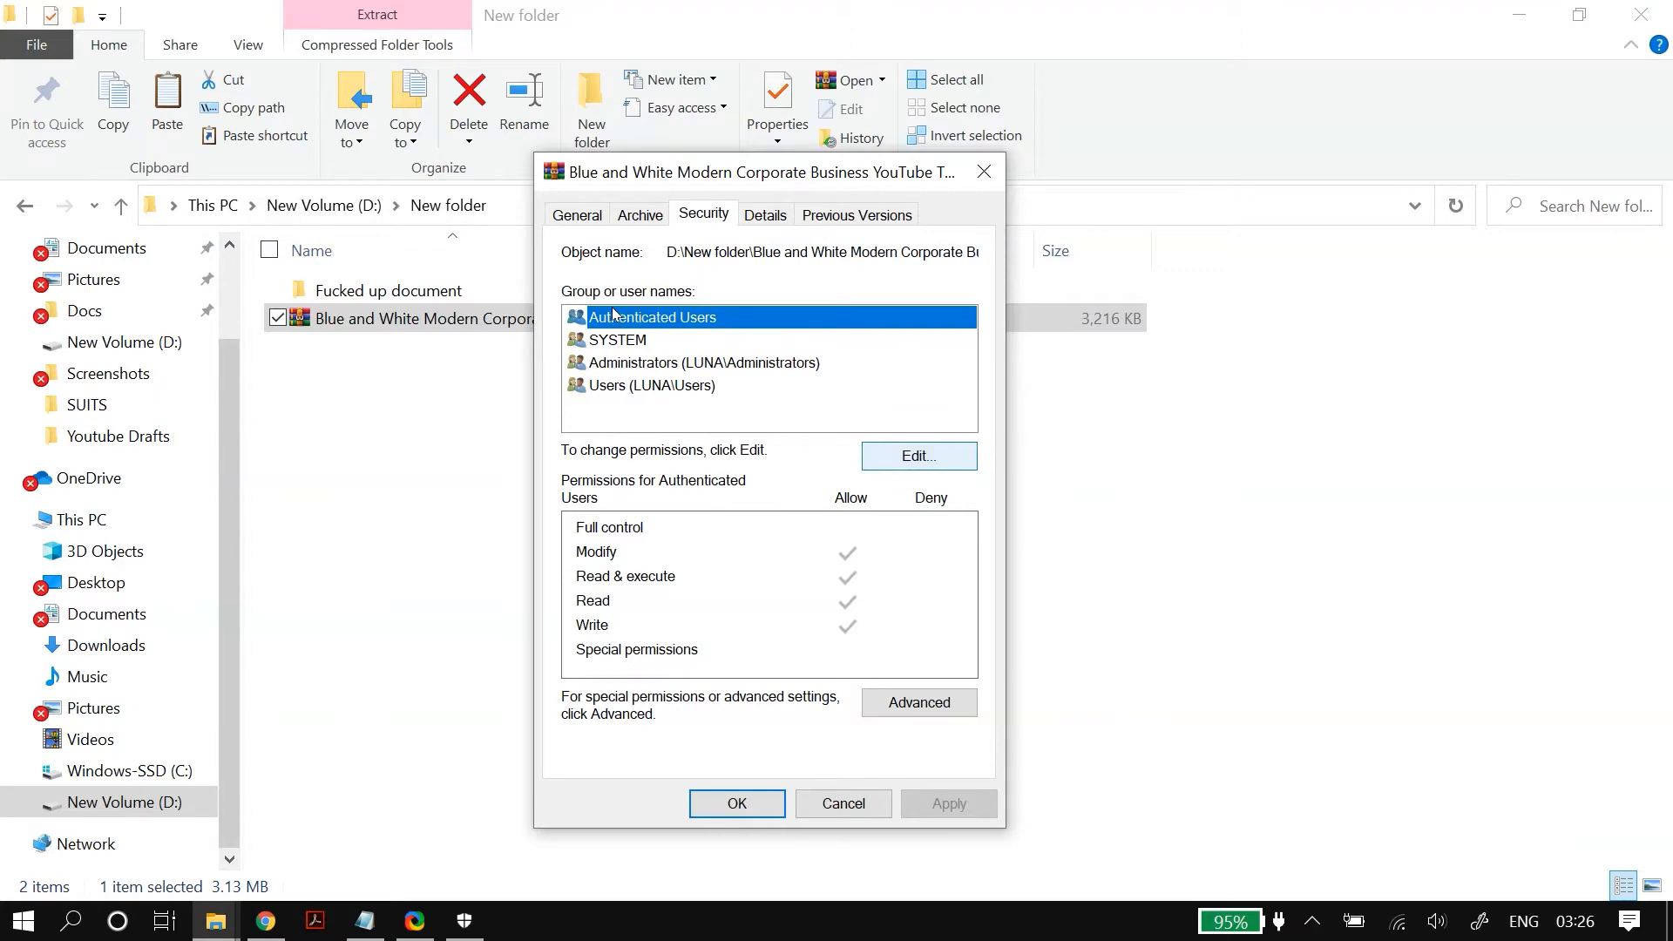
# Allow Full control for Authenticated Users and the Users group on the ZIP file.
pyautogui.click(918, 457)
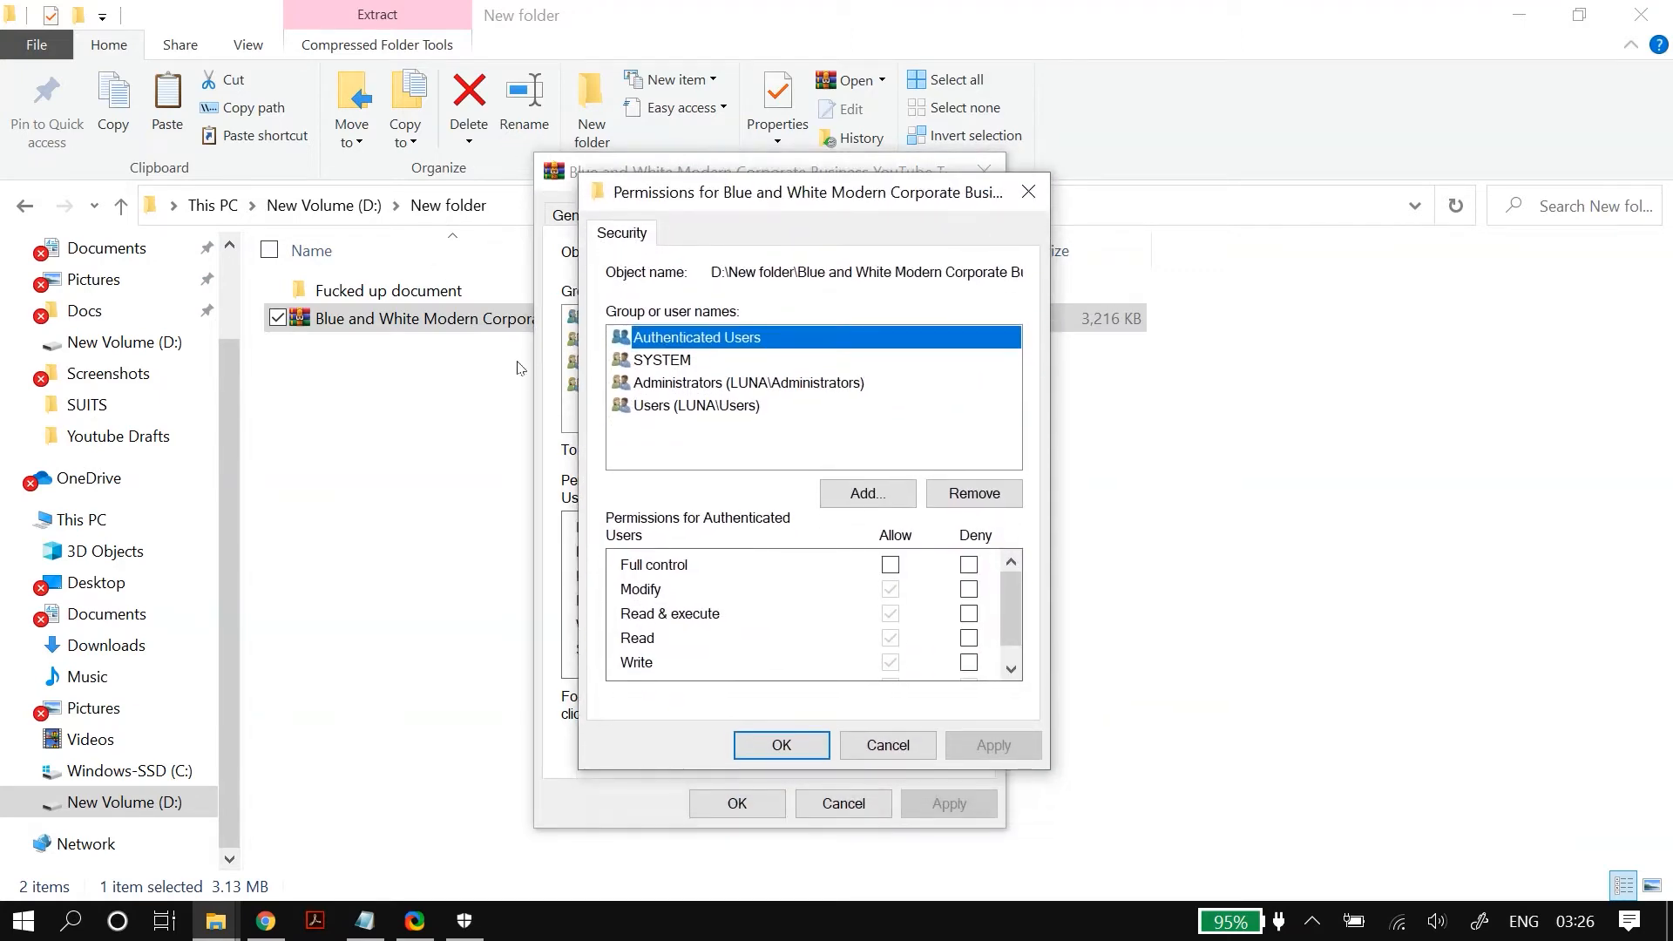
pyautogui.click(889, 564)
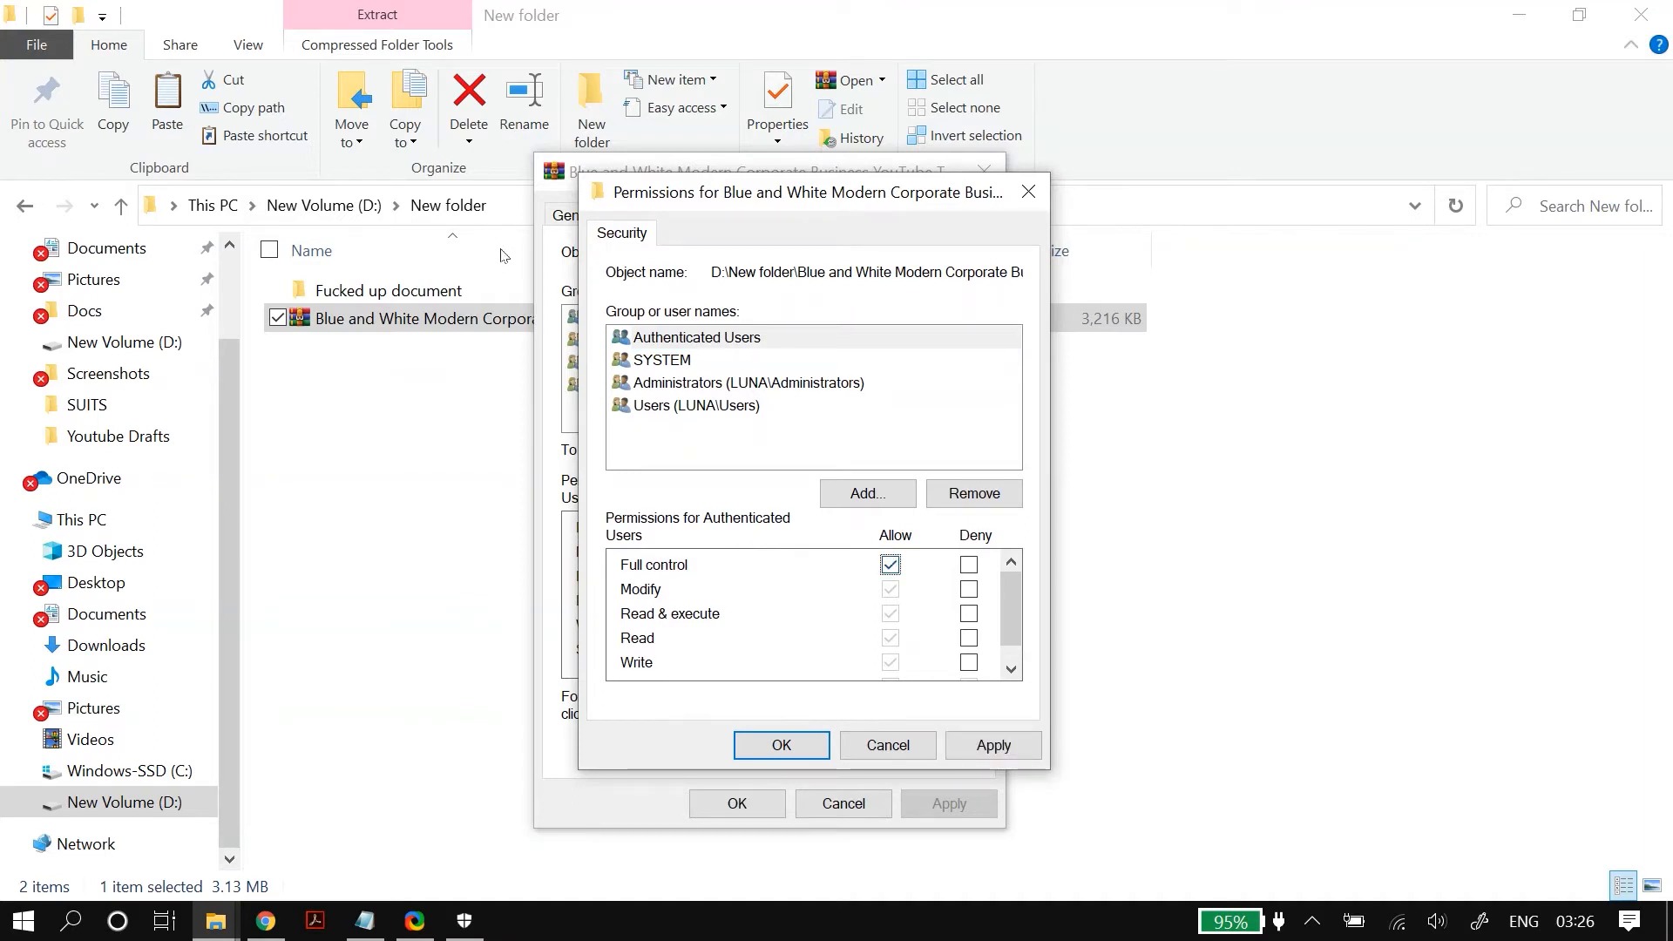
pyautogui.click(662, 359)
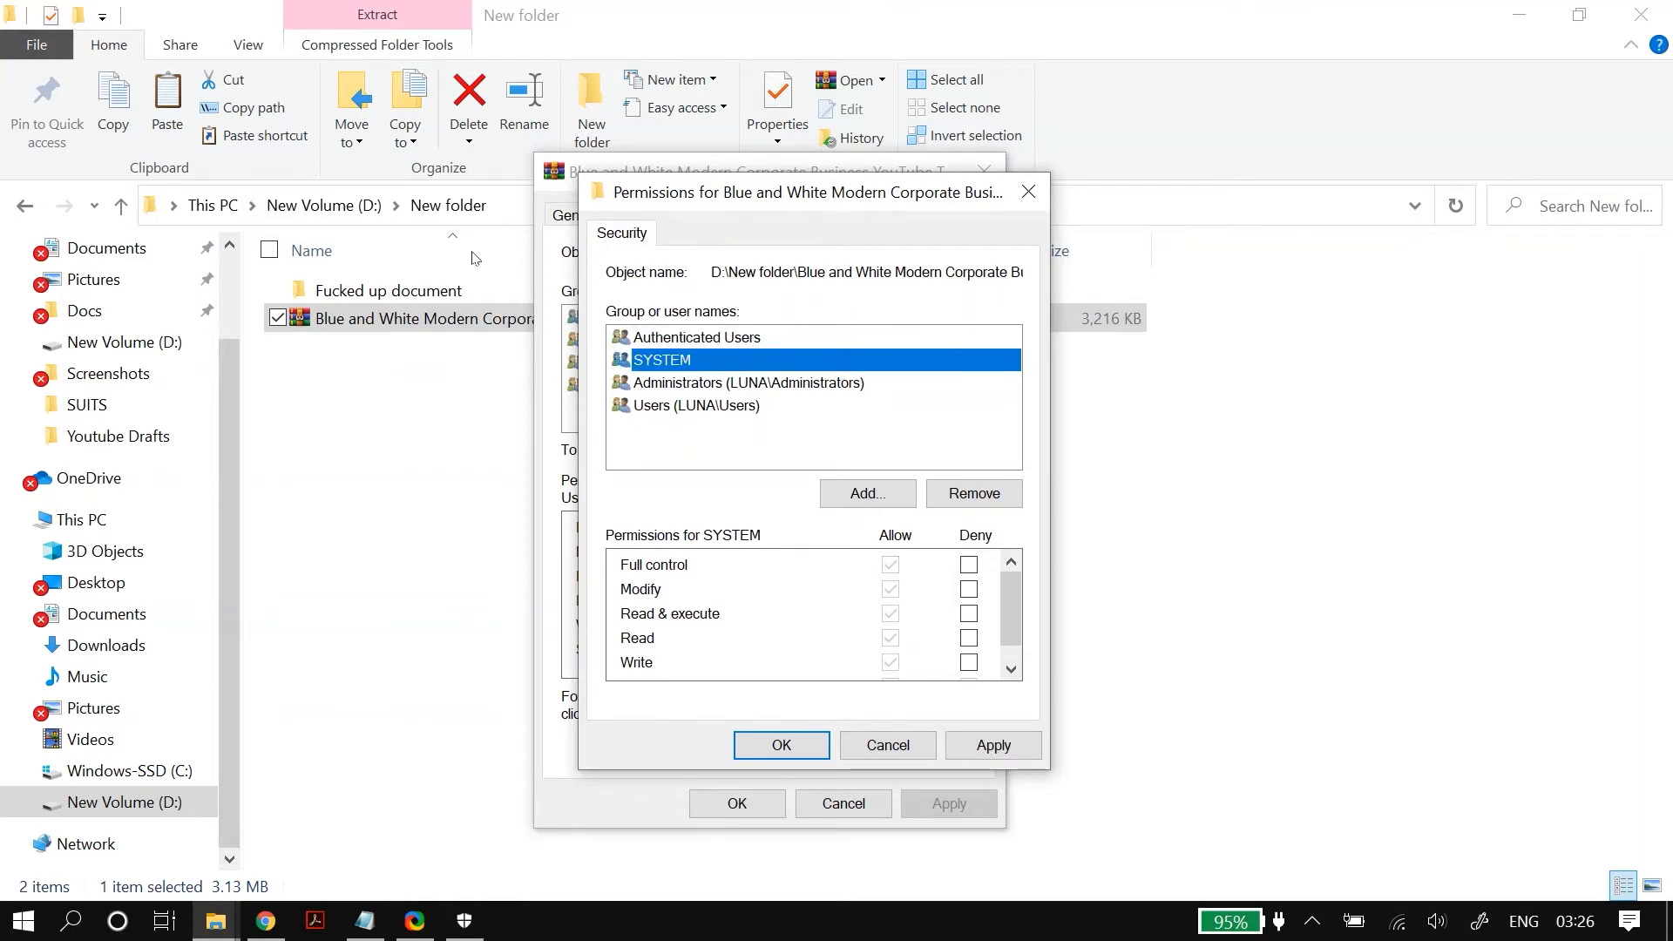
pyautogui.click(697, 404)
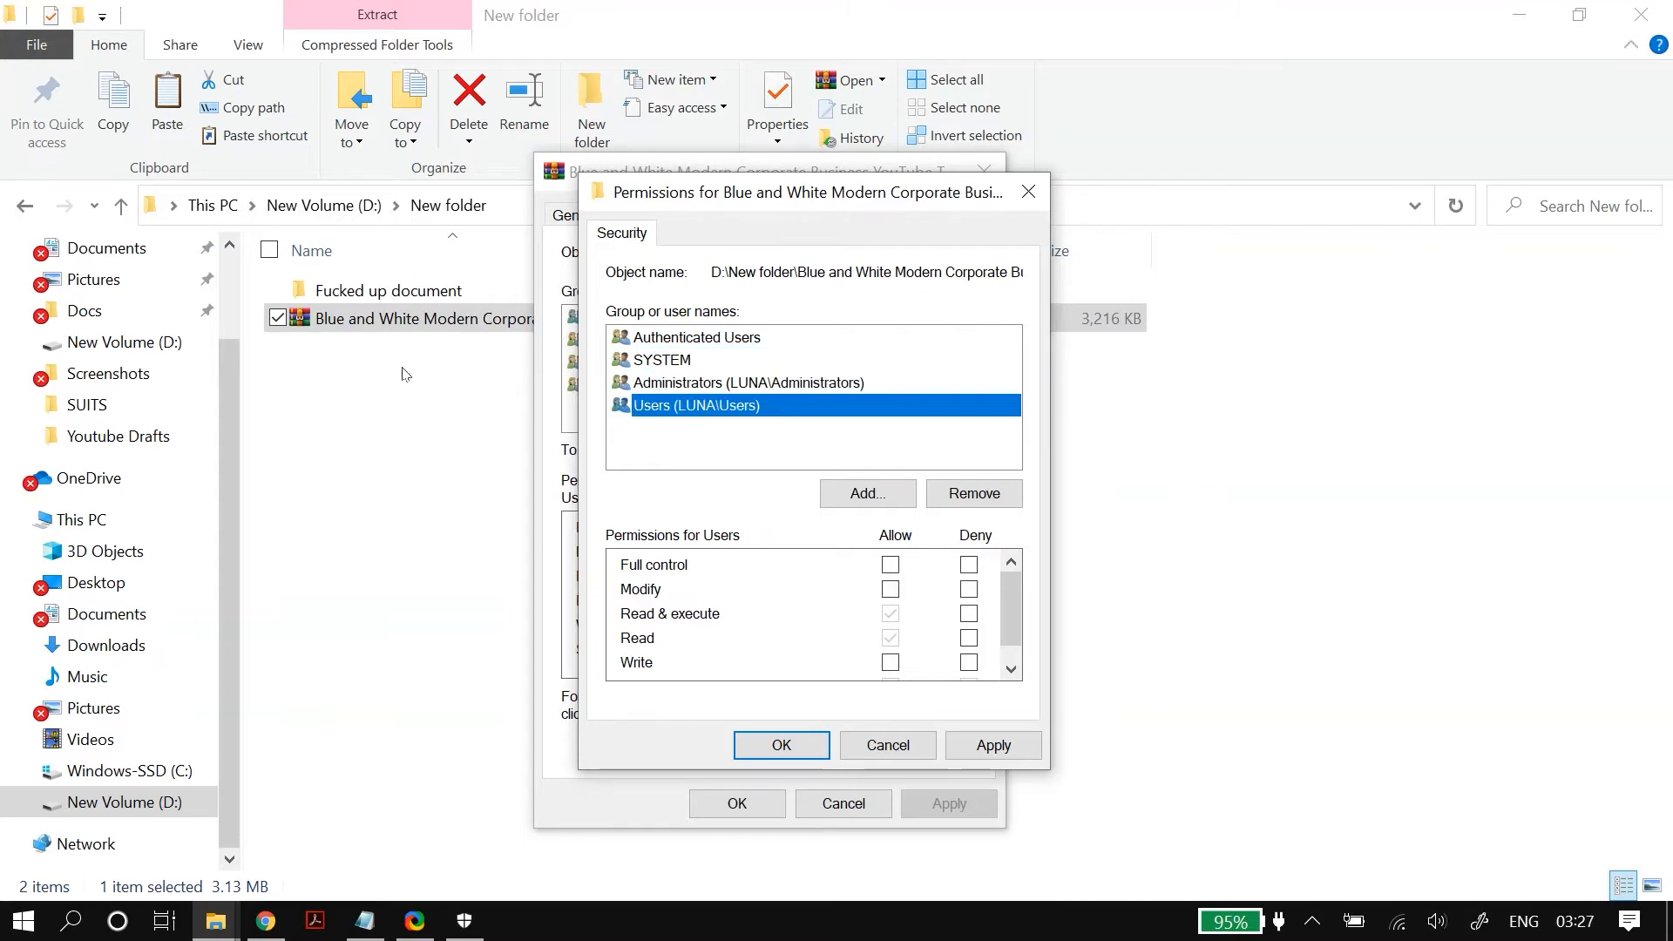
pyautogui.click(889, 565)
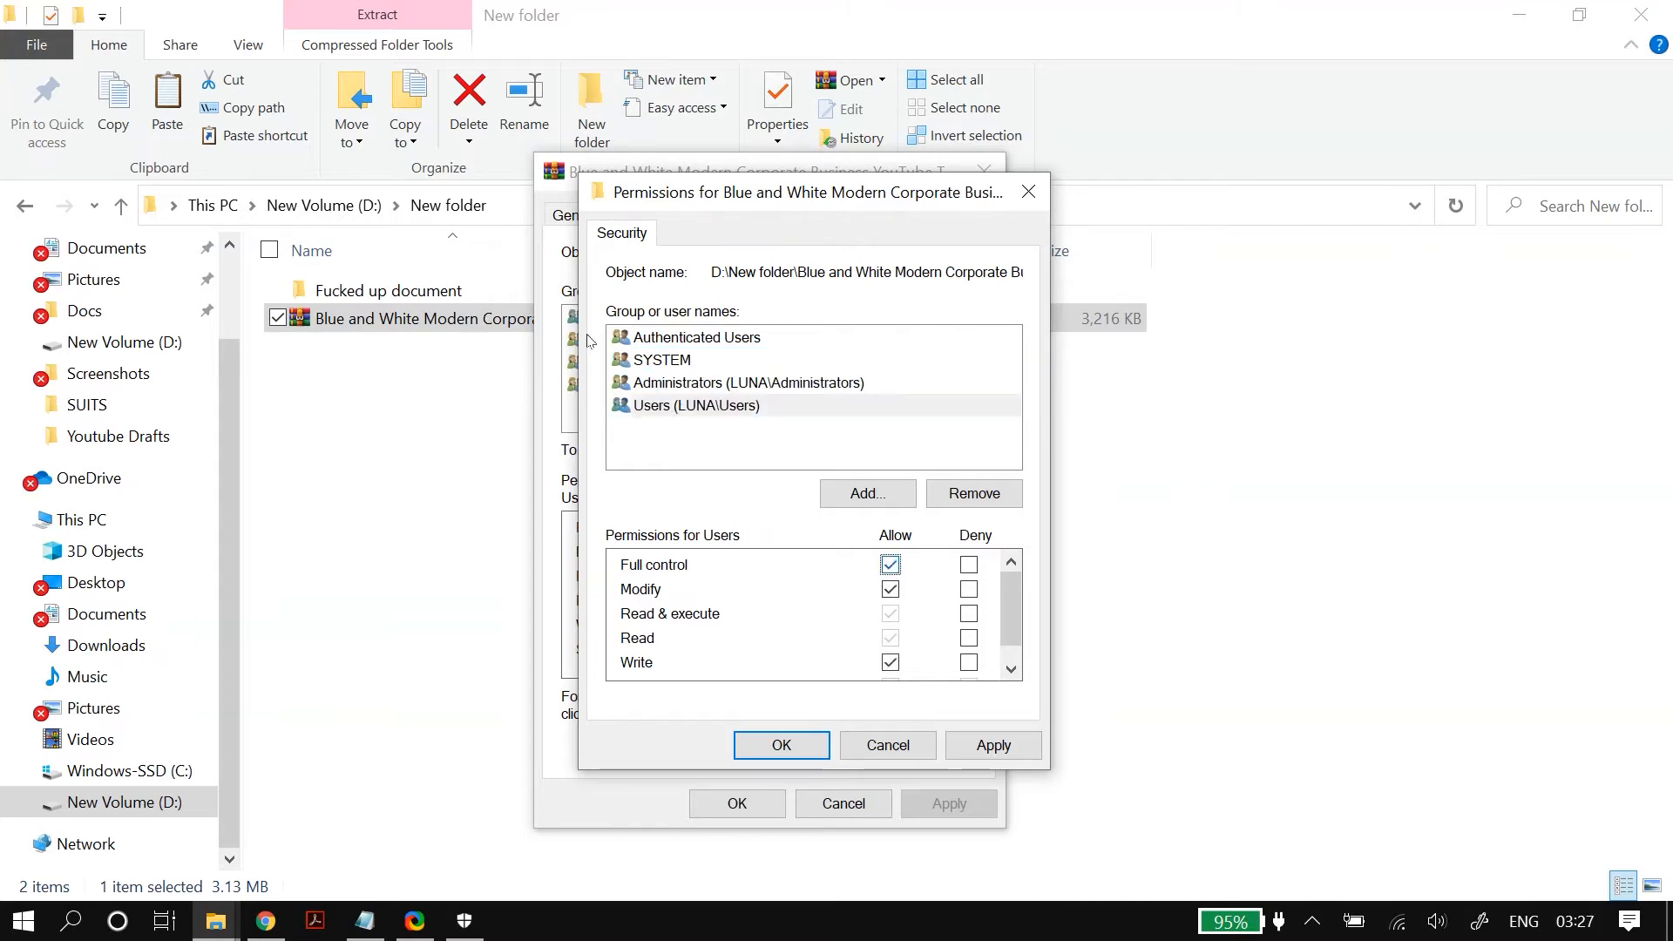
# Review each group's entries and apply the full-control permissions to the ZIP file.
pyautogui.click(697, 338)
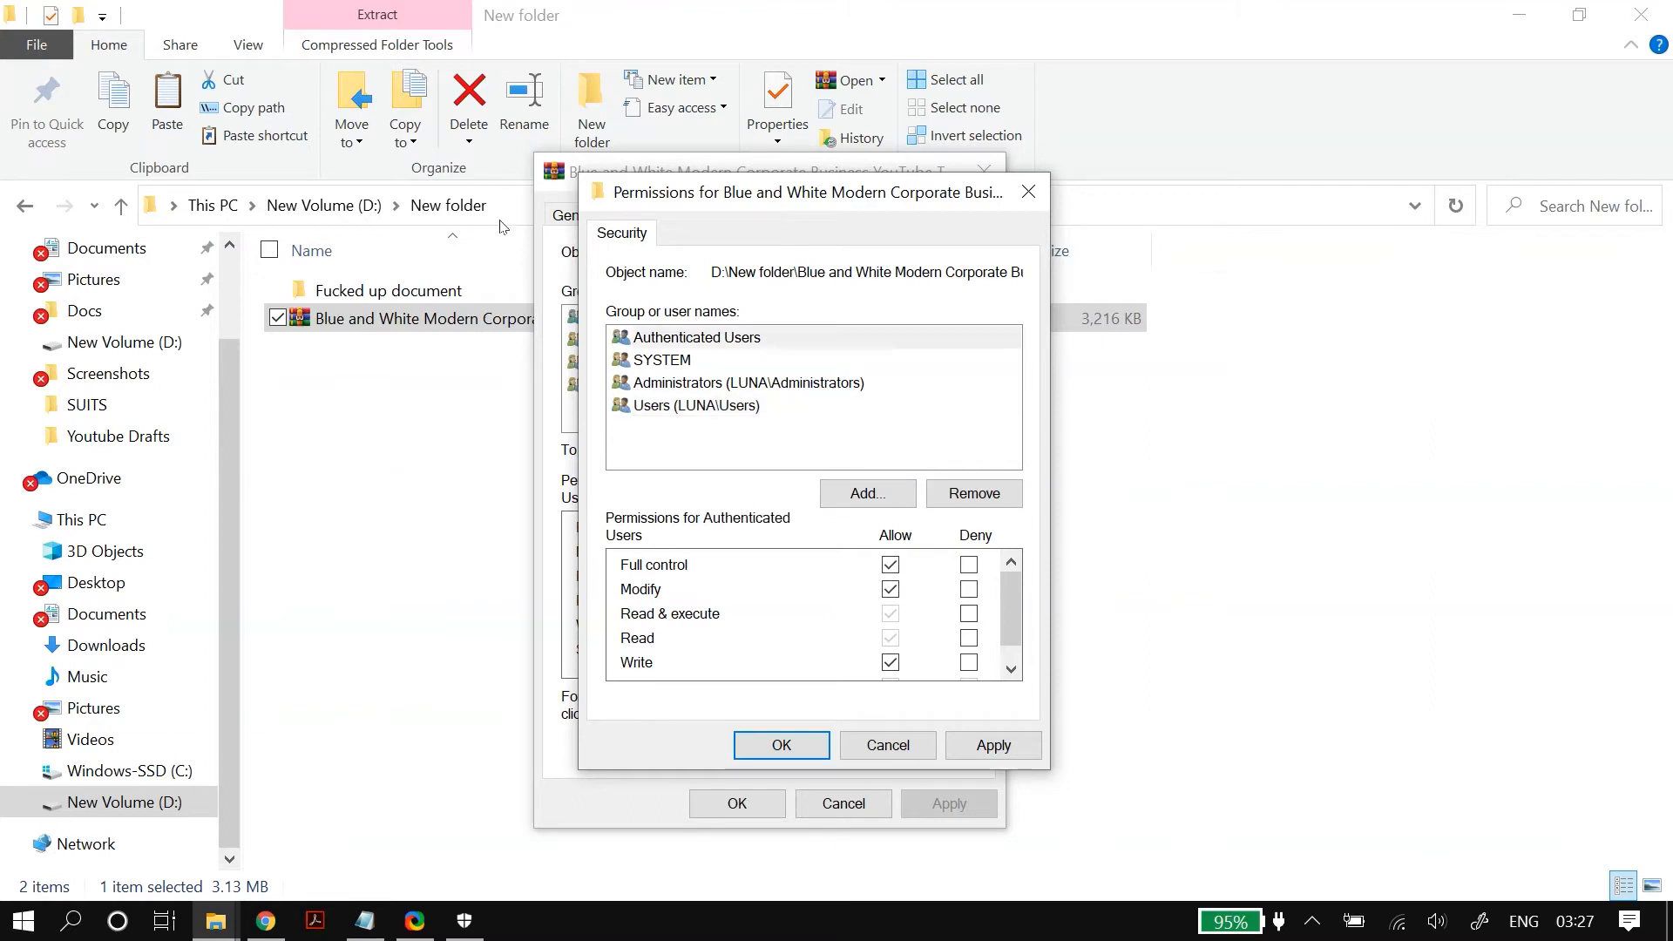
pyautogui.click(697, 338)
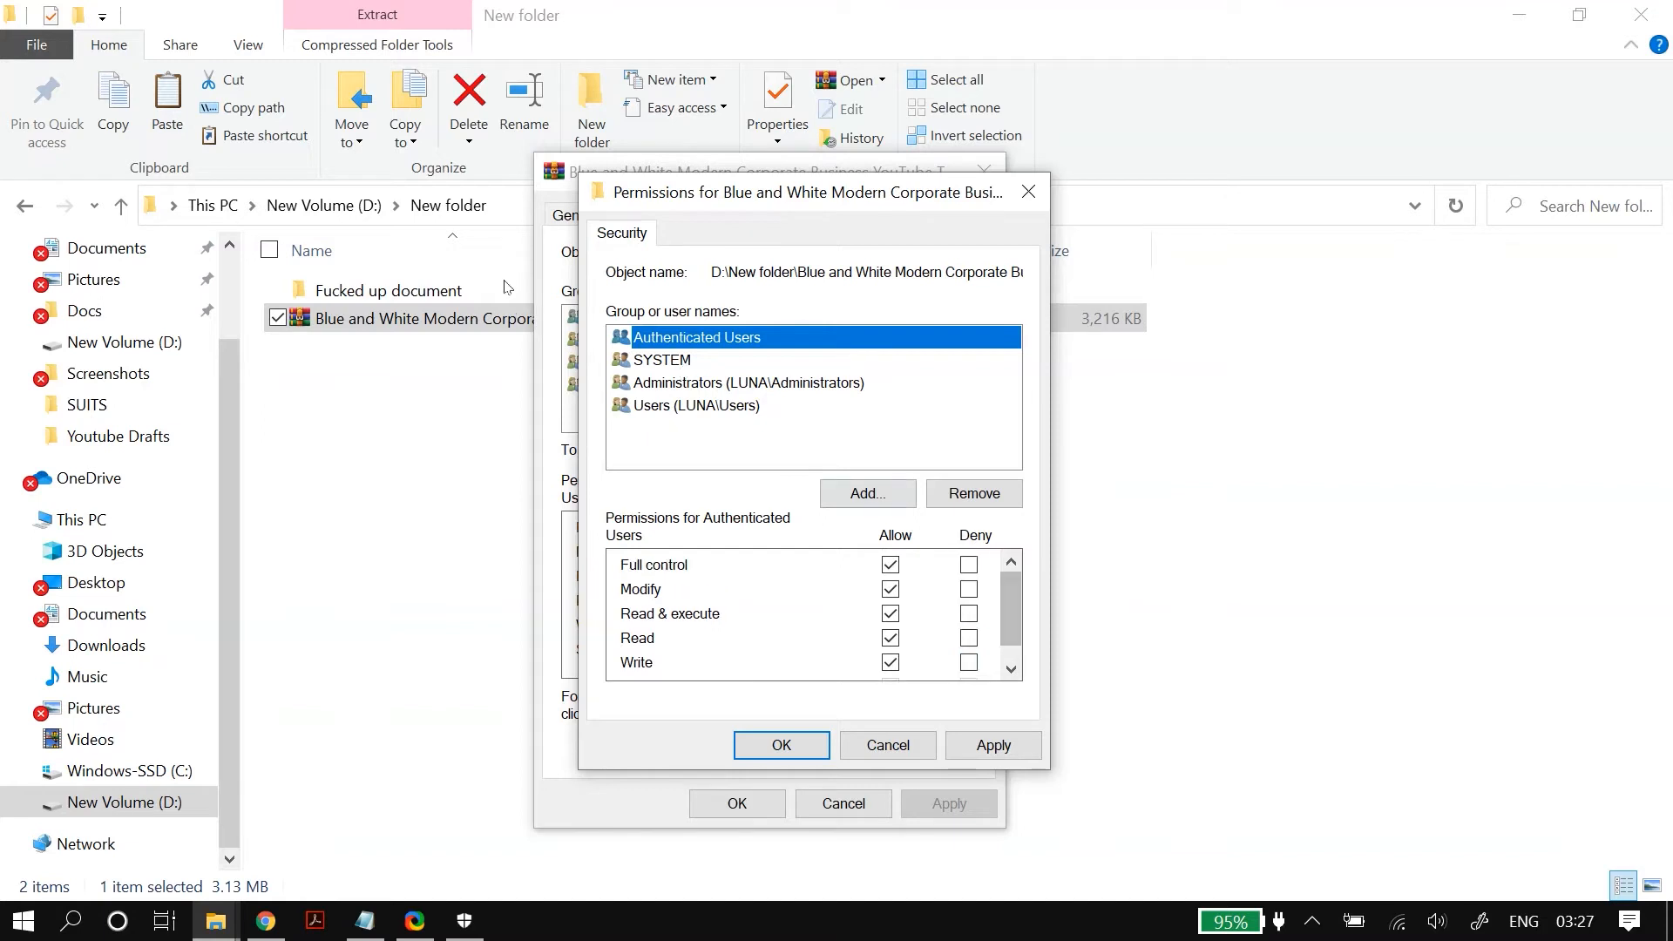
pyautogui.click(662, 359)
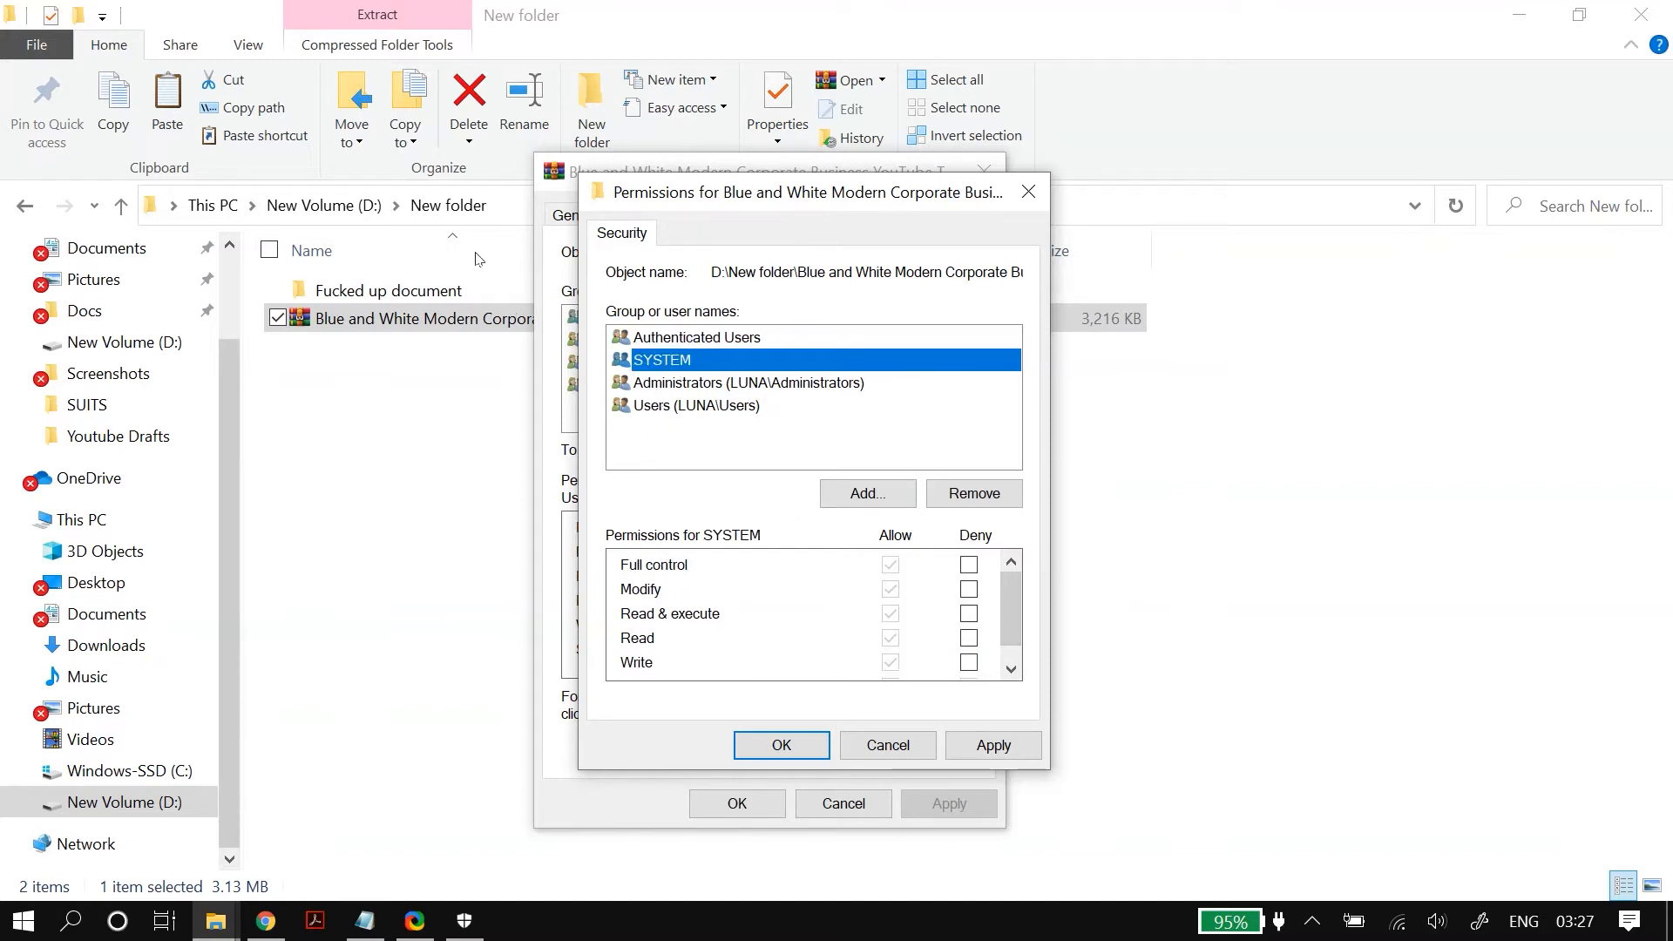
pyautogui.click(695, 405)
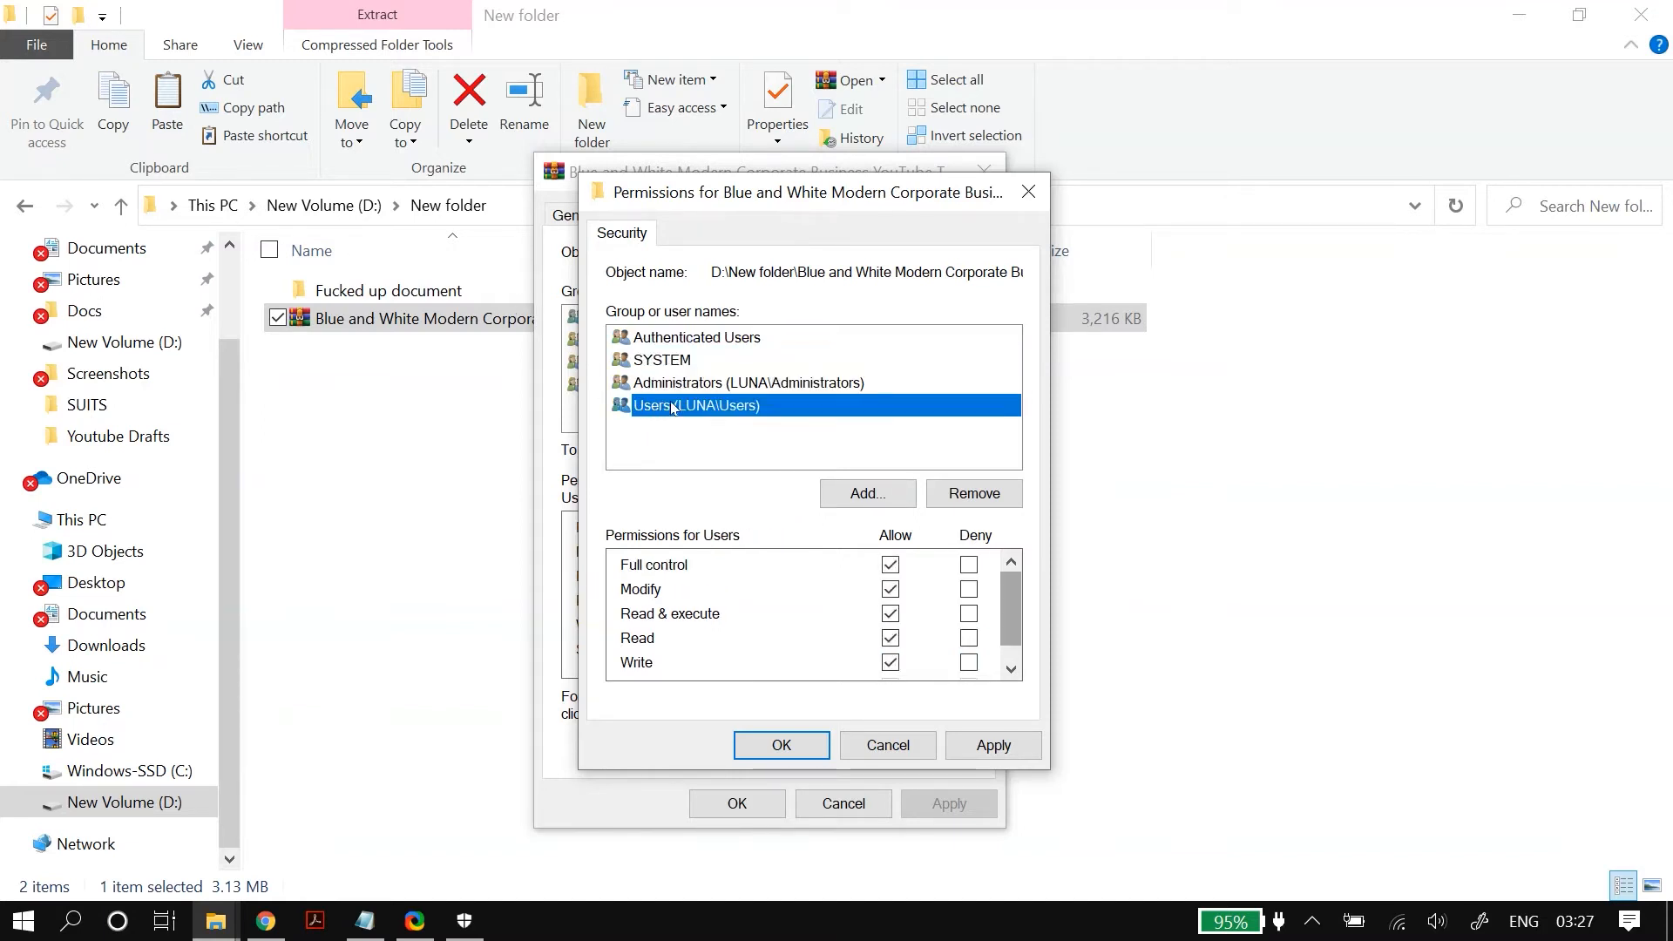
pyautogui.scroll(-3)
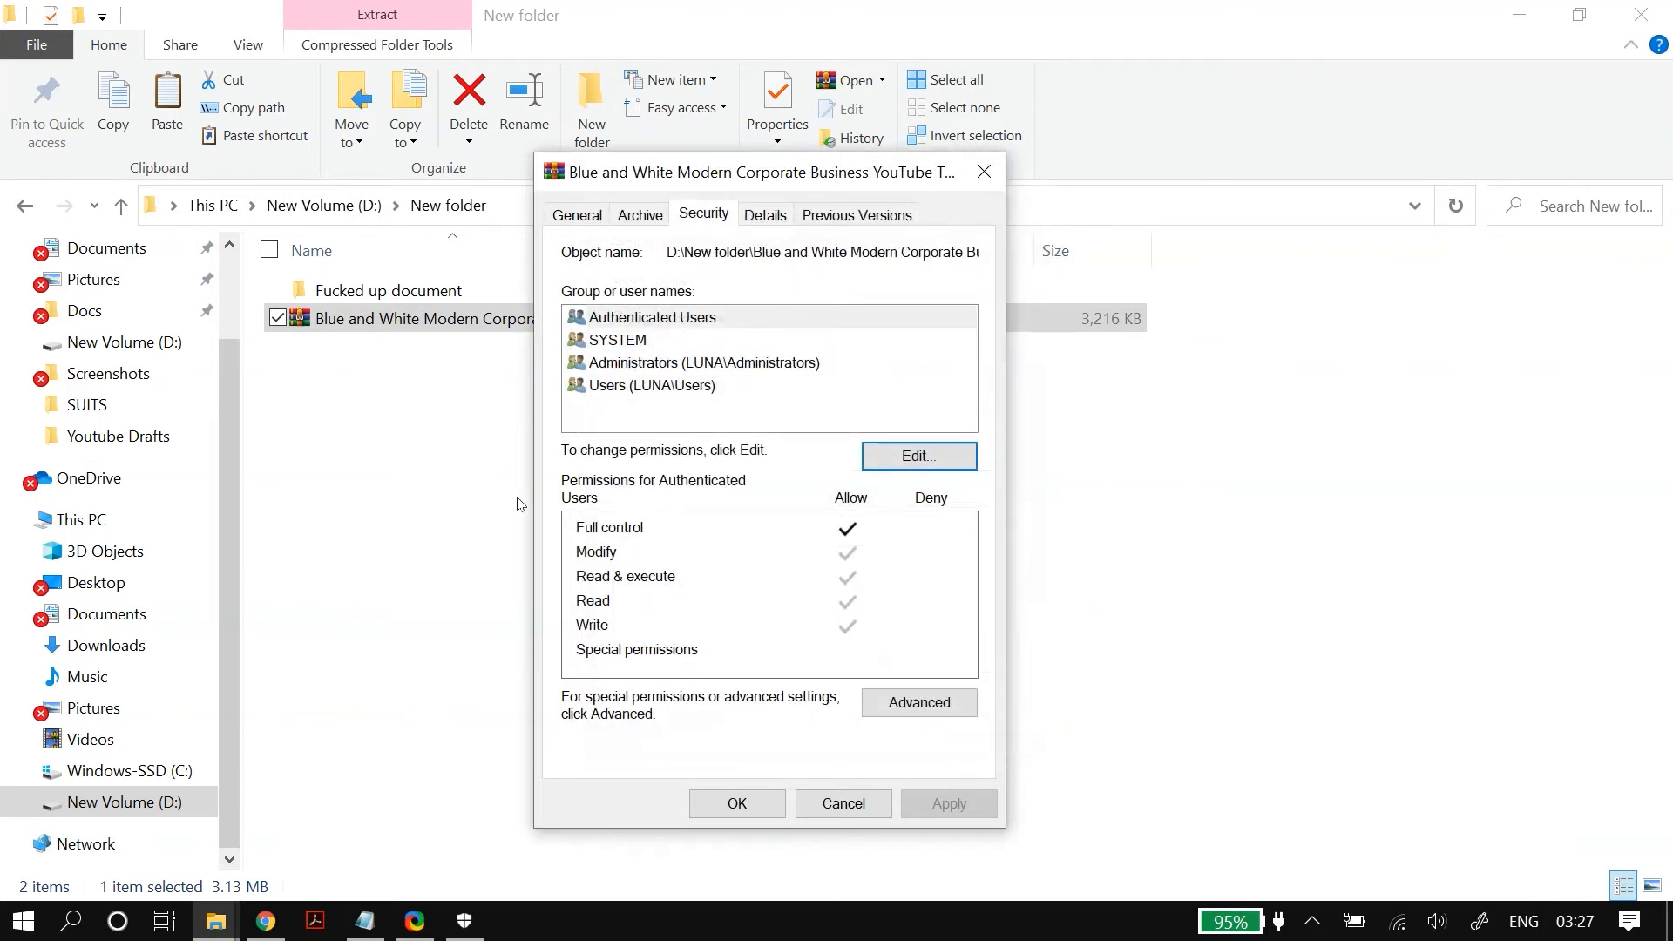
pyautogui.moveTo(528, 303)
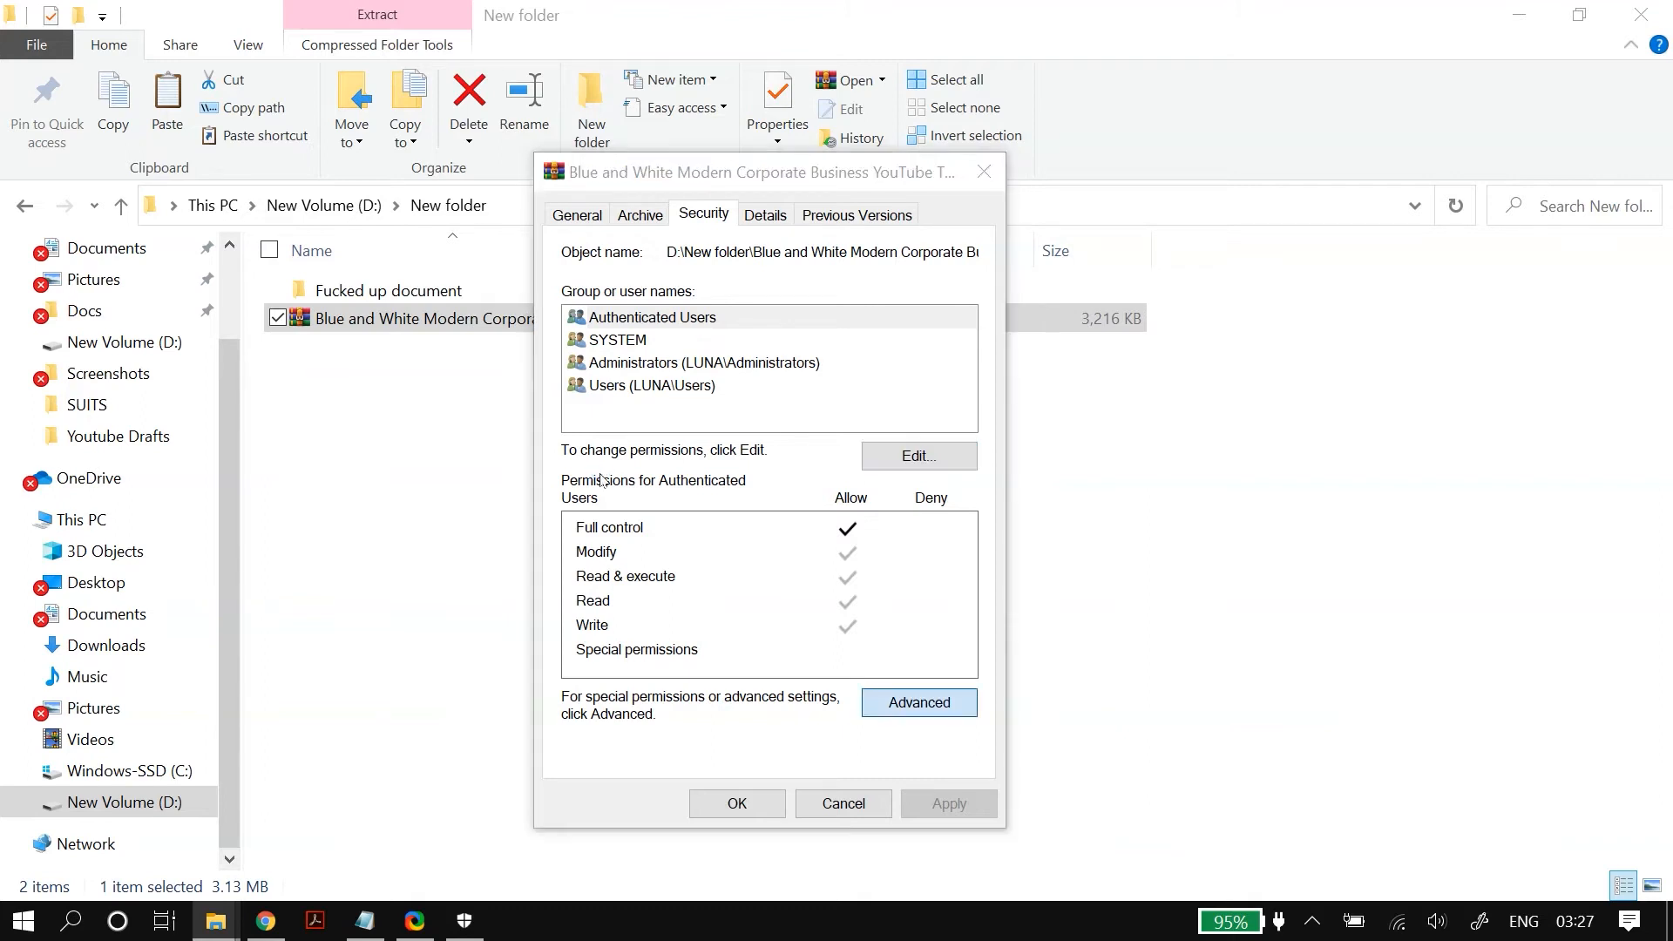
# Disable inheritance on the ZIP file, removing all inherited permission entries.
pyautogui.click(918, 702)
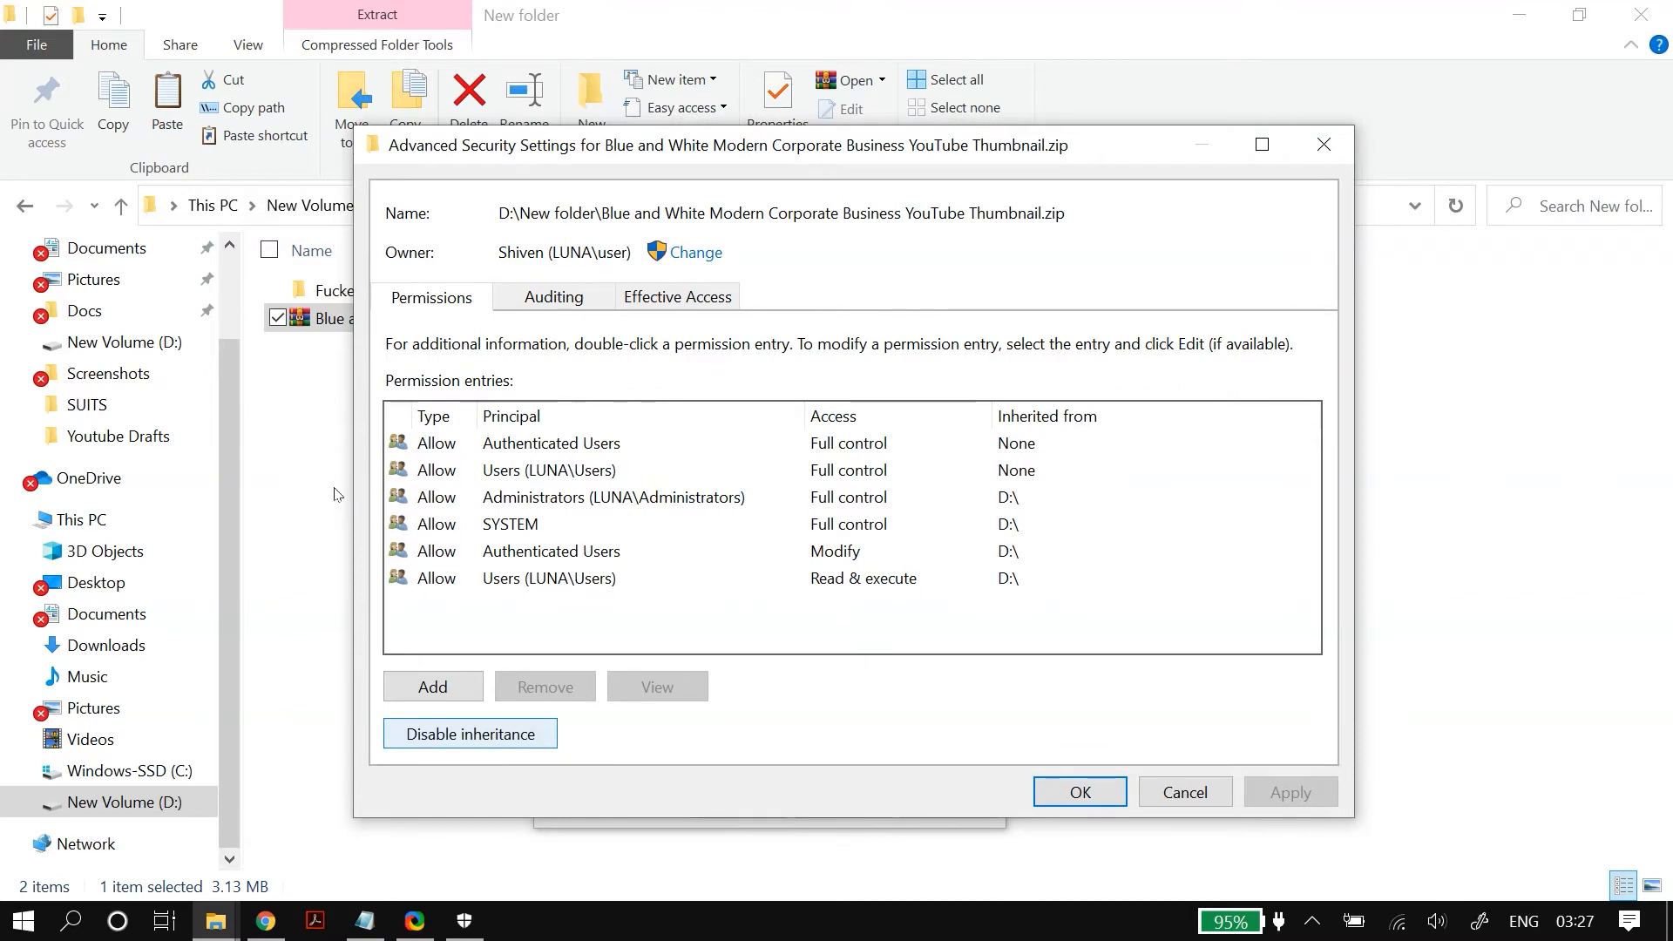
pyautogui.click(471, 734)
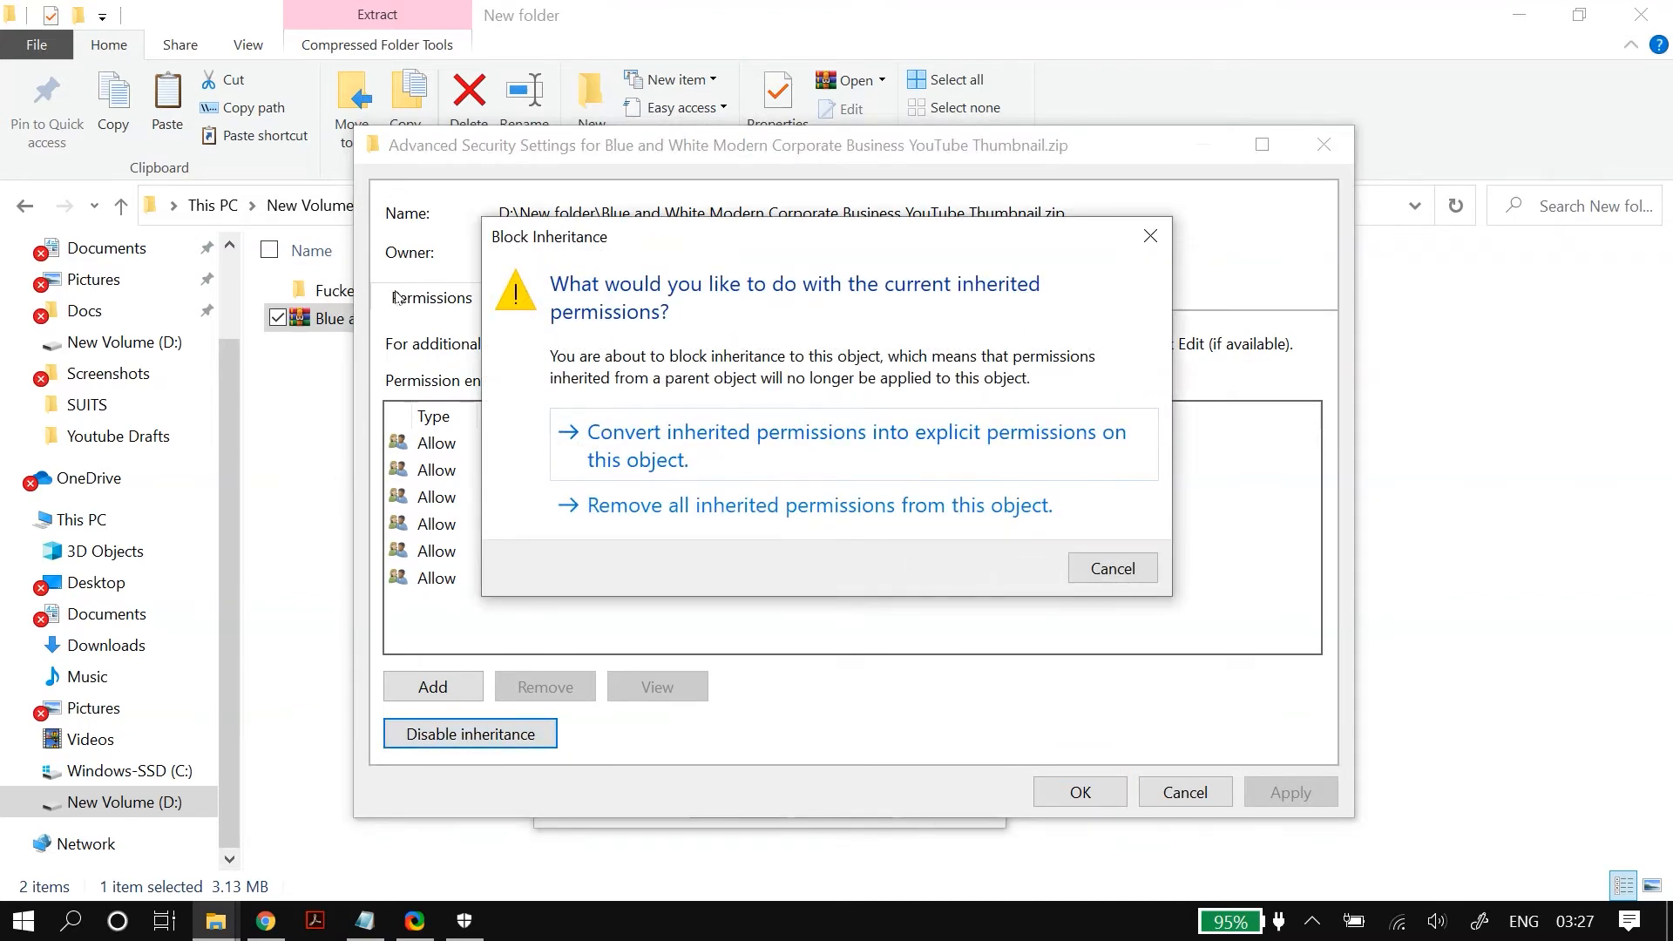
pyautogui.click(819, 505)
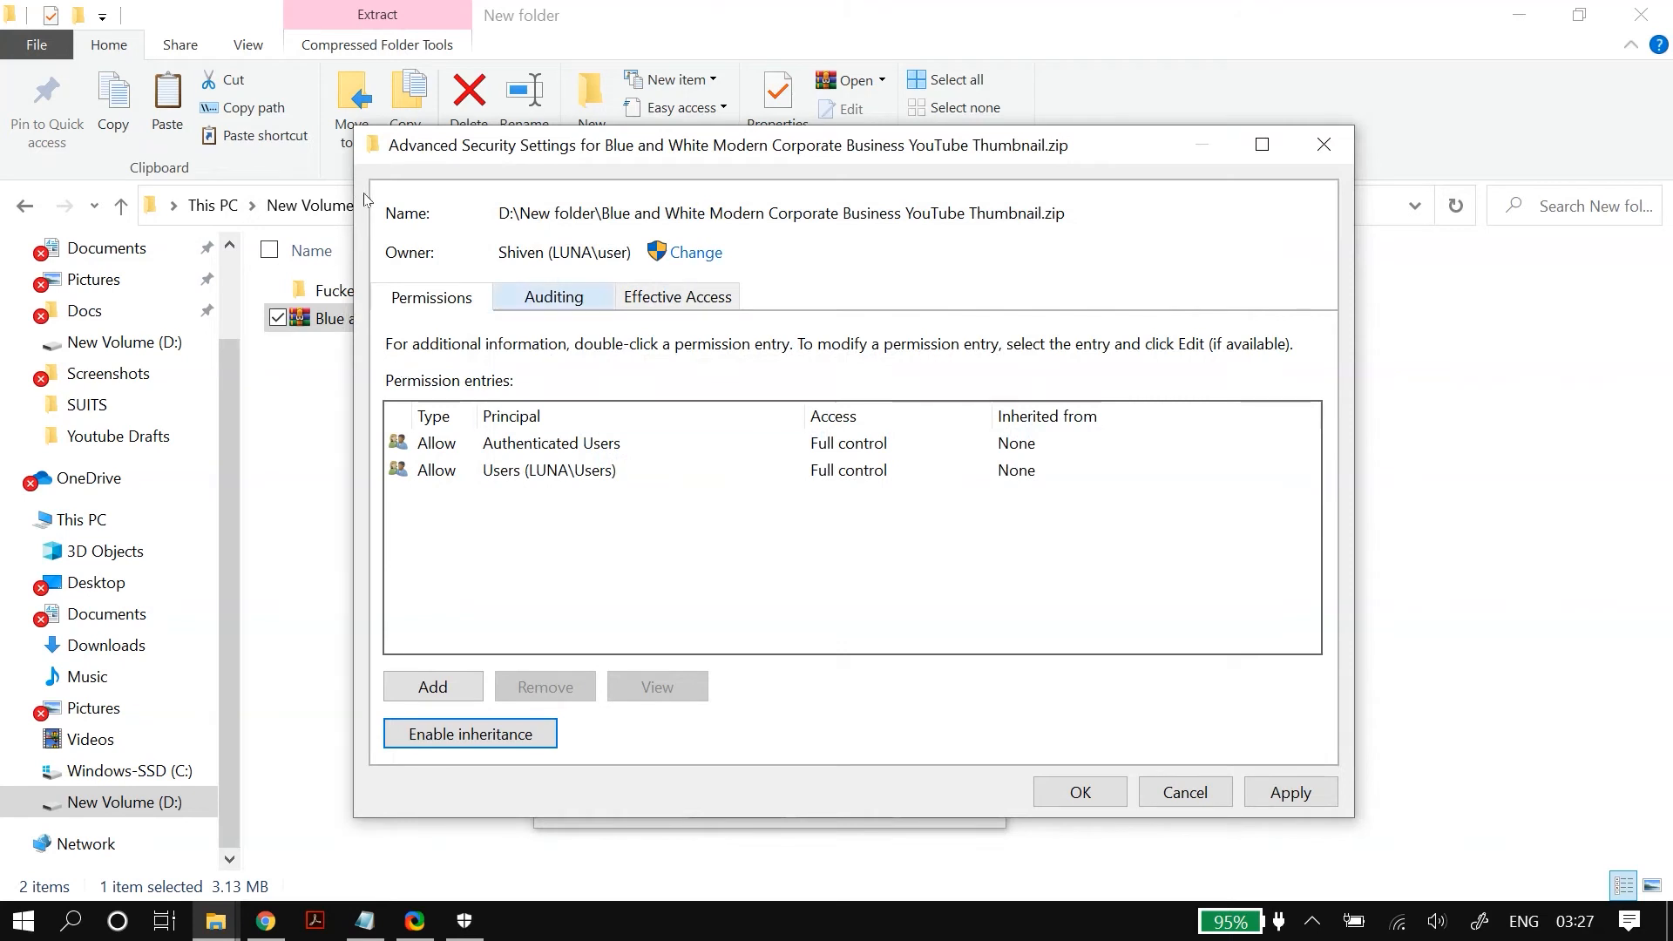
# Save the permission changes and view the ZIP file's empty auditing entries list.
pyautogui.click(554, 296)
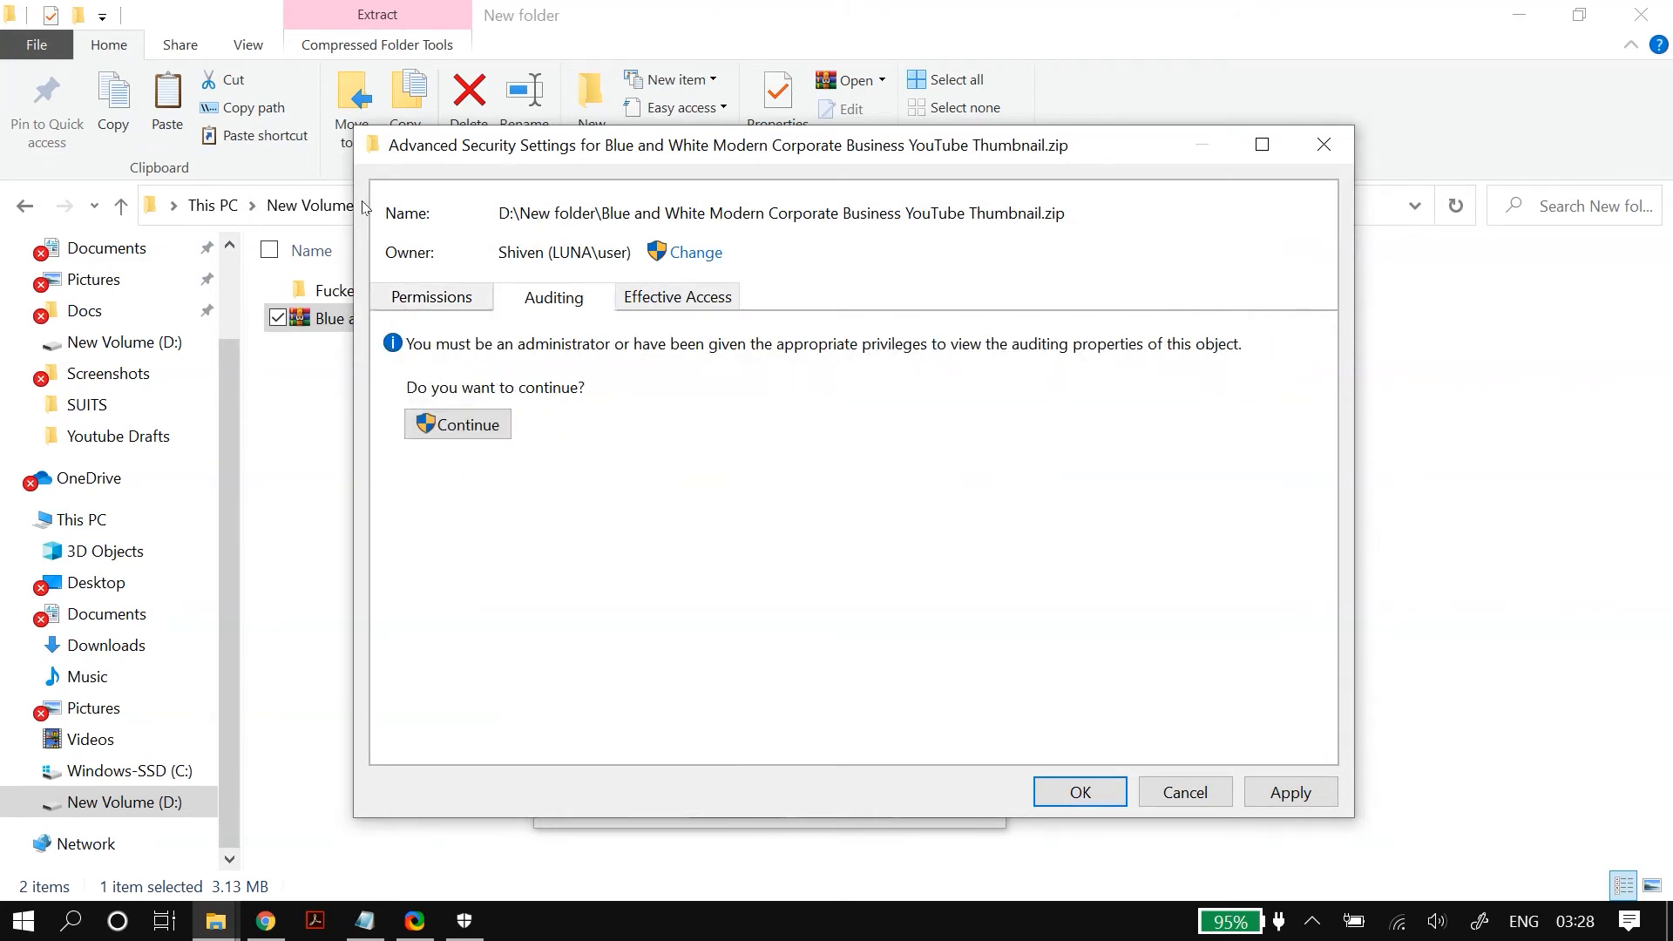
pyautogui.click(456, 424)
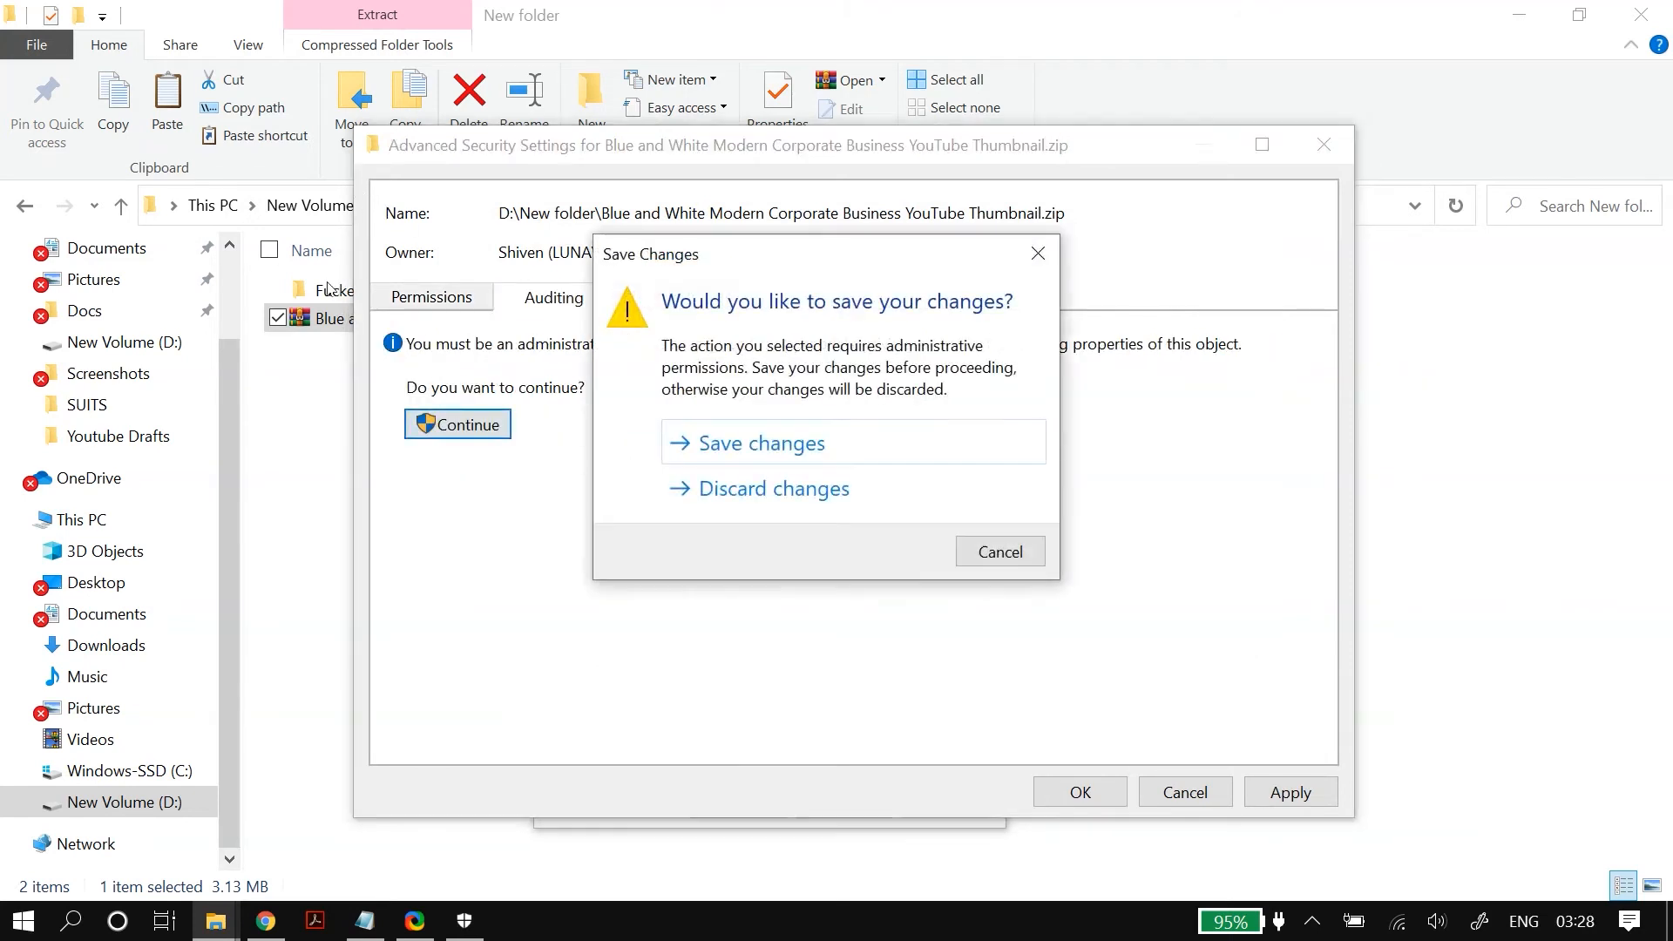
pyautogui.click(772, 488)
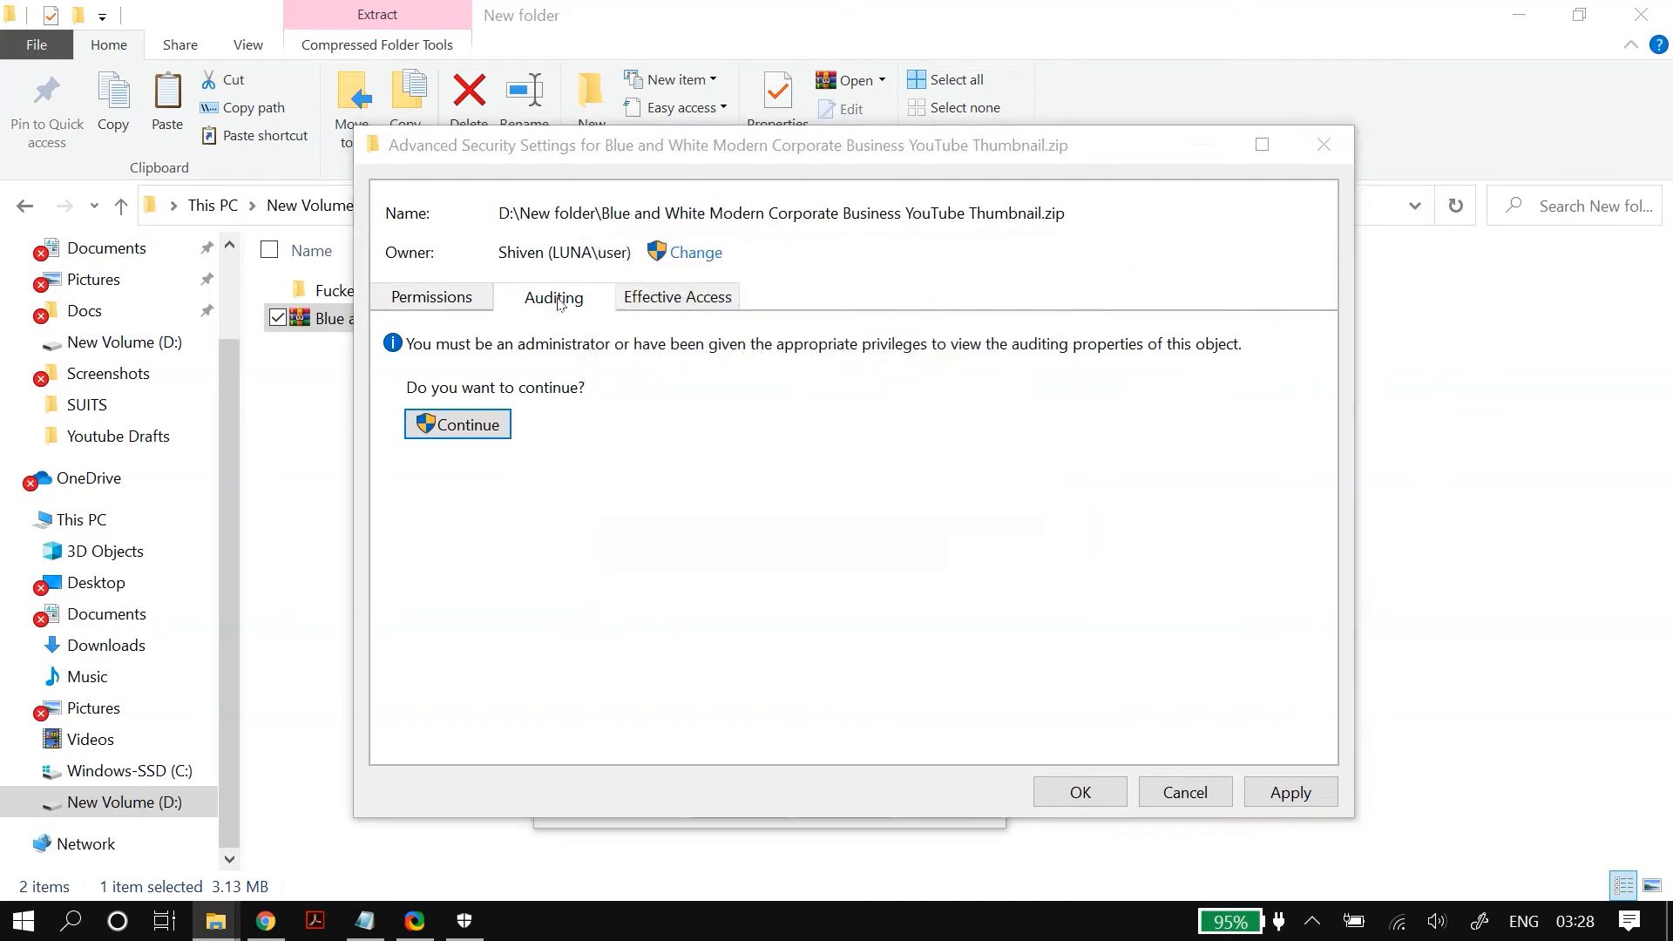
pyautogui.click(457, 423)
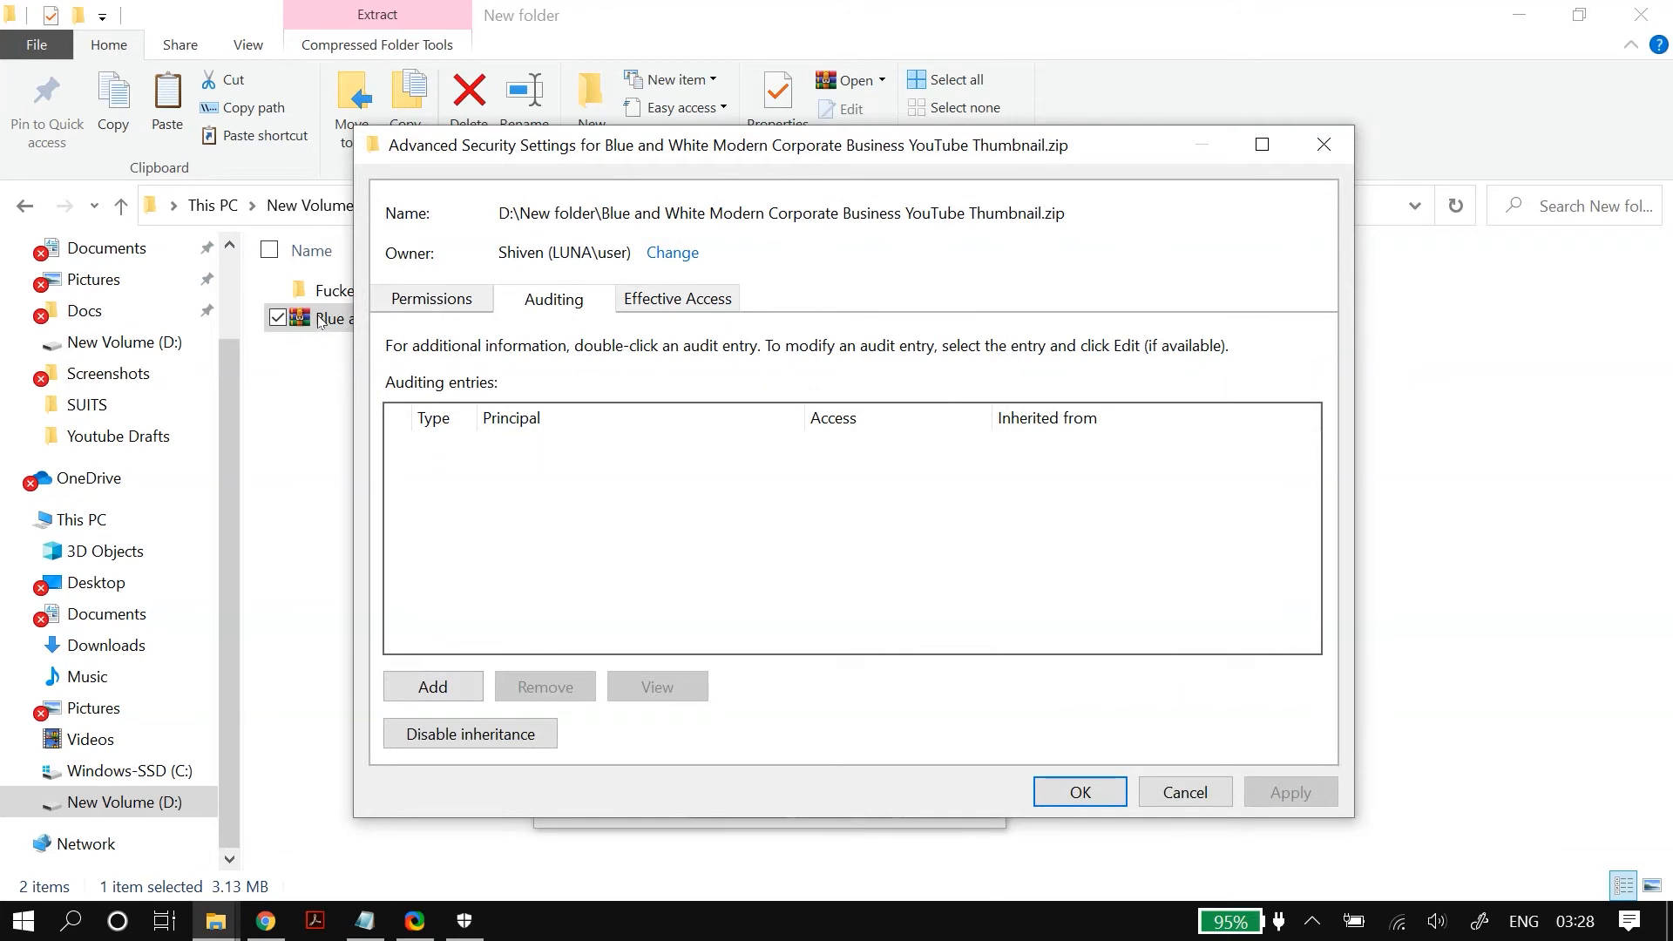
pyautogui.moveTo(339, 325)
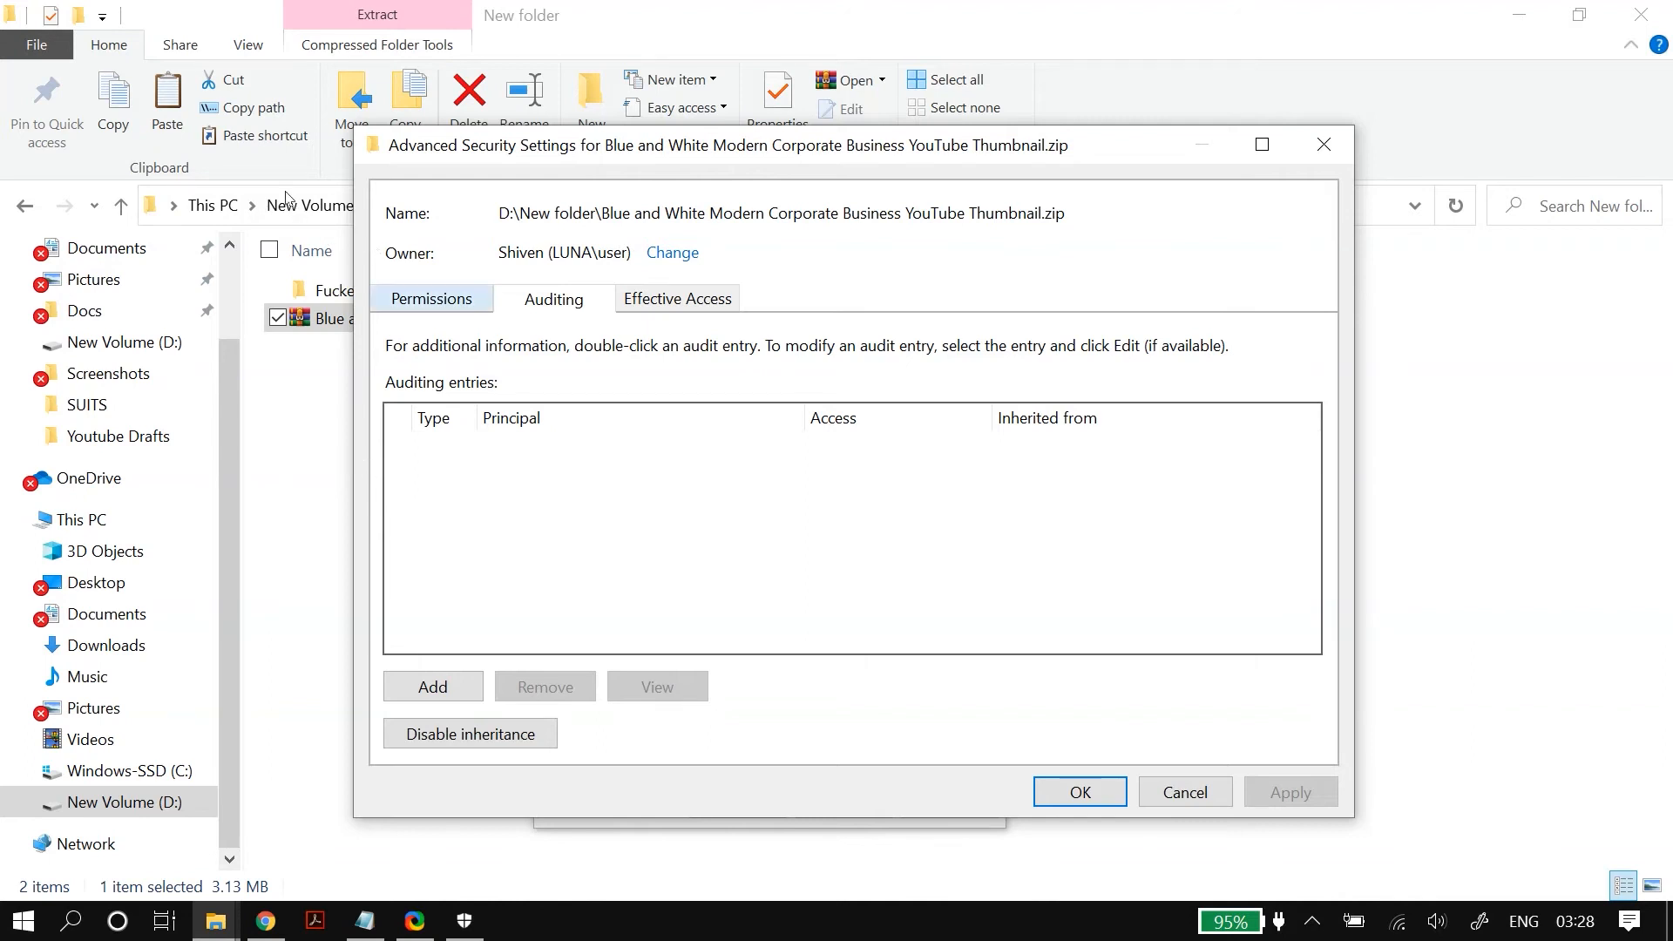
# Confirm the ZIP file's advanced security settings and close its Properties.
pyautogui.click(431, 299)
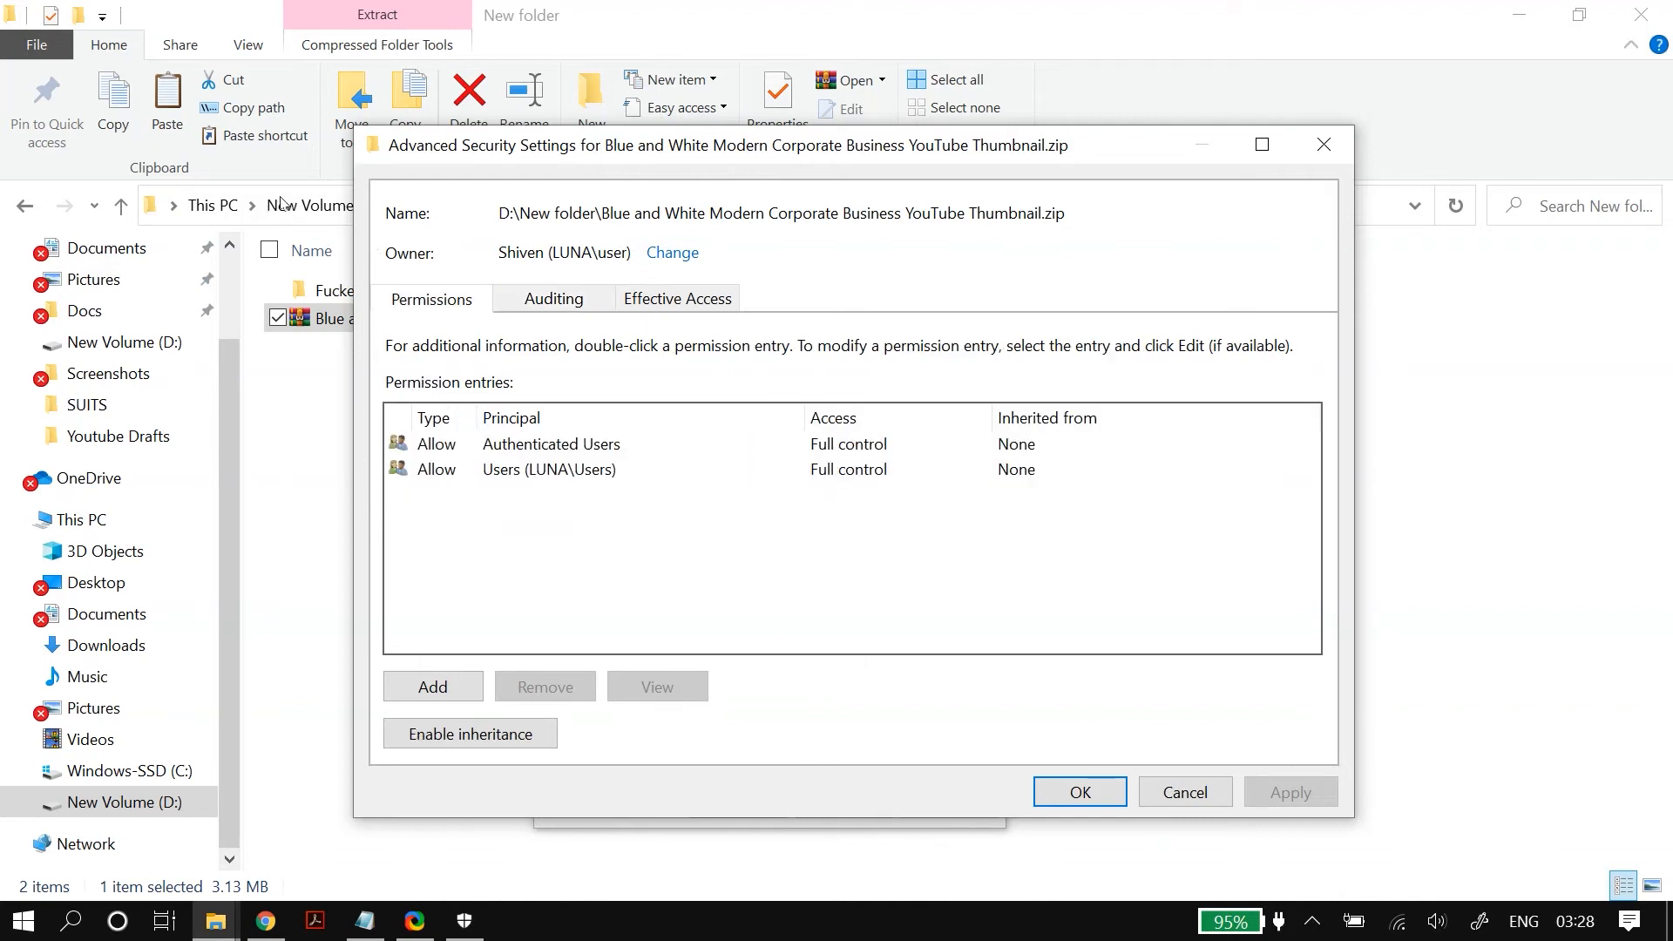
pyautogui.moveTo(317, 333)
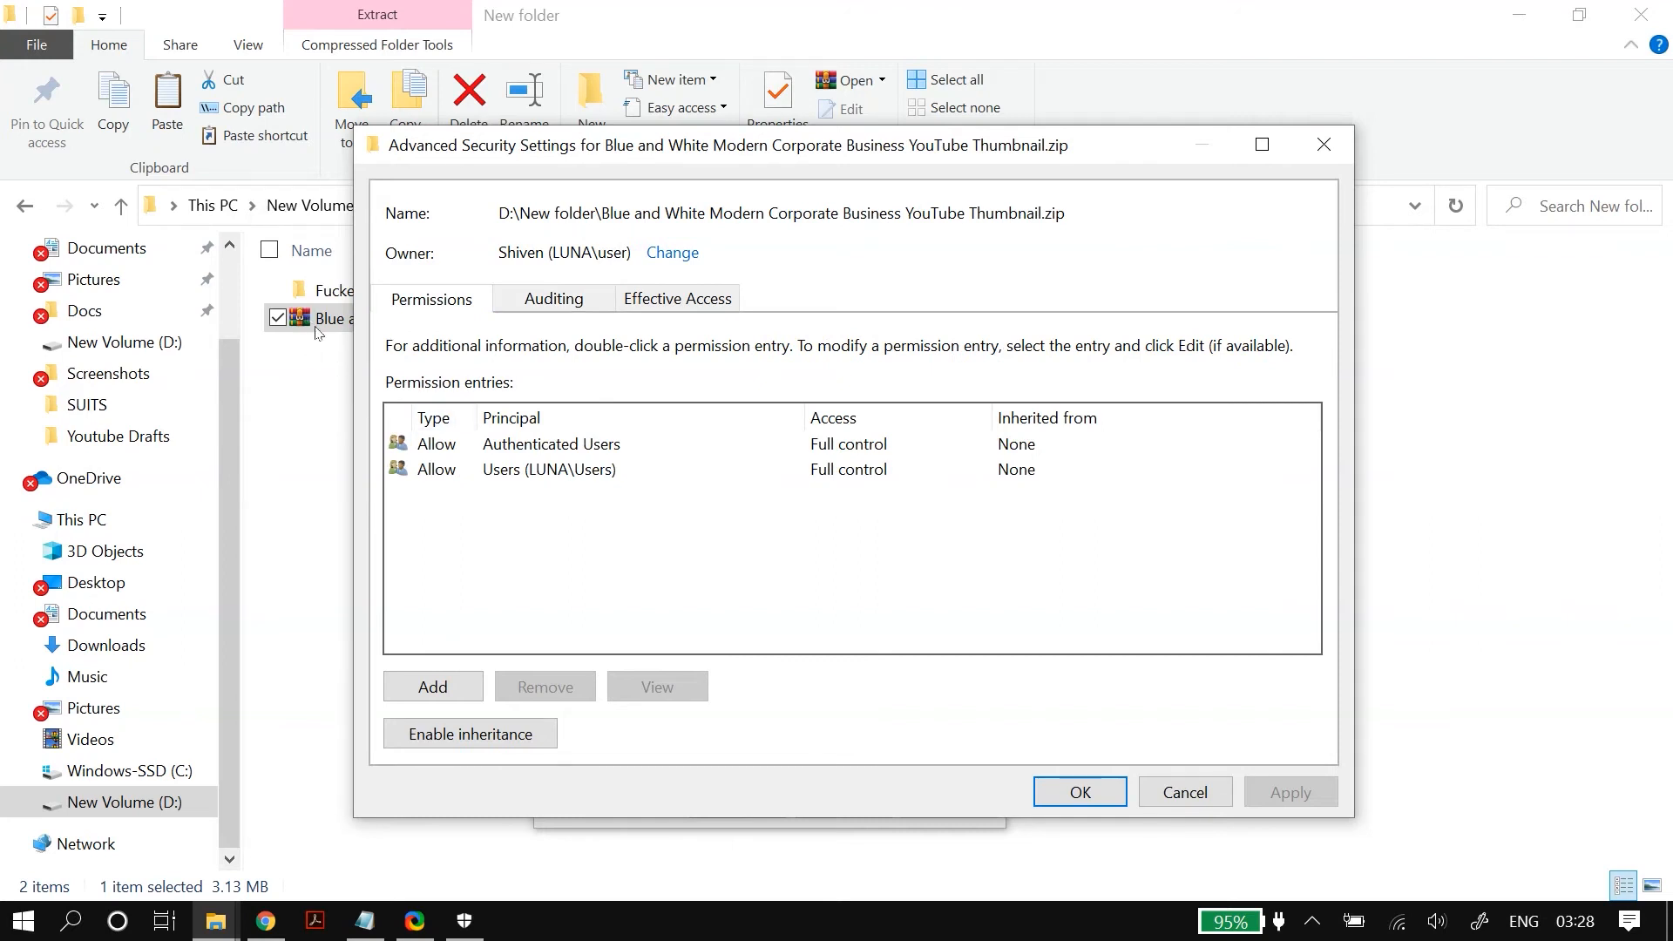
pyautogui.moveTo(318, 505)
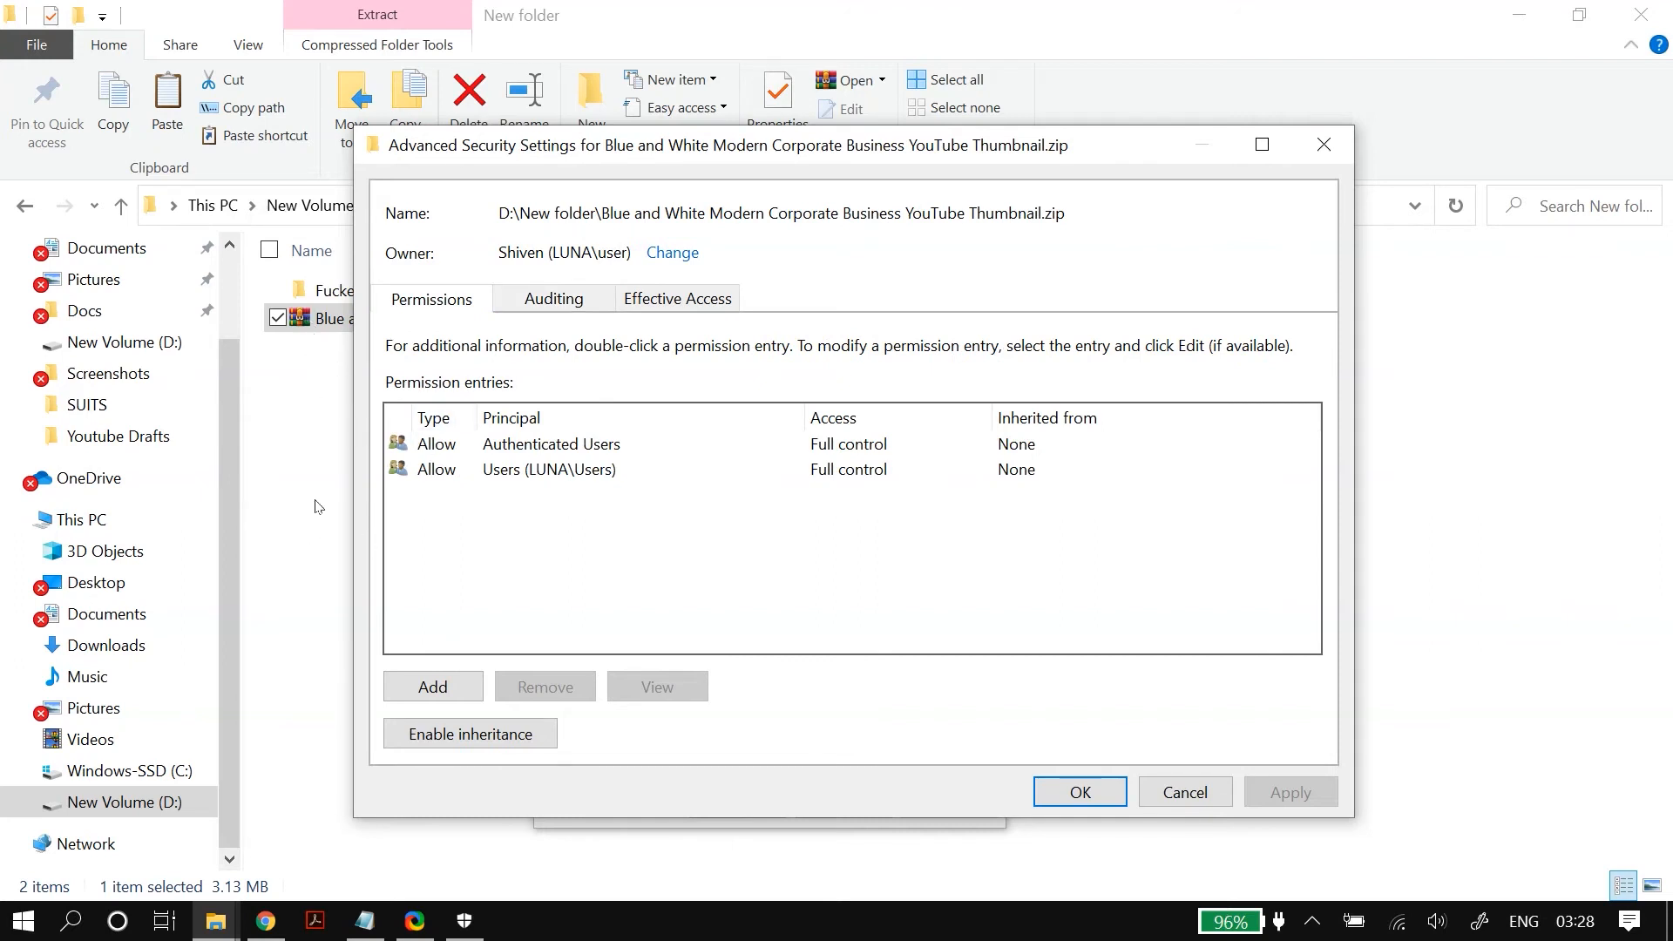
pyautogui.moveTo(425, 509)
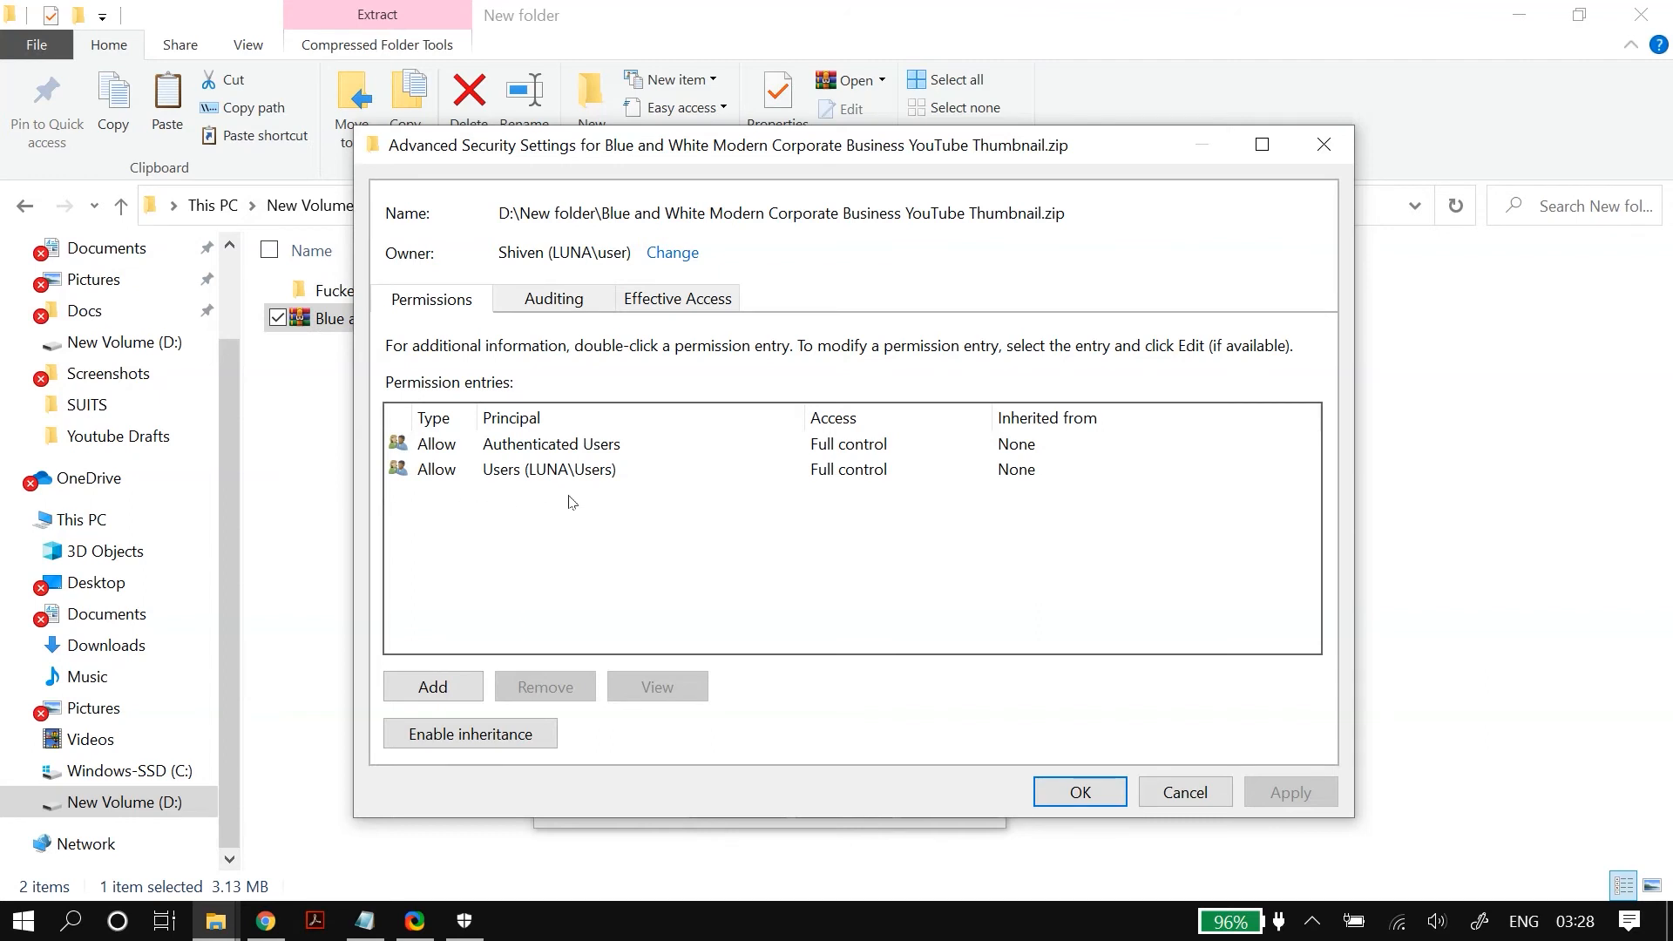
pyautogui.moveTo(713, 535)
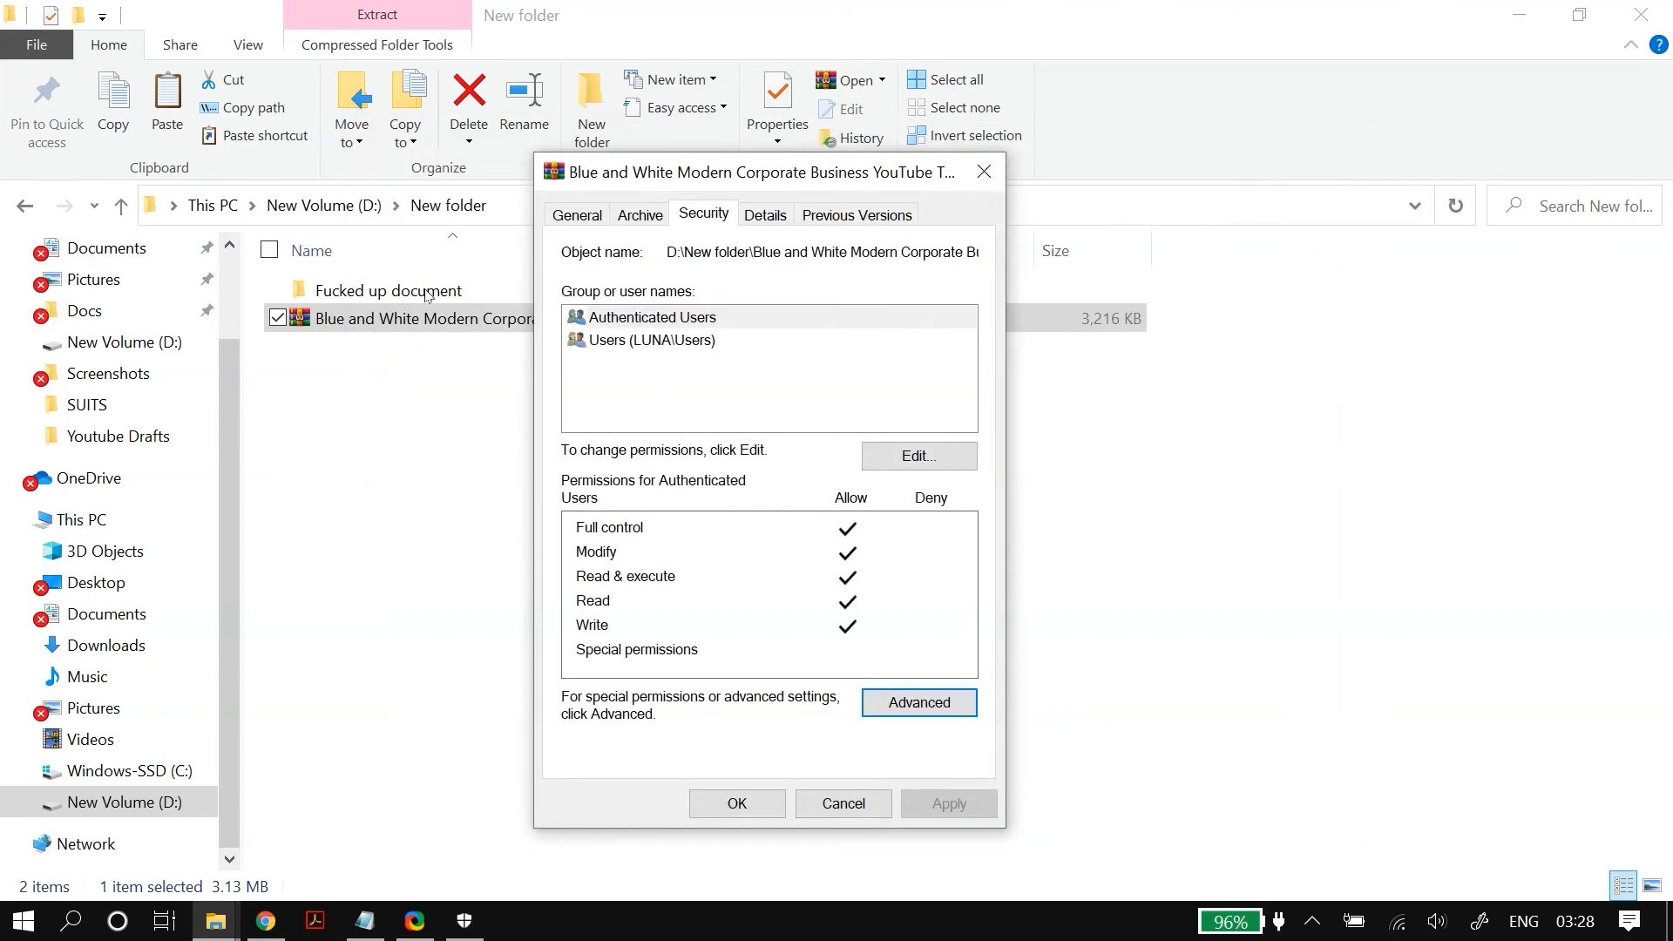
pyautogui.click(843, 803)
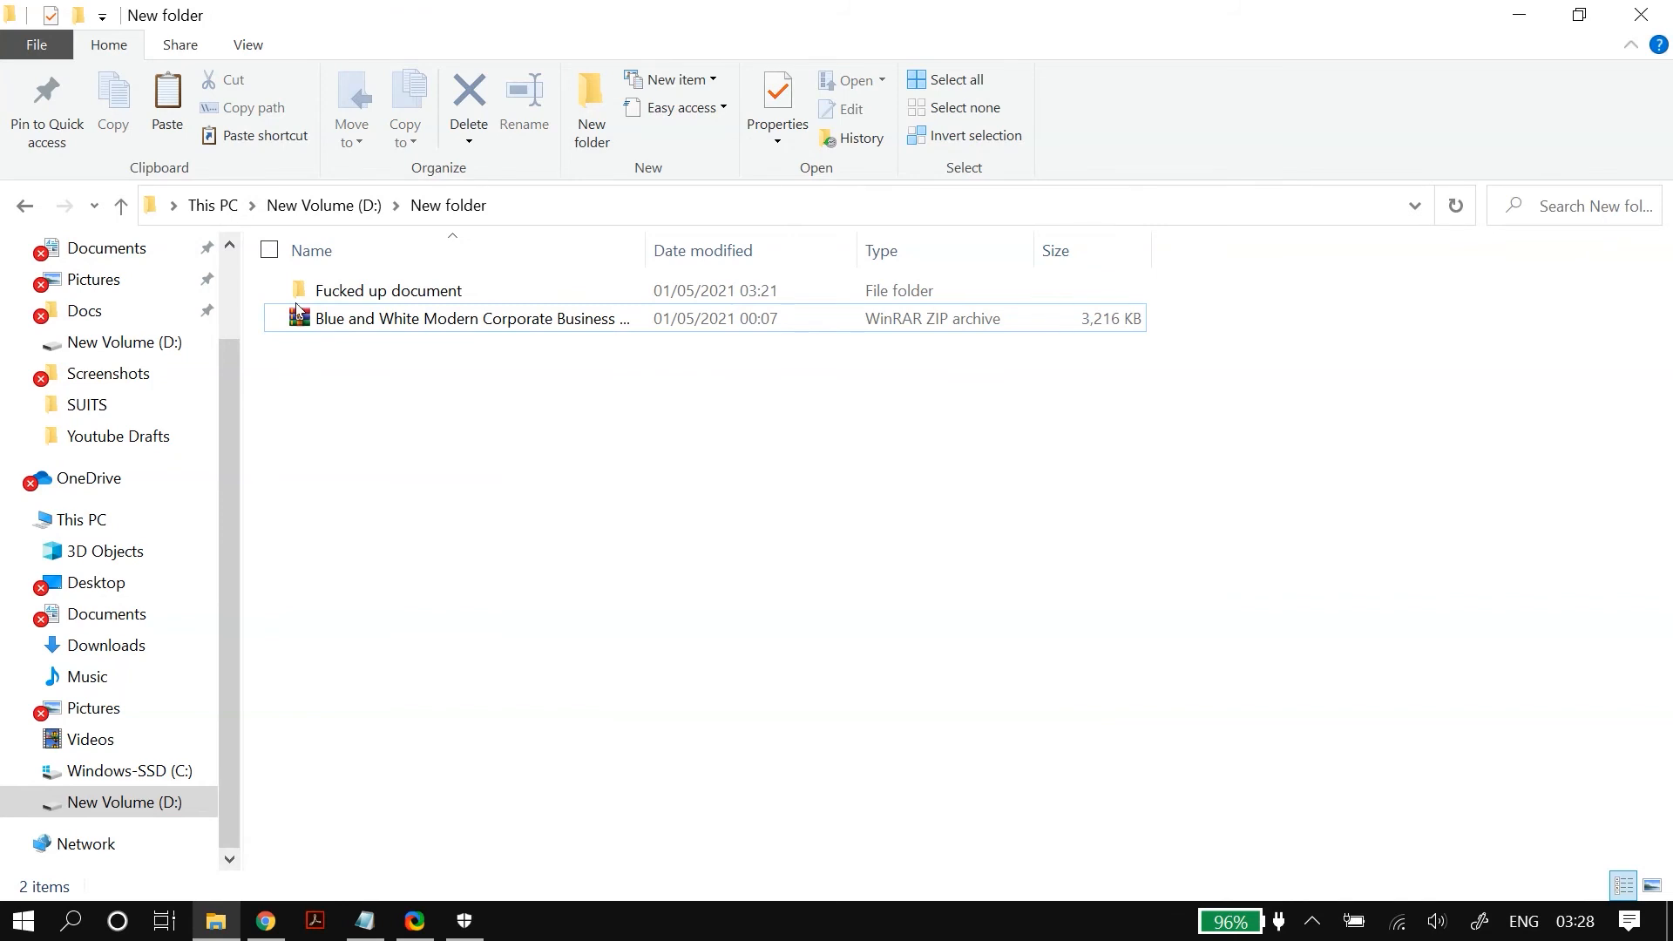
# Edit the subfolder's permissions to full control with inheritance disabled and child entries replaced.
pyautogui.click(389, 290)
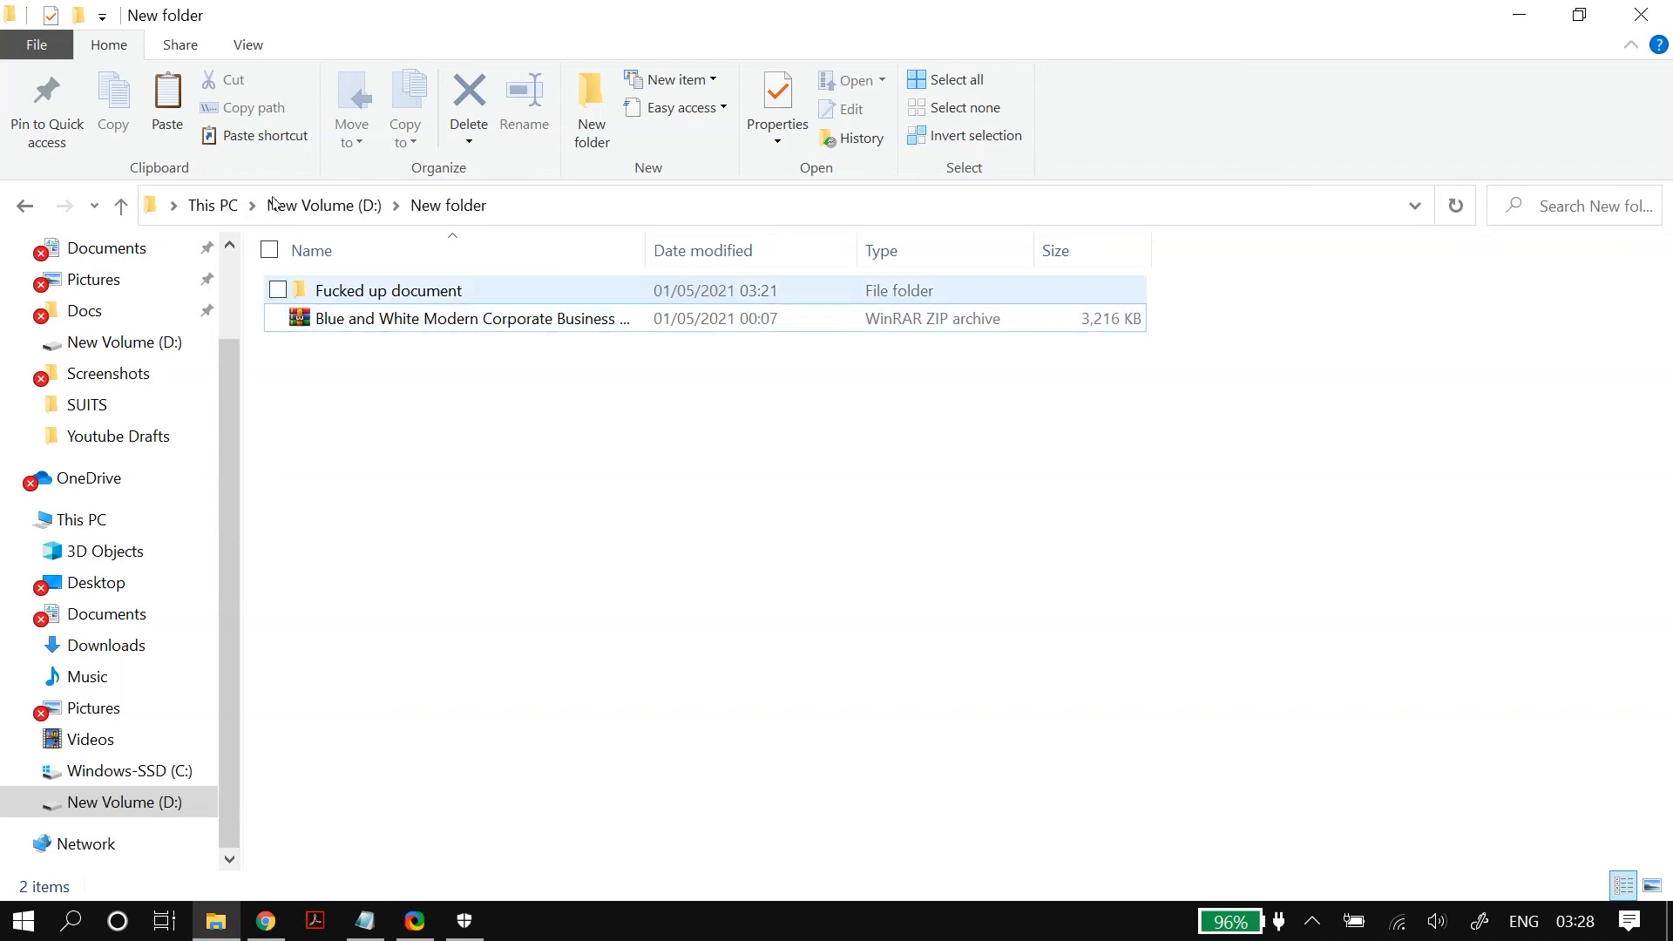
pyautogui.click(388, 289)
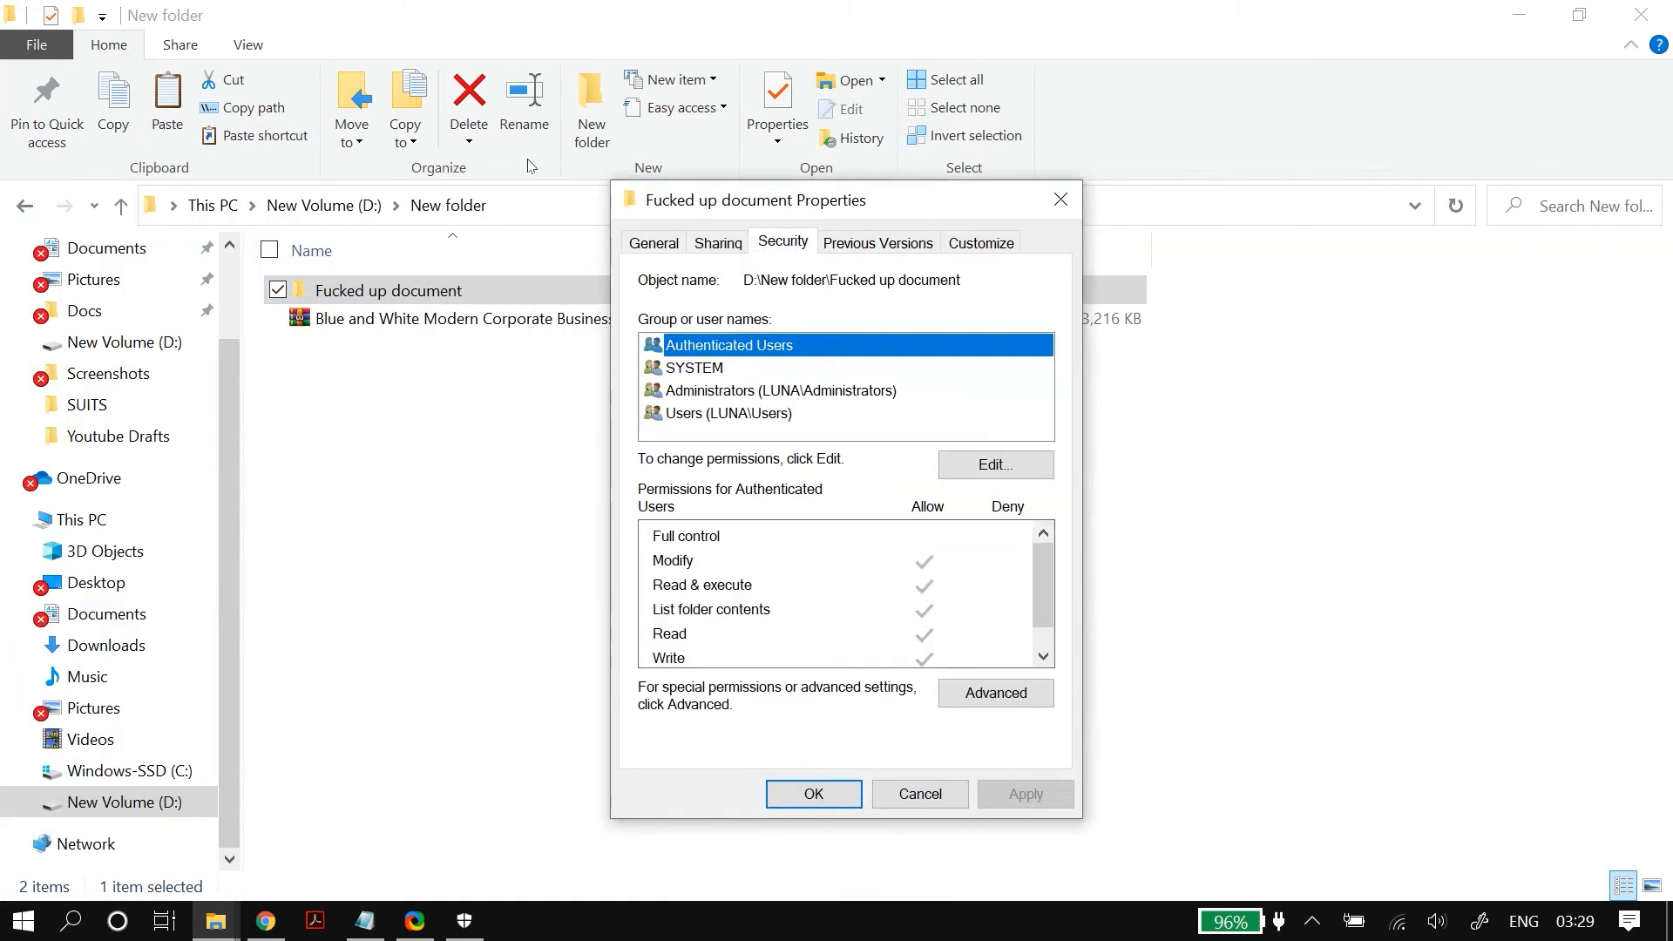
pyautogui.click(995, 464)
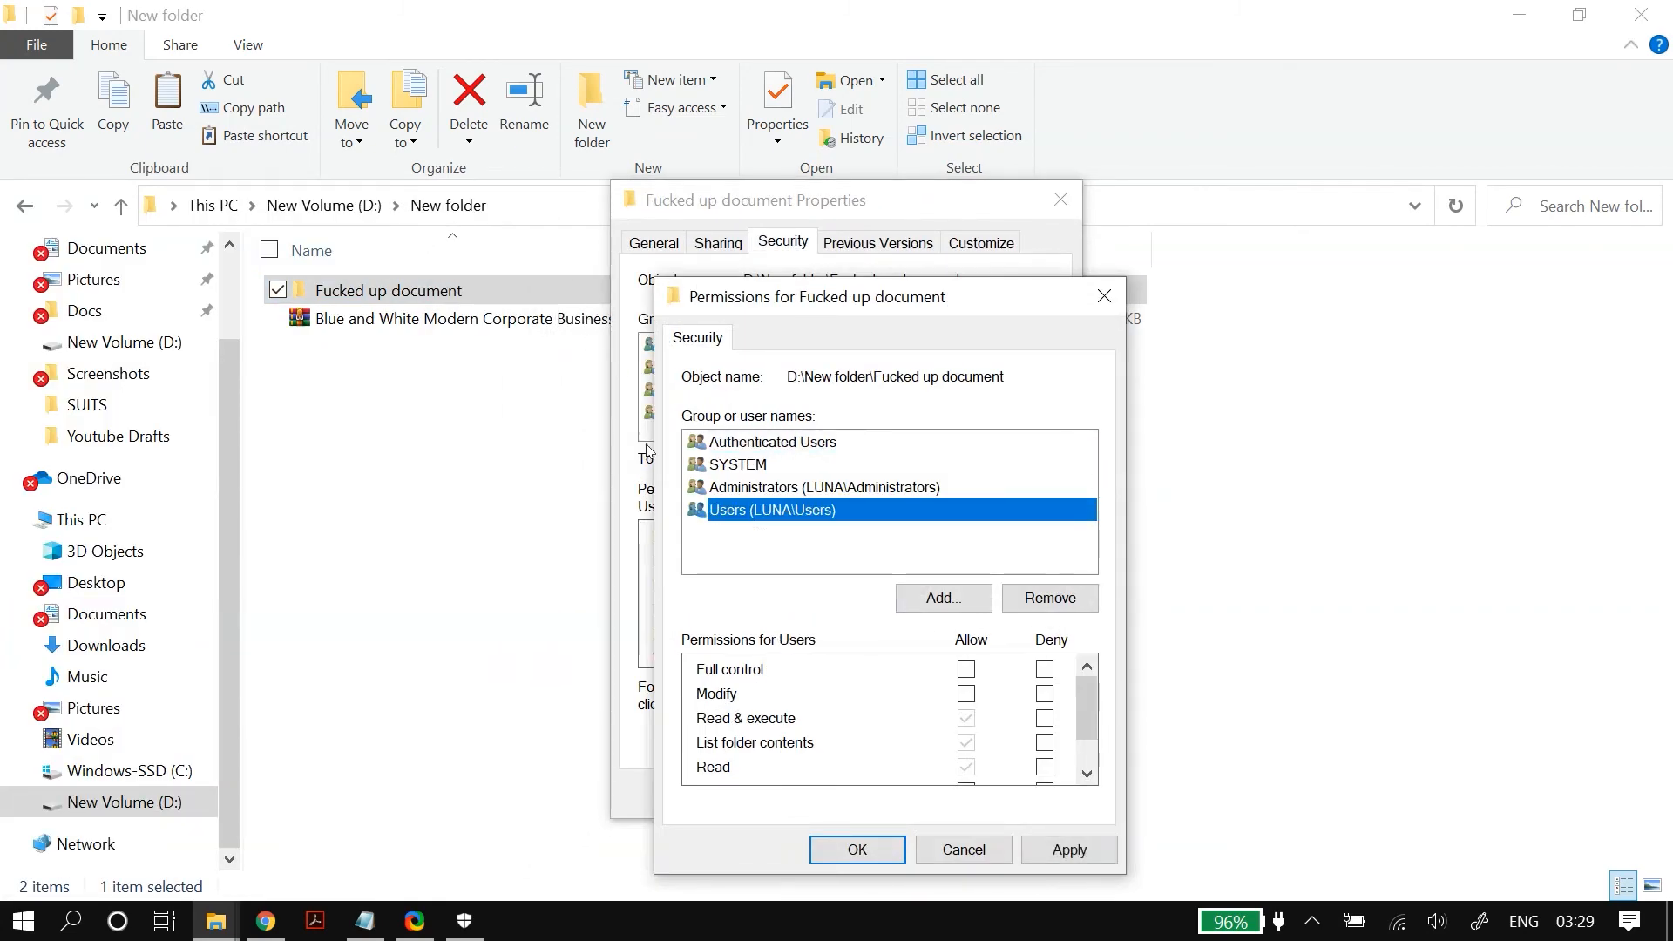
pyautogui.click(451, 669)
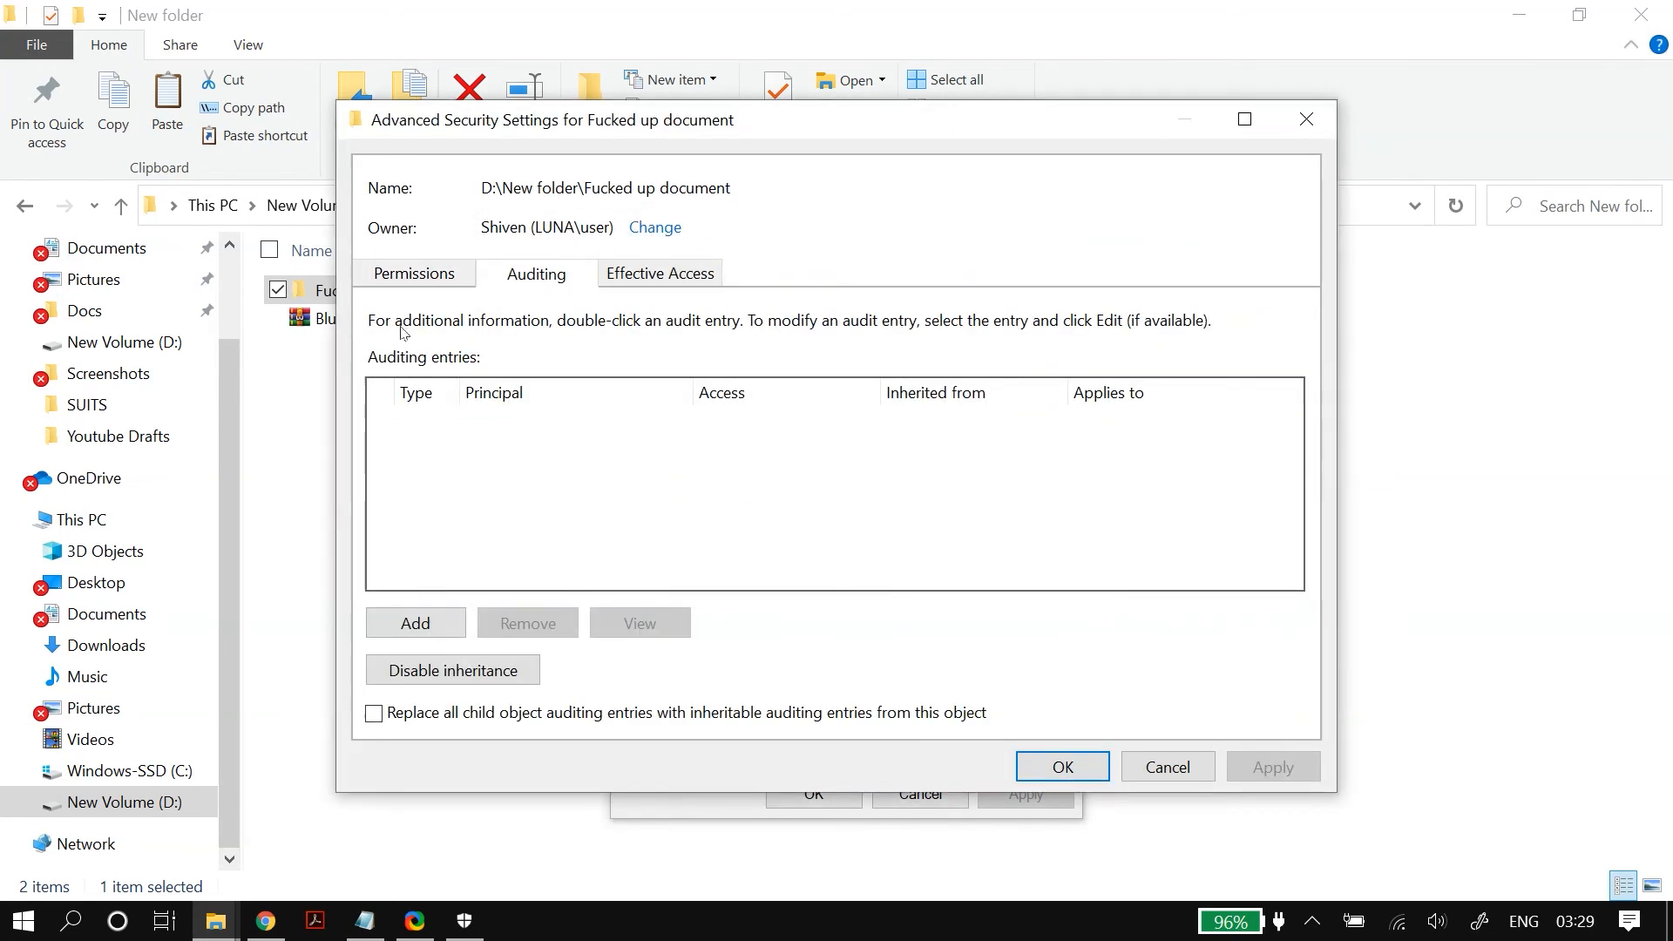
# Apply the subfolder's new permissions and close File Explorer to the desktop.
pyautogui.click(415, 272)
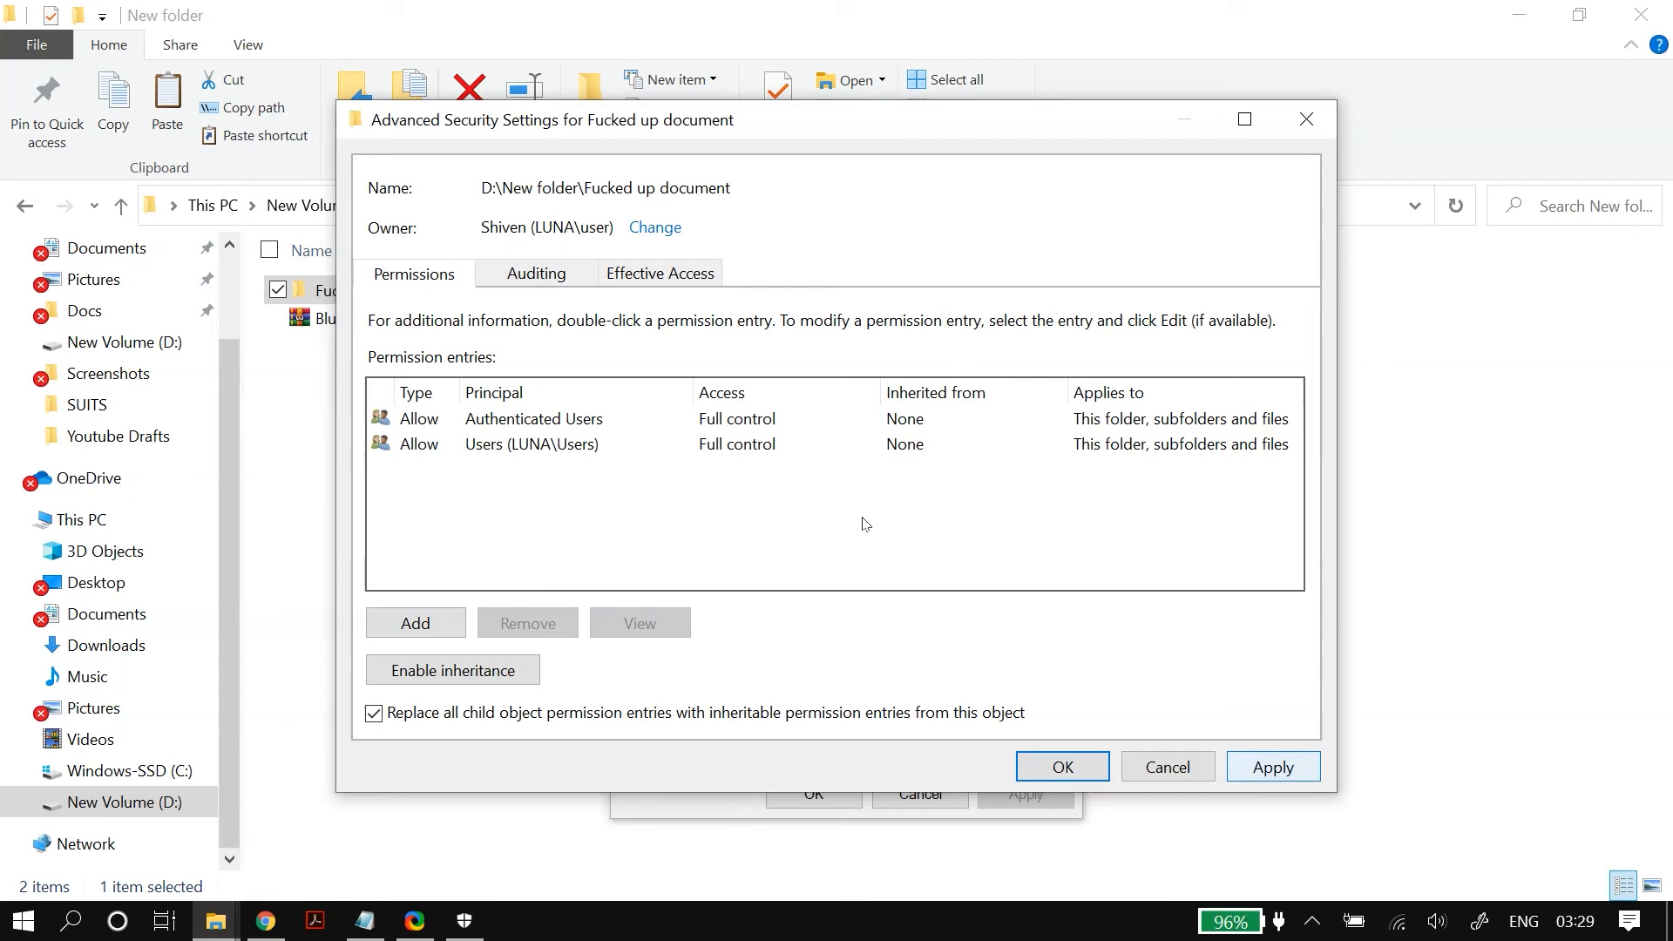
pyautogui.click(1063, 767)
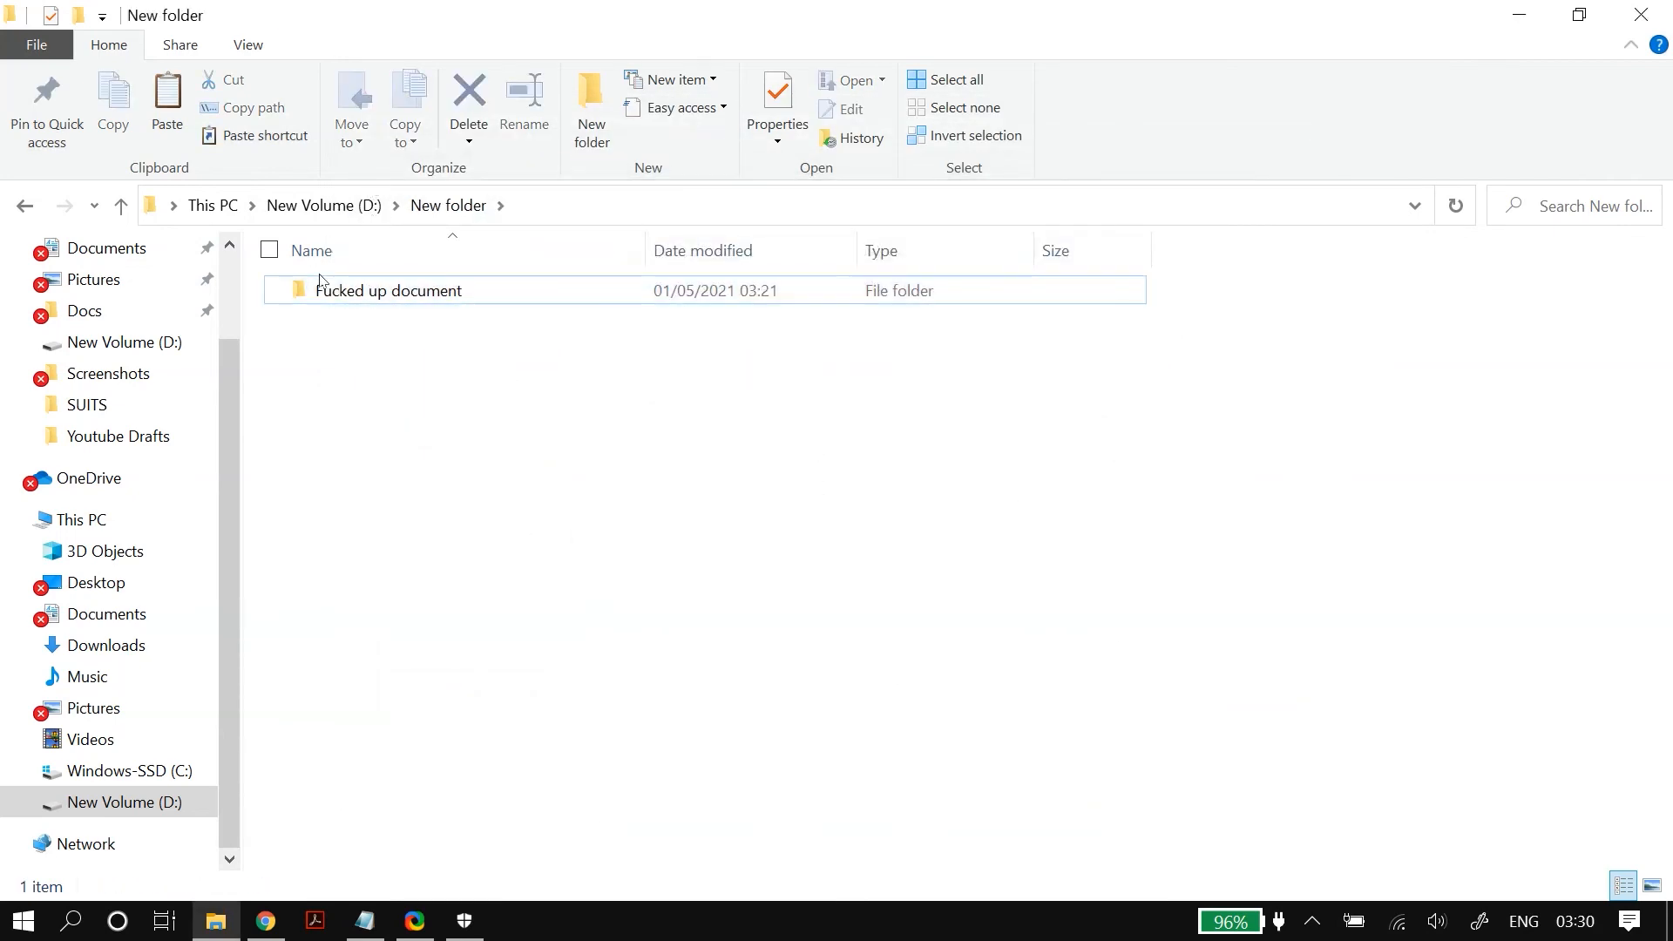
pyautogui.click(1641, 14)
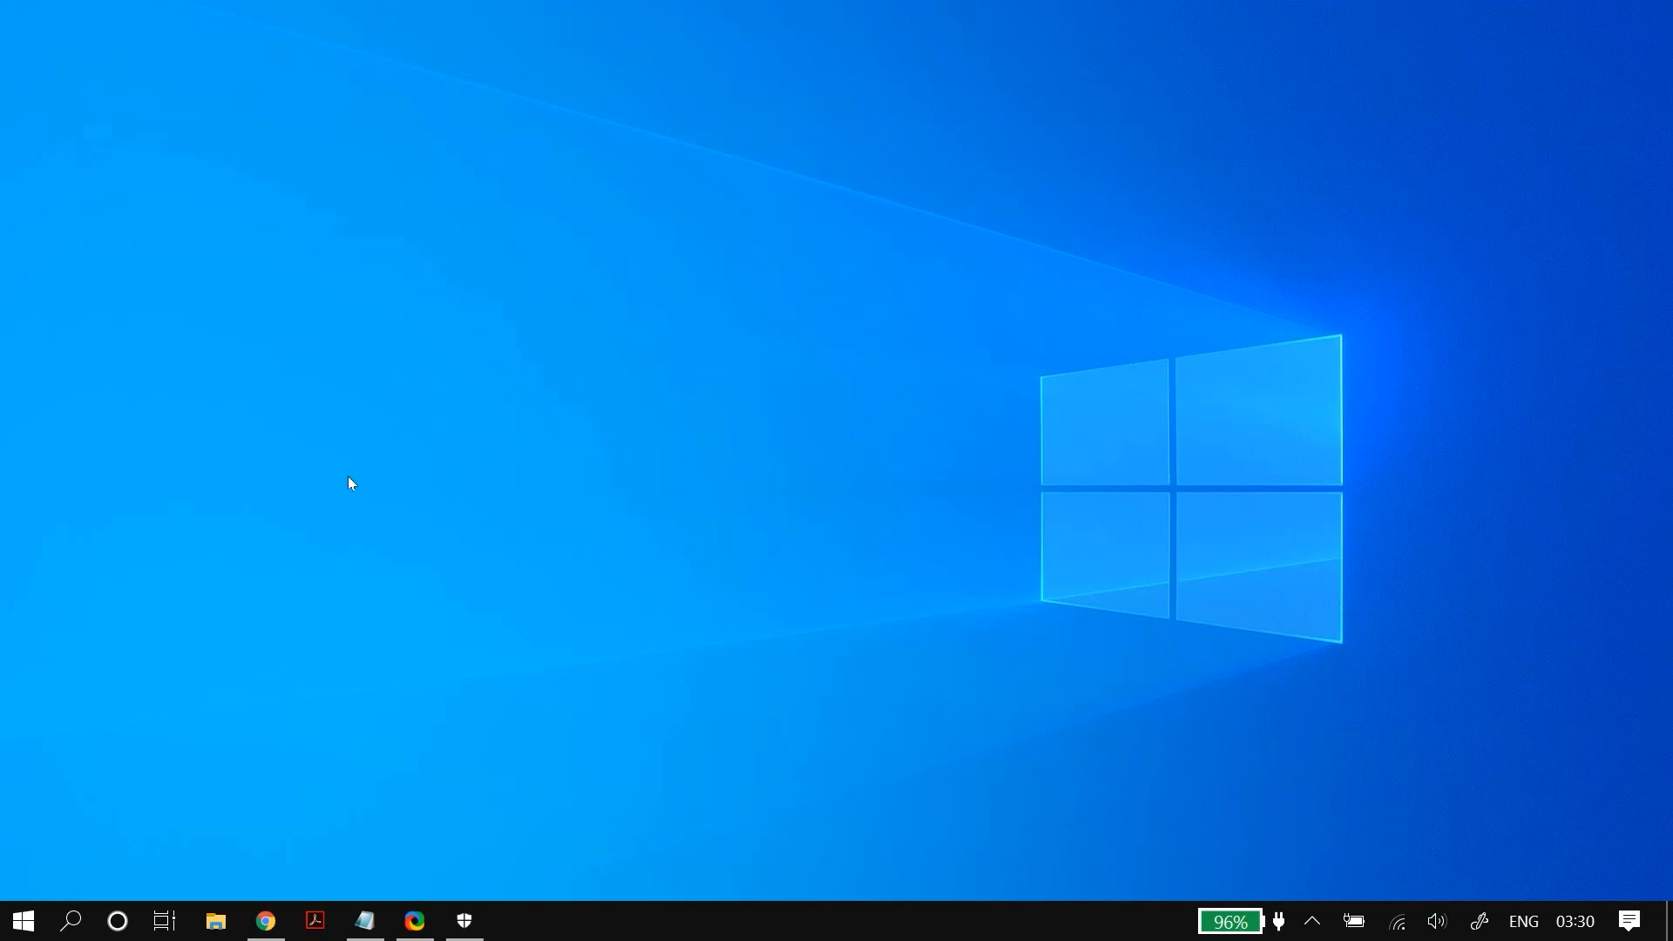
pyautogui.moveTo(345, 481)
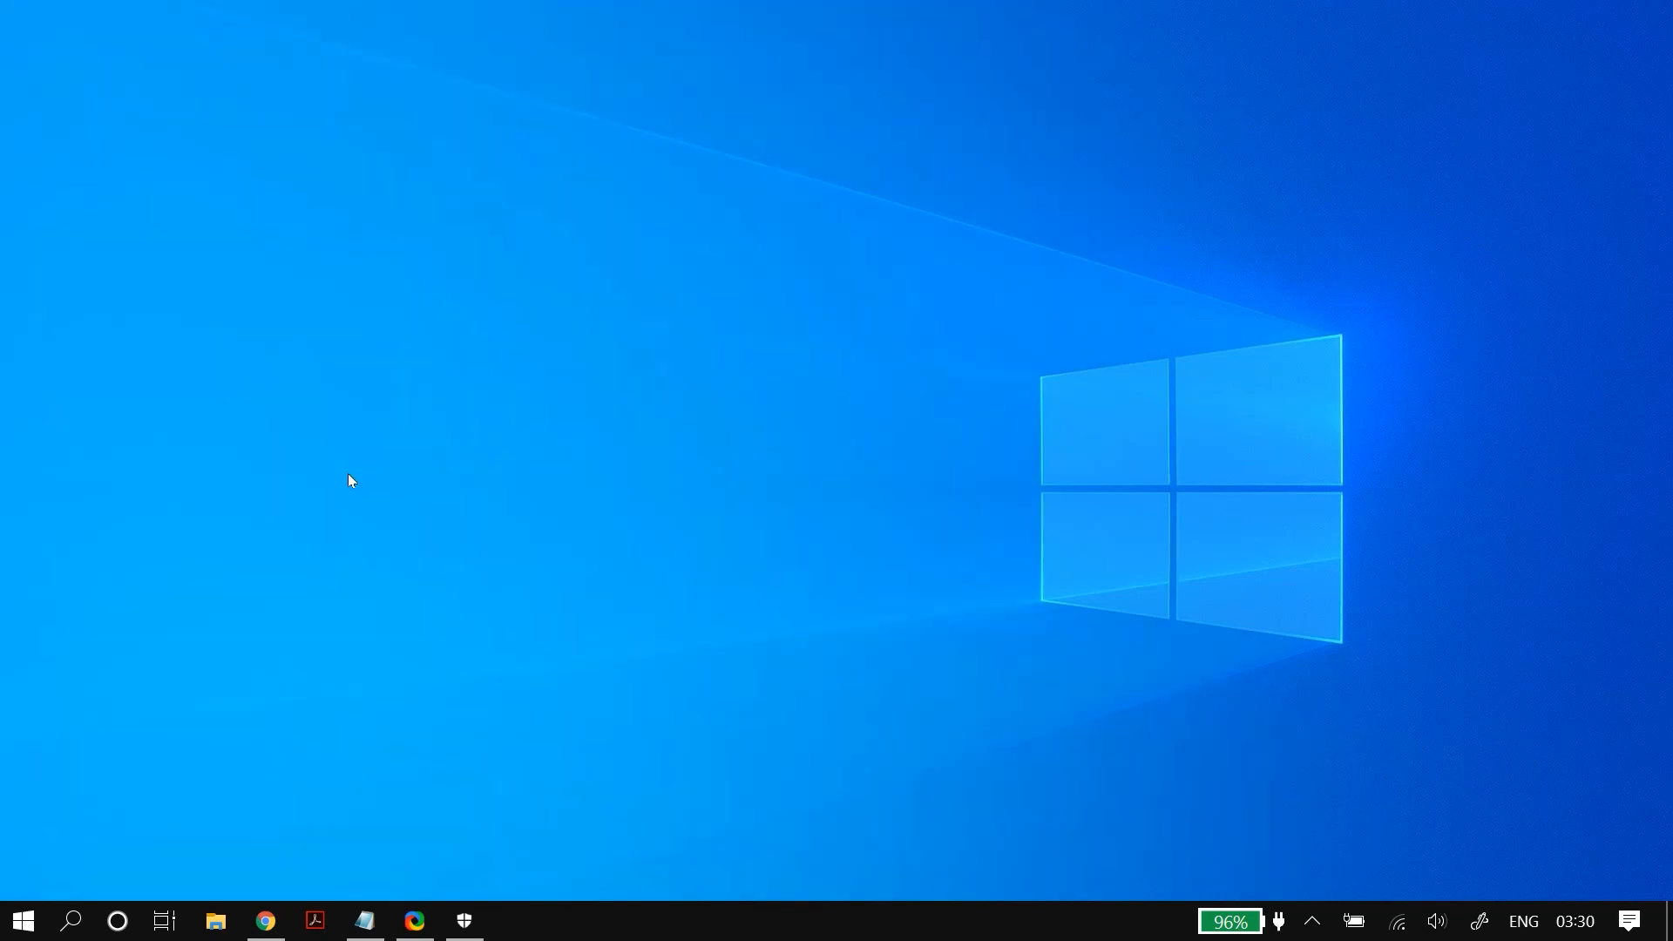